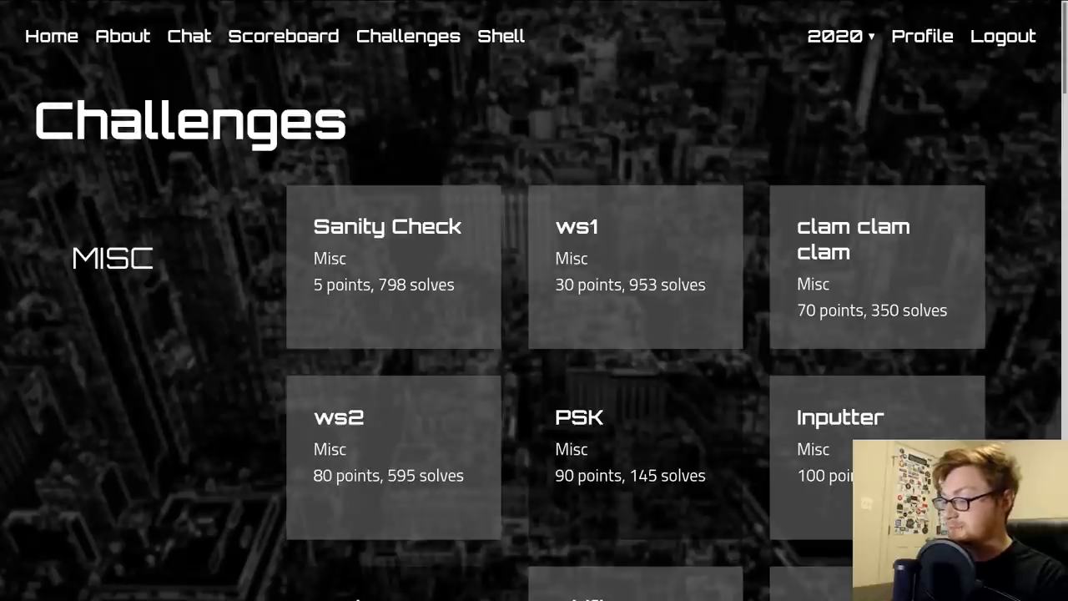
Step: Read the Inputter challenge description and note its path on the shell server
{"action": "scroll", "scroll_direction": "down", "scroll_amount": 3}
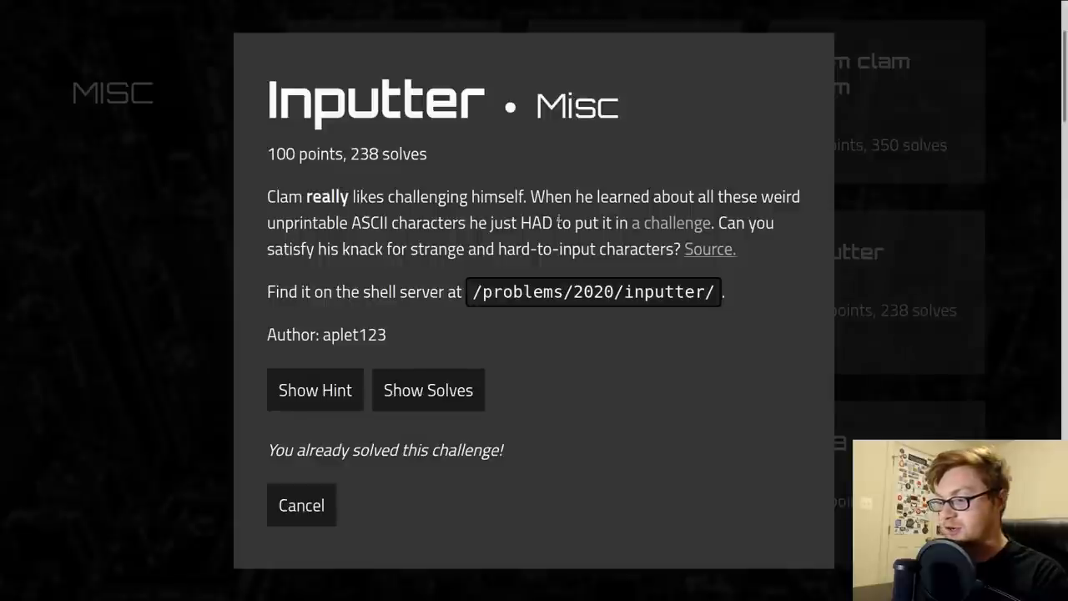
{"action": "left_click_drag", "start_coordinate": [267, 197], "coordinate": [411, 197]}
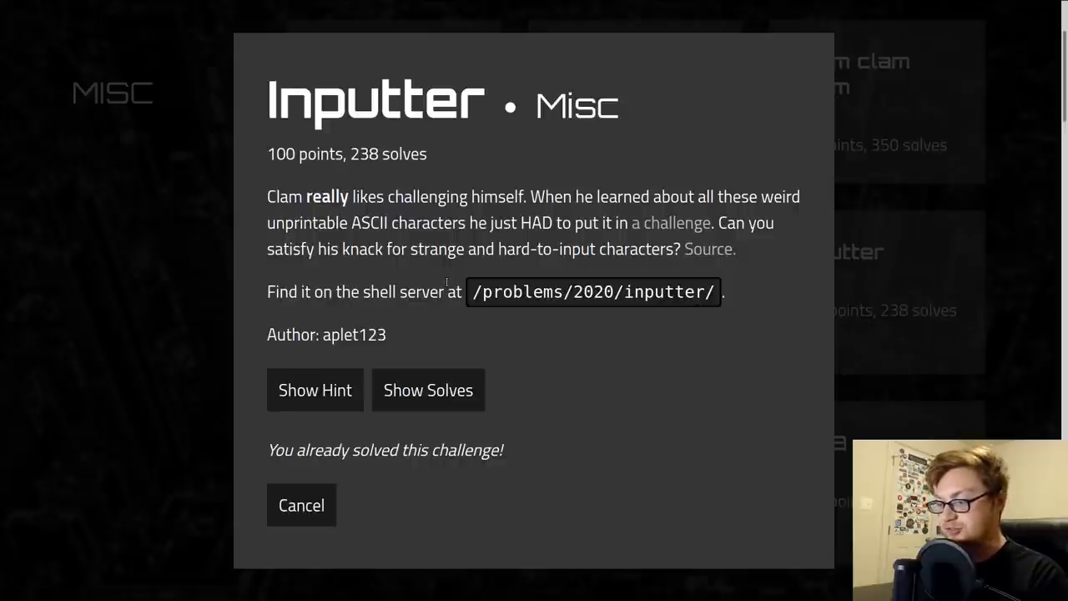
{"action": "mouse_move", "coordinate": [364, 362]}
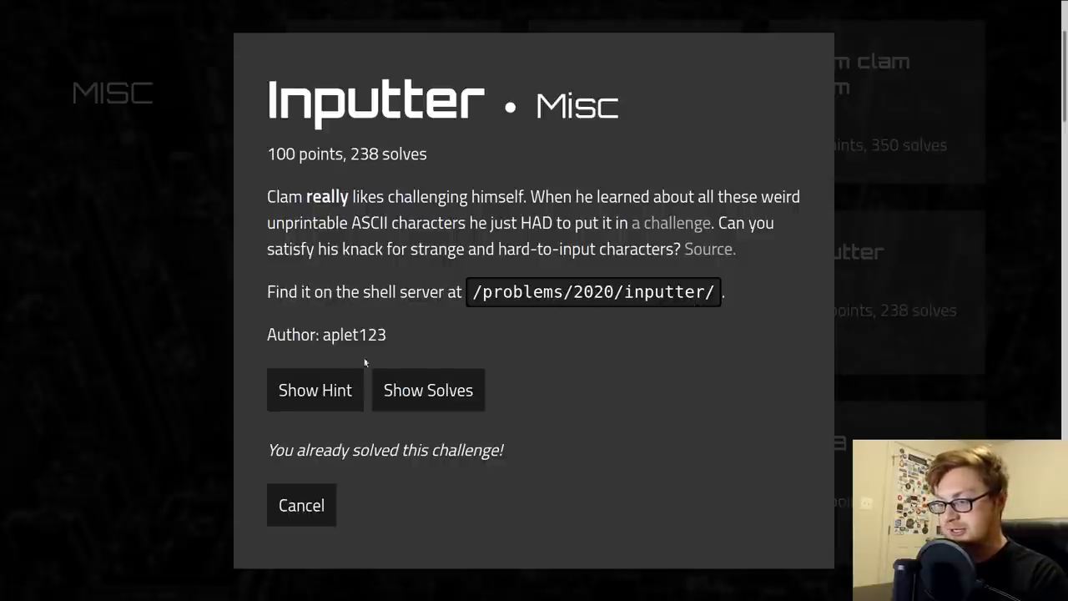
{"action": "right_click", "coordinate": [670, 222]}
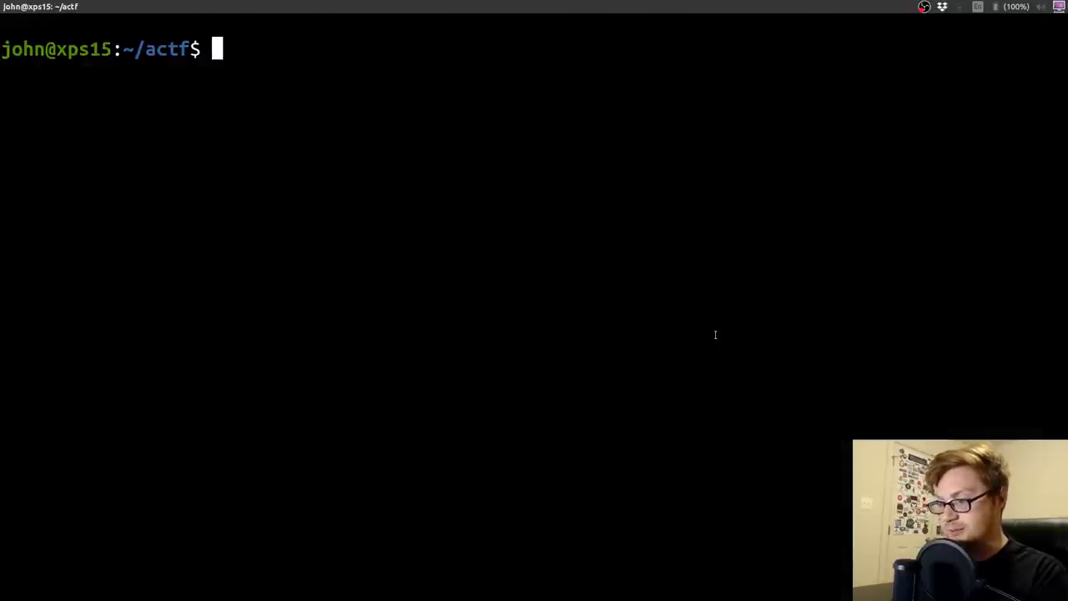
Step: Make an inputter folder and wget inputter.c from files.actf.co into it
{"action": "type", "text": "mkdir inputter"}
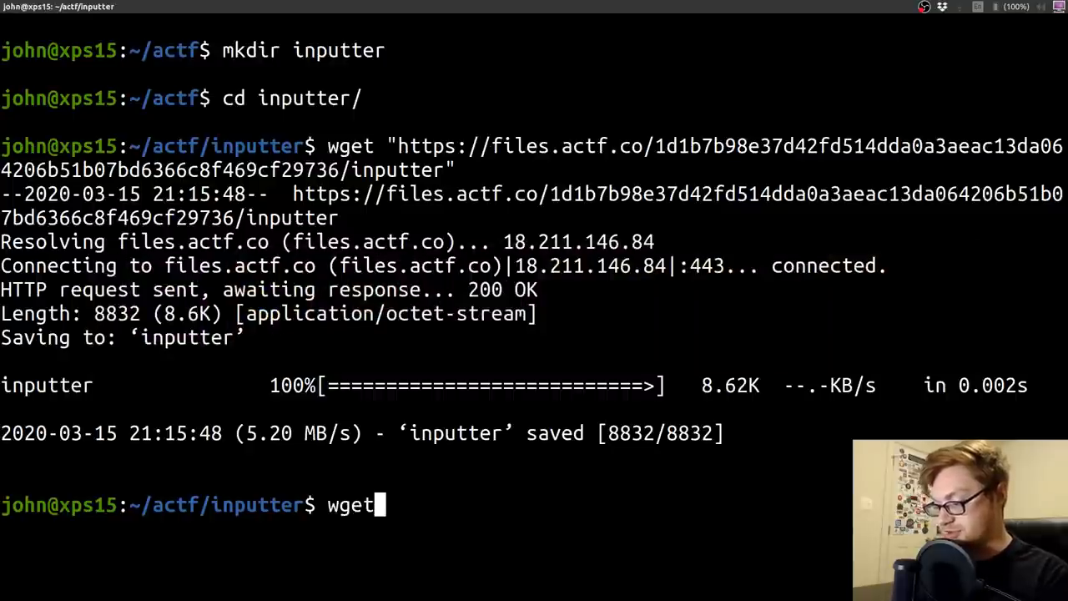
{"action": "type", "text": "\"https://files.actf.co/73c7e1ceb245260743616f4c99f3ab1f8ee86a720eb0e2/inputter.c\""}
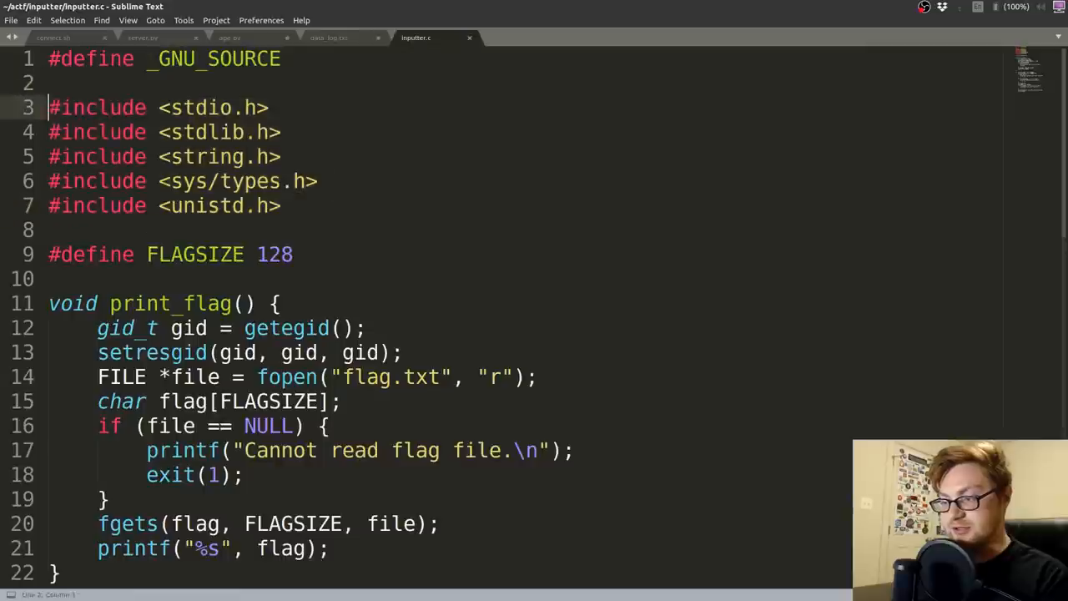
Step: Scroll through inputter.c past print_flag into the start of main
{"action": "scroll", "scroll_direction": "down", "scroll_amount": 3}
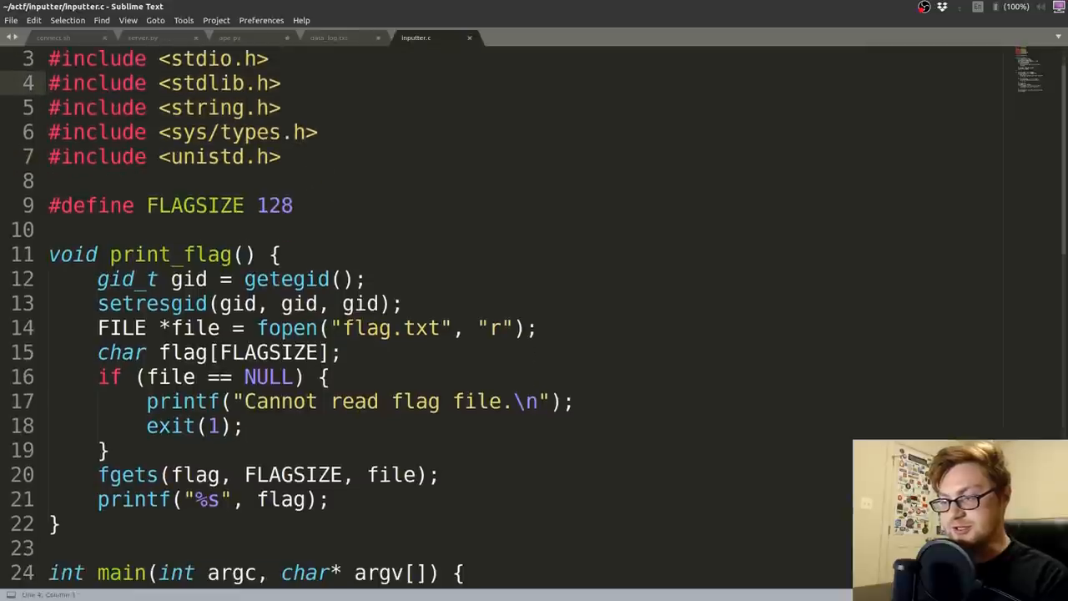
{"action": "scroll", "scroll_direction": "down", "scroll_amount": 3}
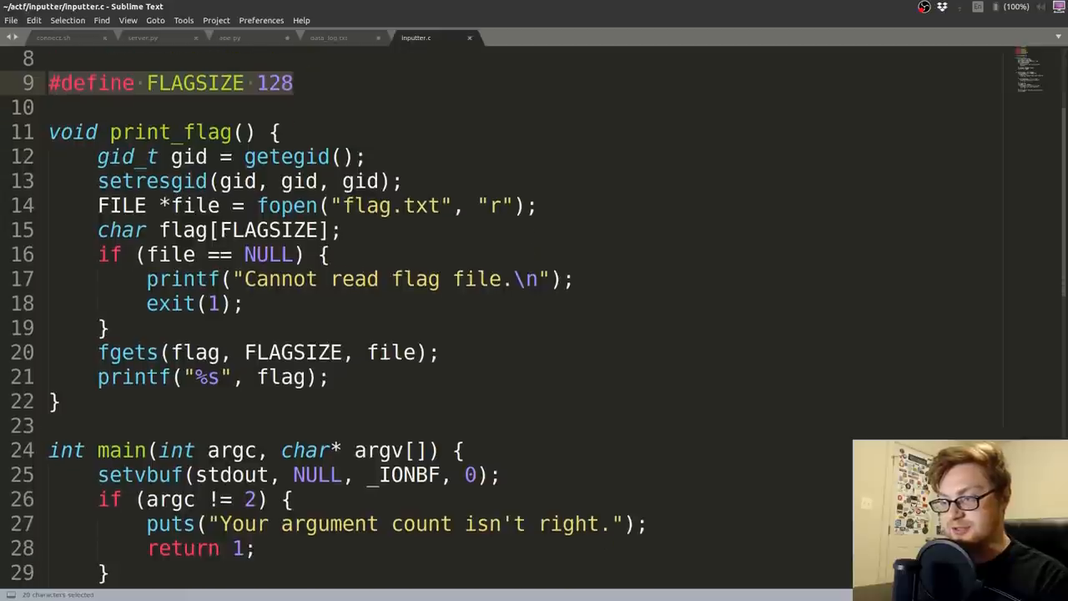
{"action": "scroll", "scroll_direction": "down", "scroll_amount": 3}
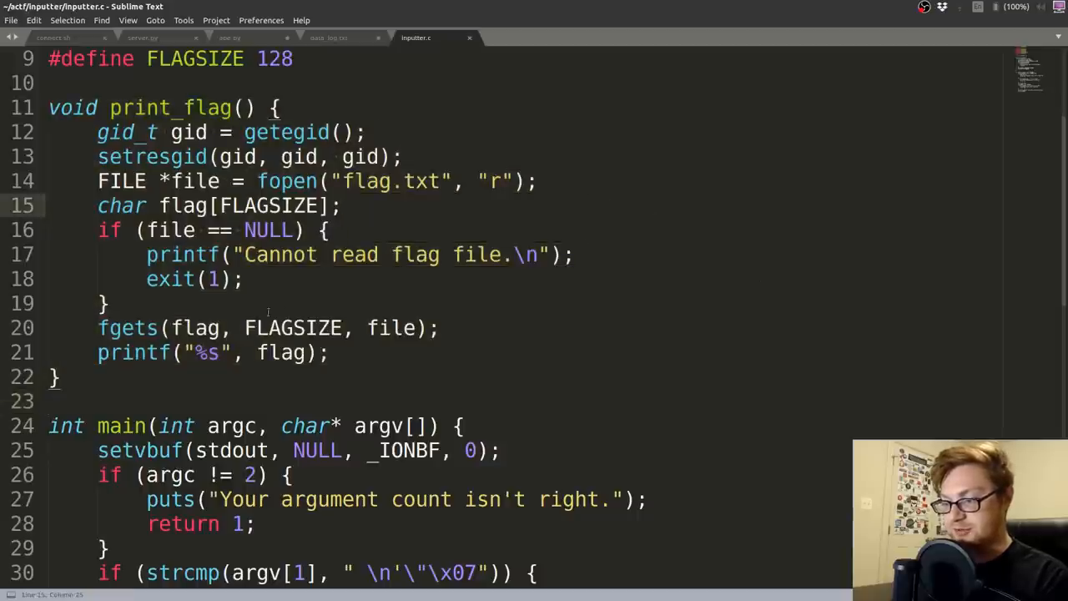
{"action": "scroll", "scroll_direction": "down", "scroll_amount": 3}
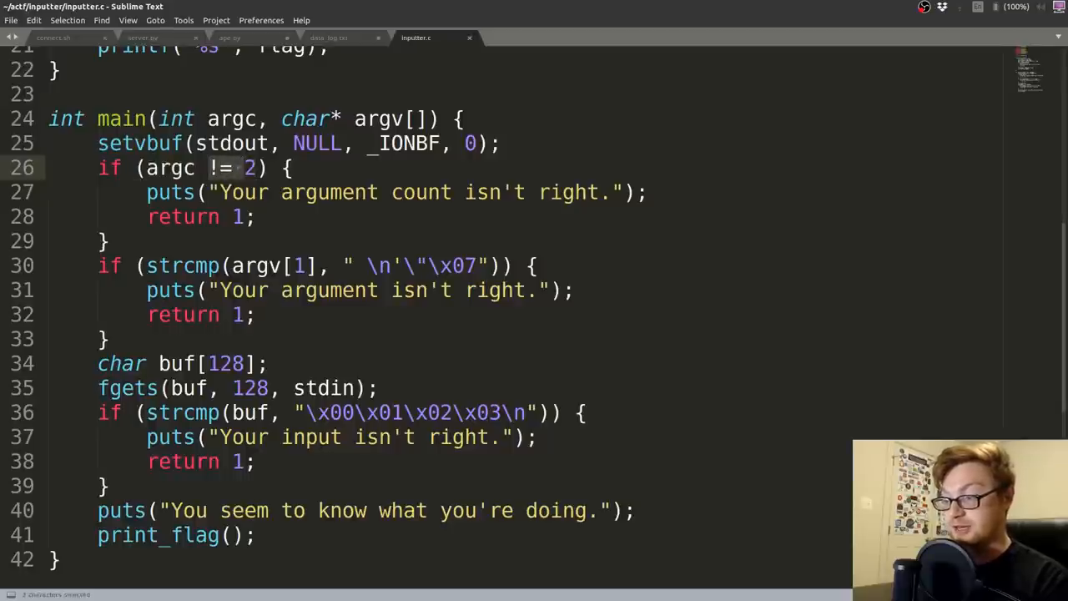
Step: Study main's strcmp argument and stdin checks, then list the inputter folder
{"action": "left_click", "coordinate": [148, 192]}
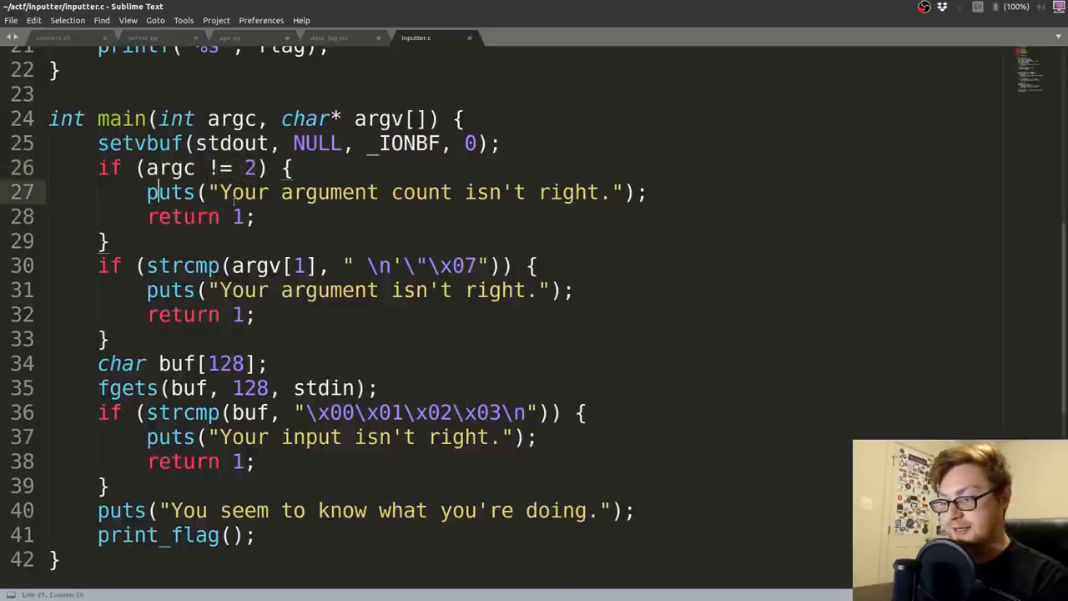
{"action": "scroll", "scroll_direction": "down", "scroll_amount": 3}
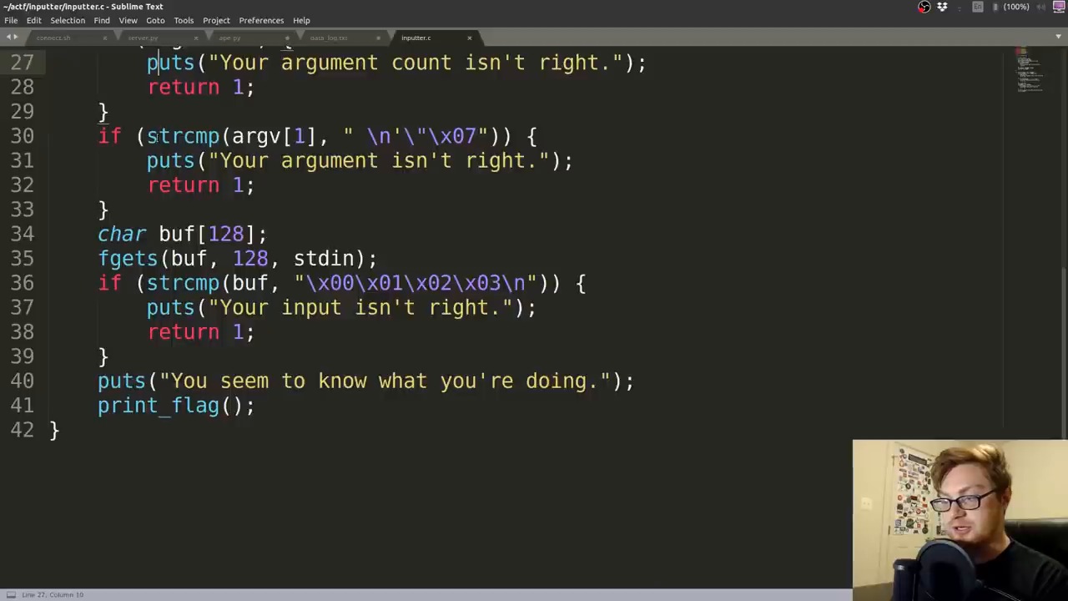
{"action": "double_click", "coordinate": [259, 136]}
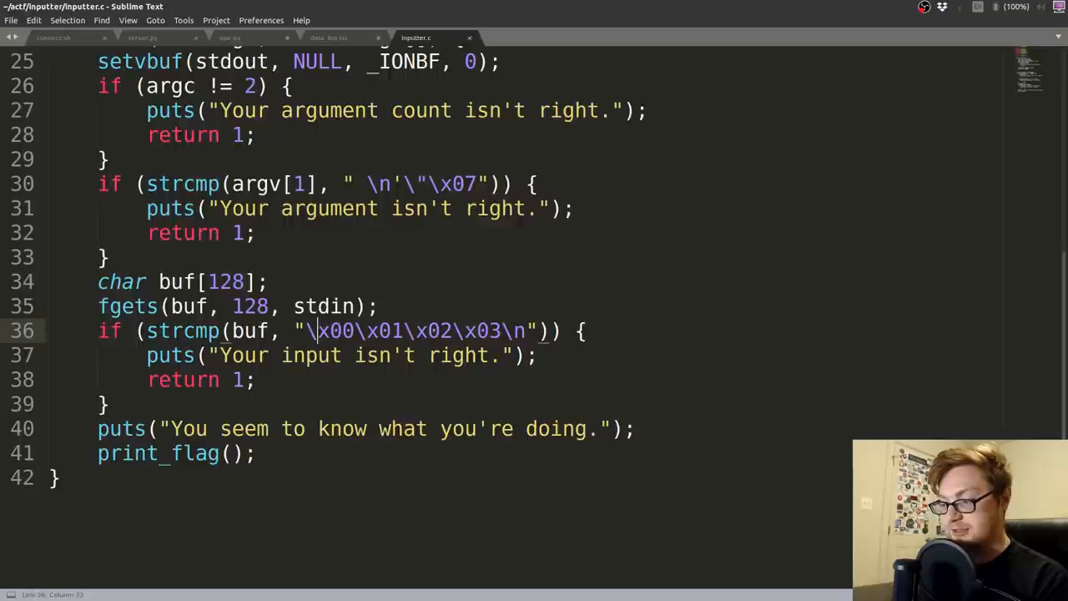
{"action": "left_click_drag", "start_coordinate": [315, 331], "coordinate": [414, 330]}
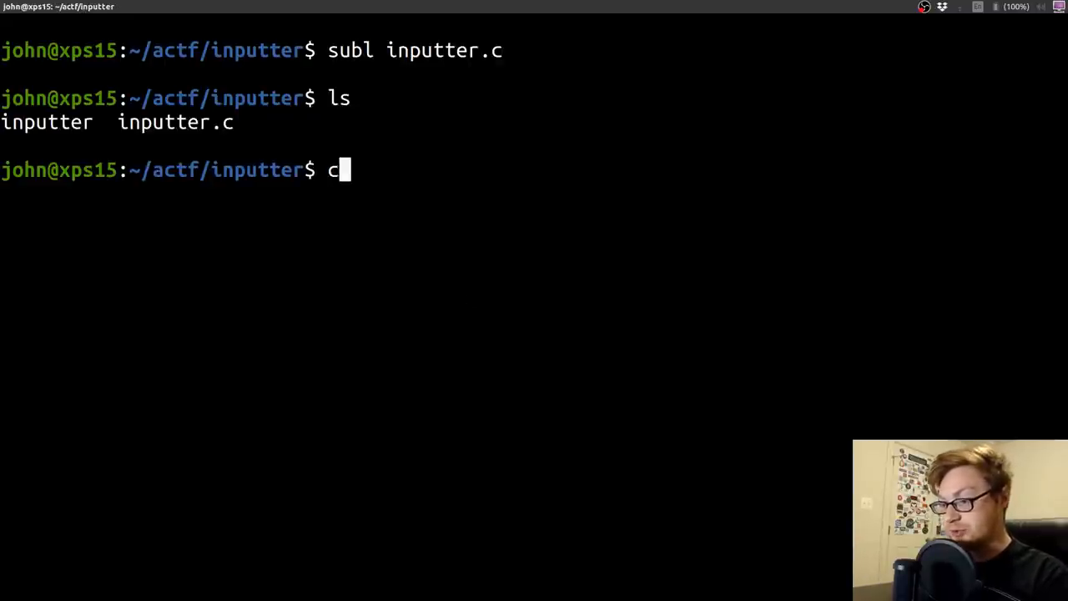
Step: Make ./inputter executable and try it with a quoted test argument
{"action": "type", "text": "hmod +x ./inputter"}
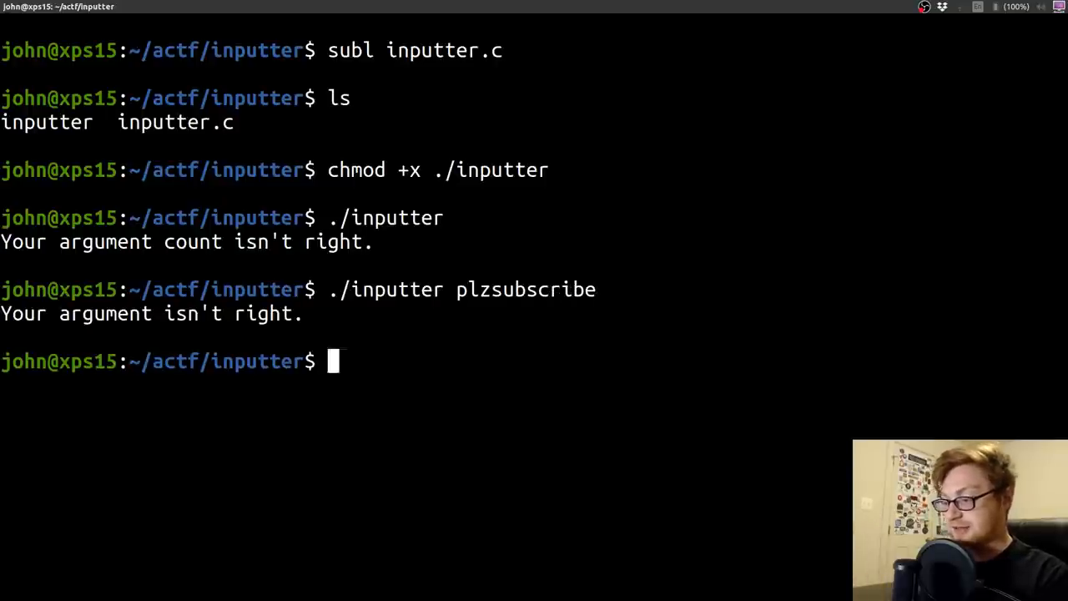
{"action": "type", "text": "./inputter \" \\n'\\\"\\x07\""}
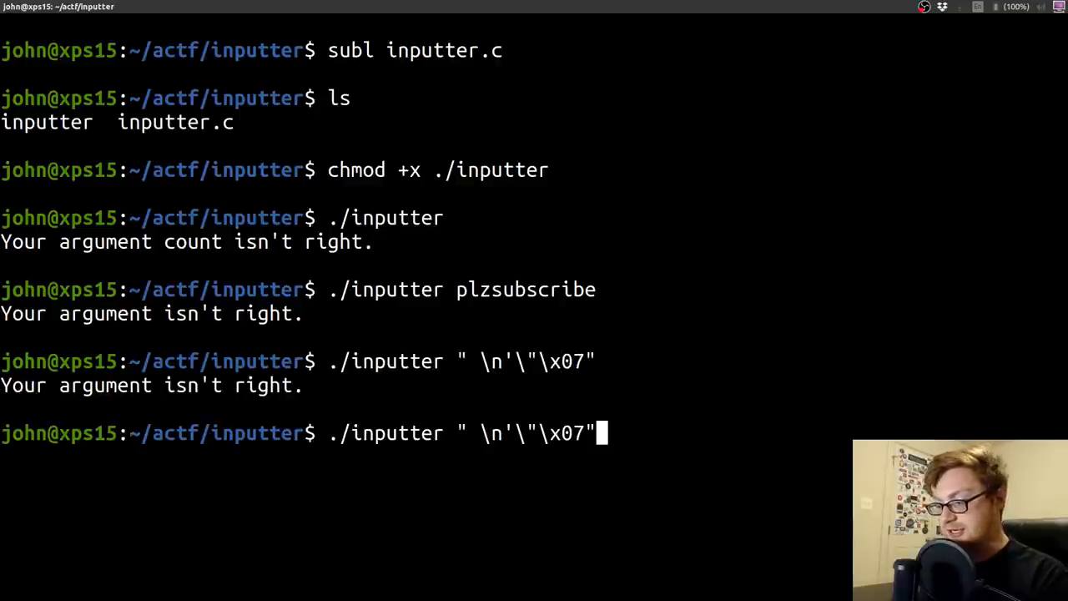
Step: Build a $(python -c "print(...)") argument for inputter, cancelling when it hangs
{"action": "type", "text": "$"}
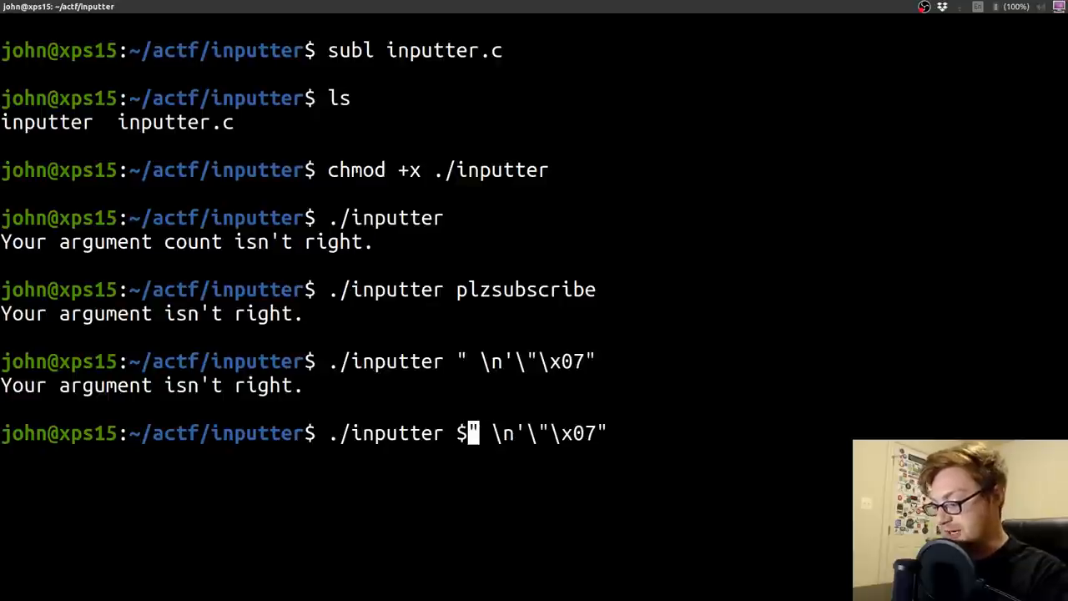
{"action": "type", "text": "(python -c"}
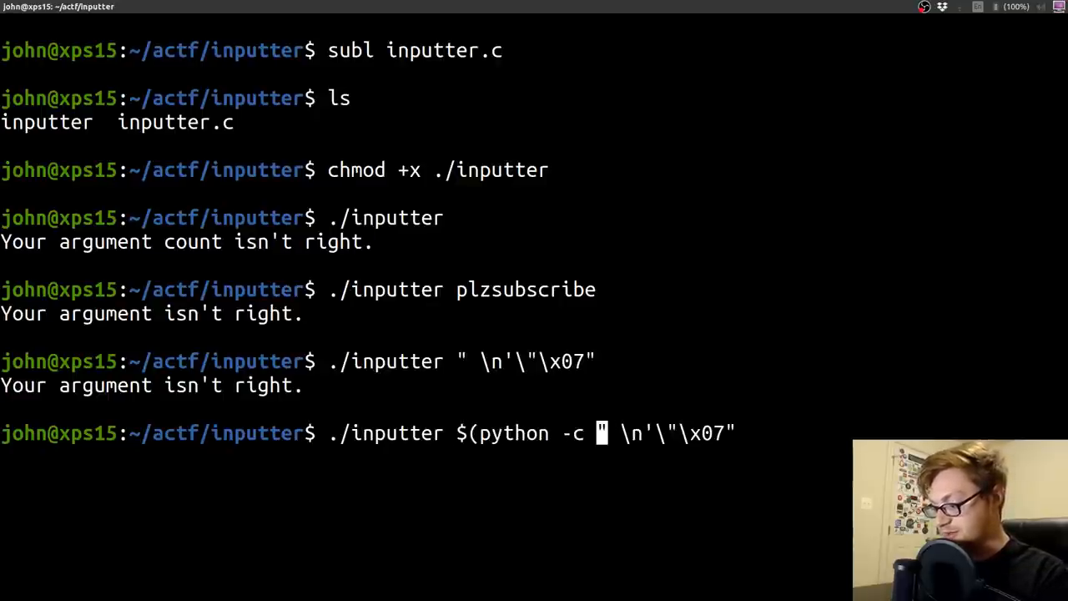
{"action": "type", "text": "print"}
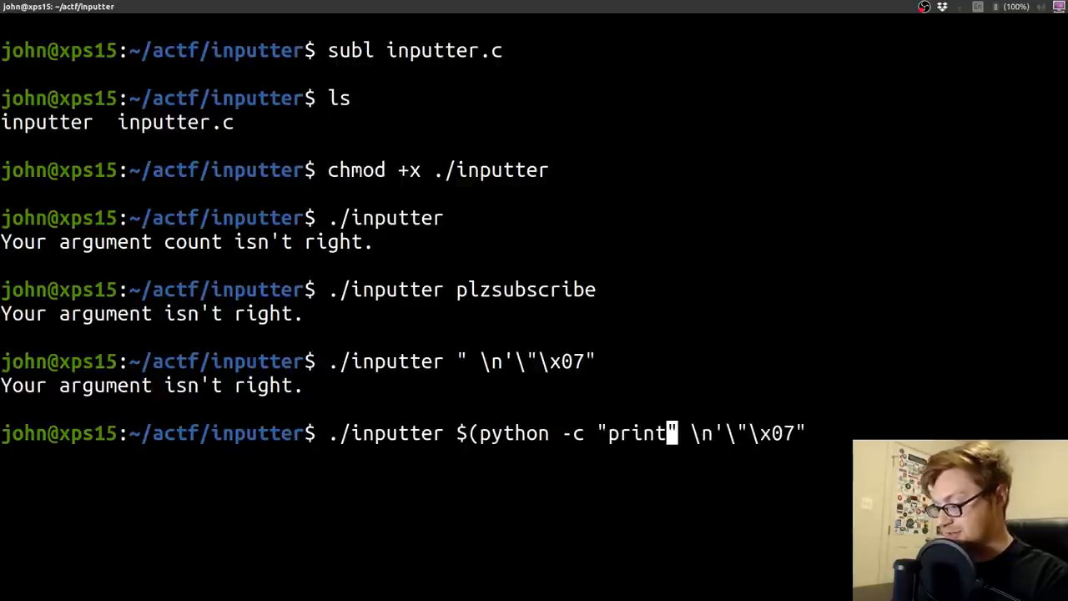
{"action": "type", "text": "("}
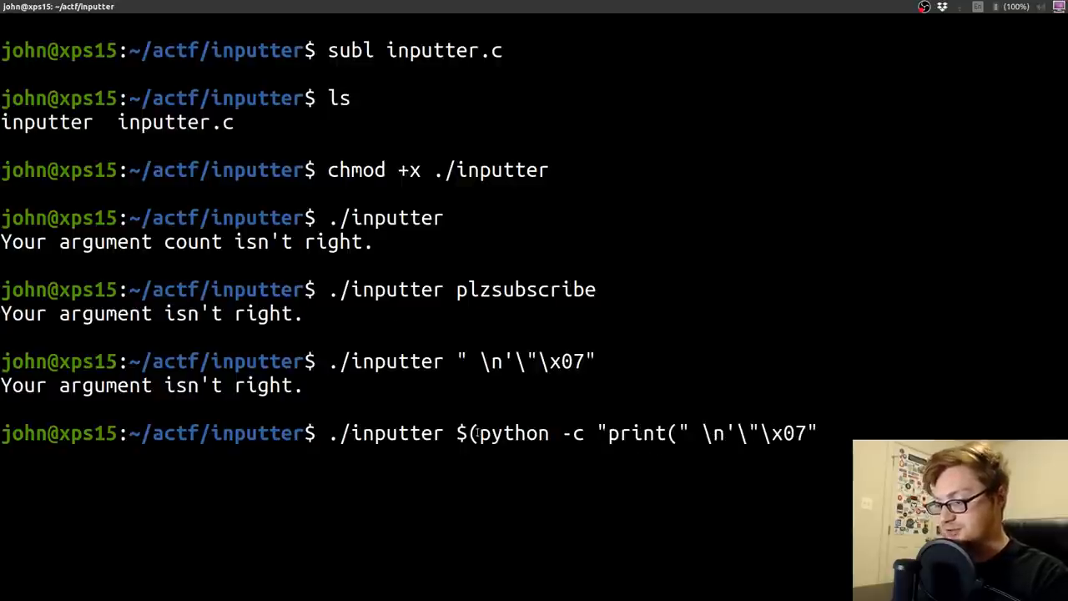
{"action": "type", "text": "\""}
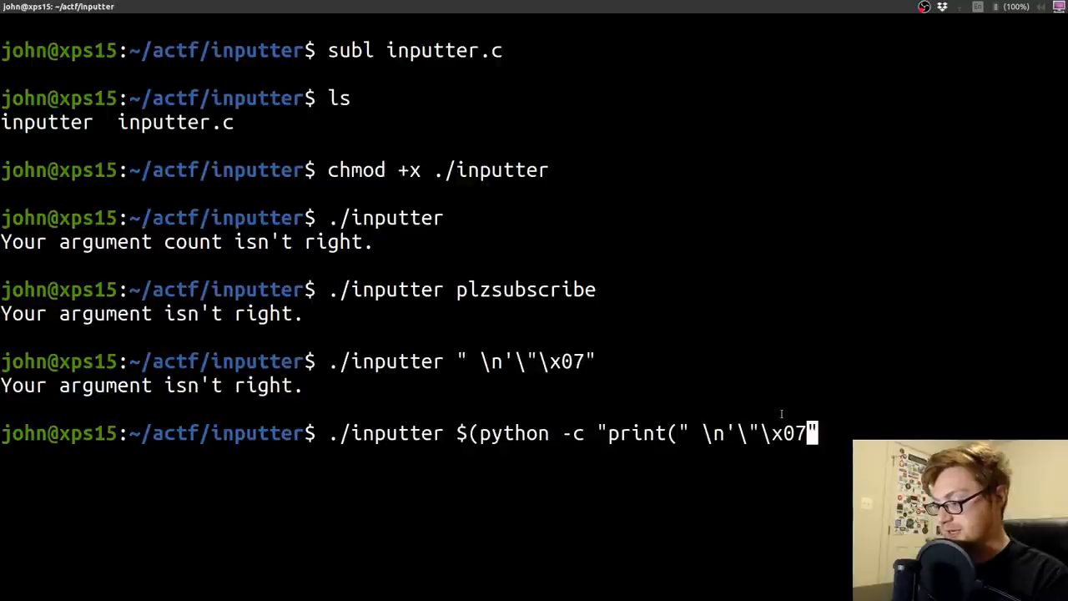
{"action": "type", "text": "\")"}
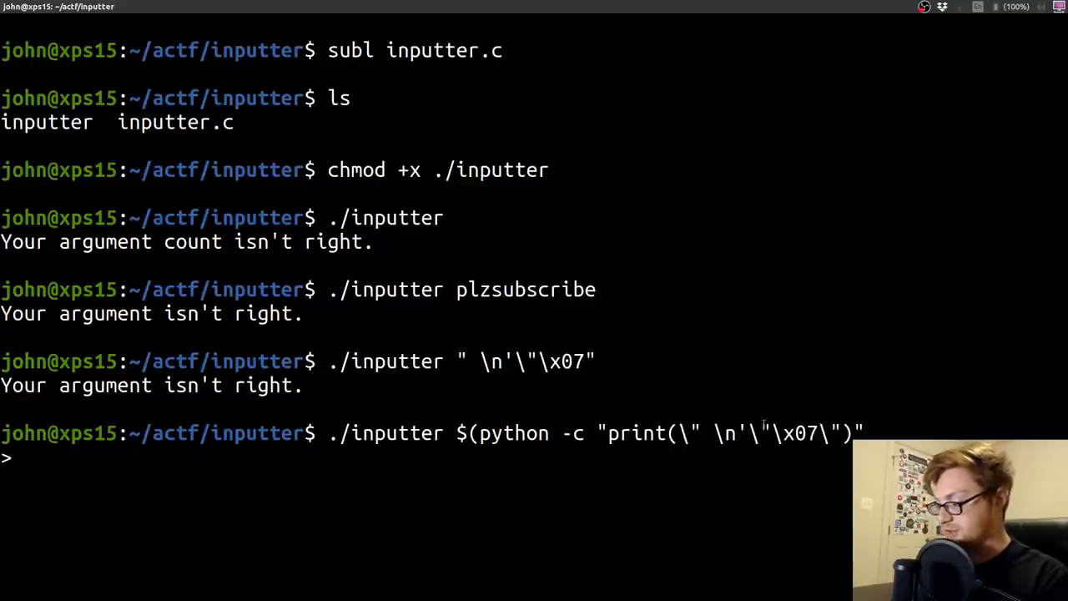
{"action": "key", "text": "ctrl+c"}
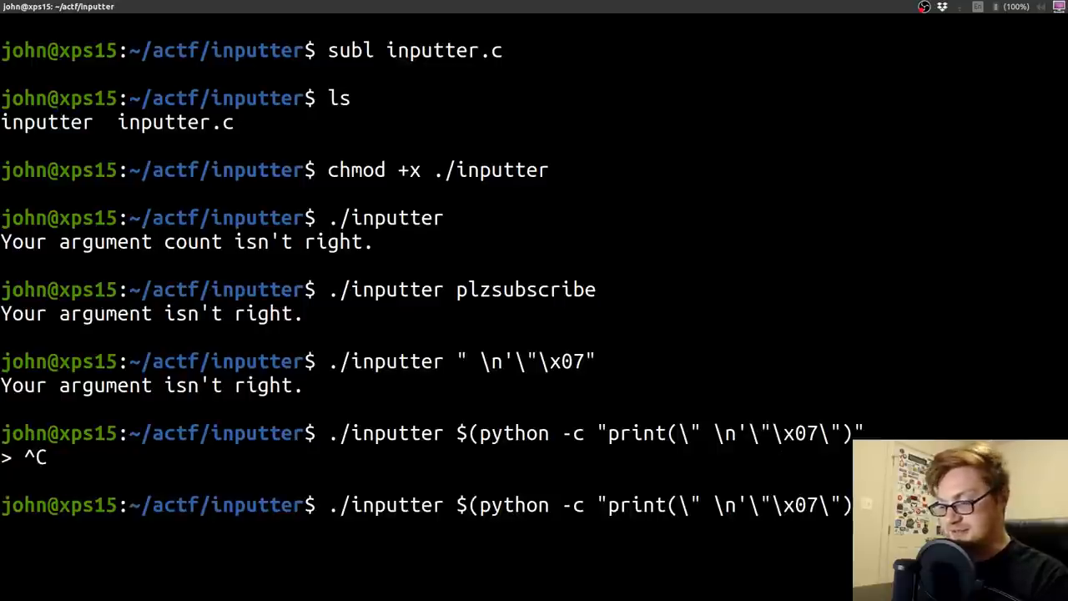
Step: Retry the python -c argument with different quoting, abandoning each hanging attempt
{"action": "key", "text": "Enter"}
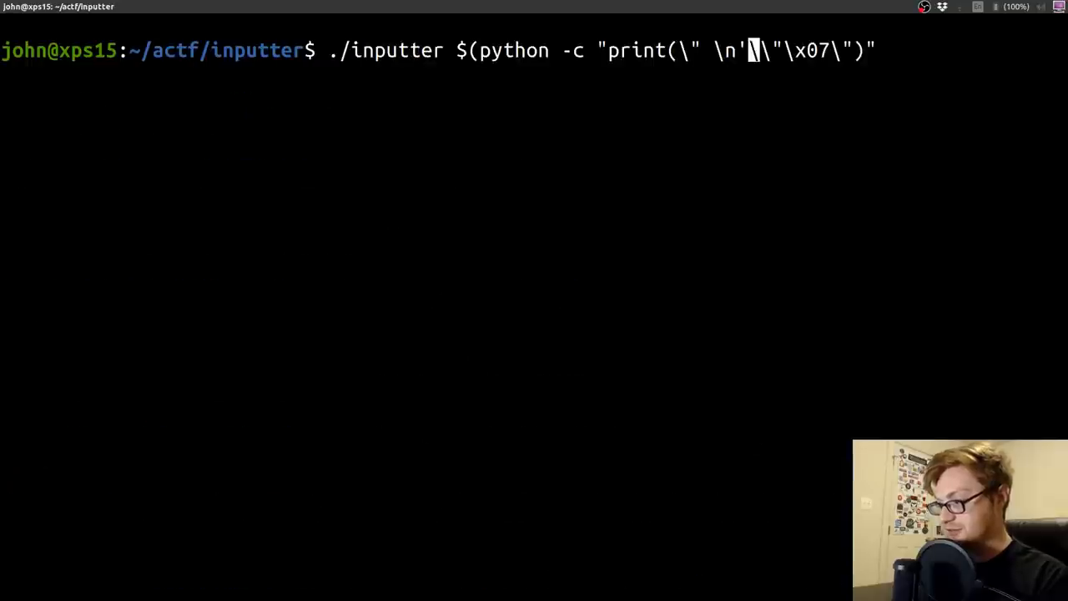
{"action": "key", "text": "ctrl+c"}
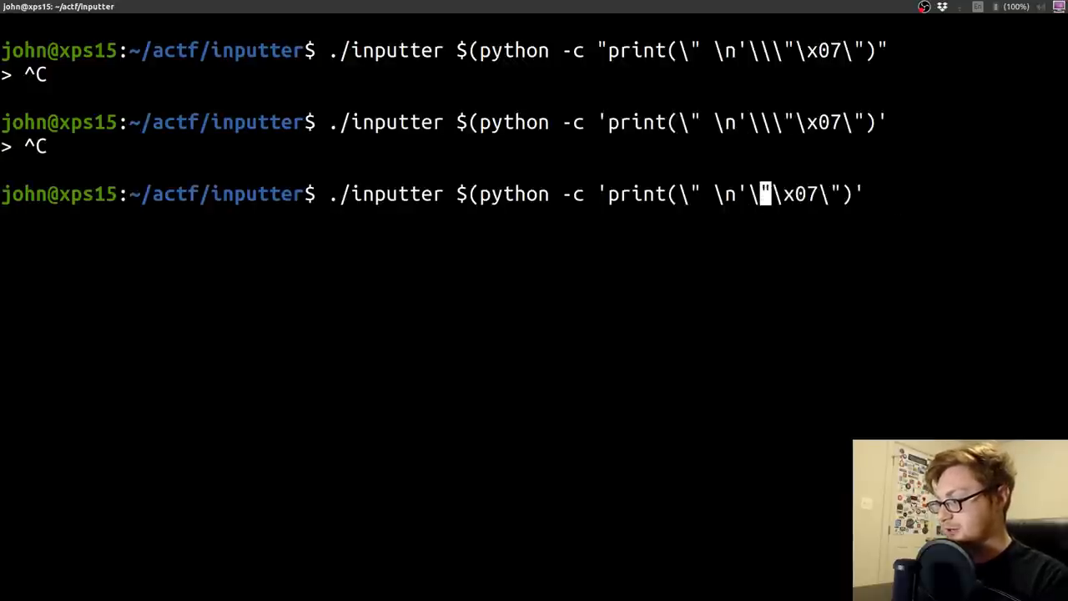
{"action": "key", "text": "Backspace"}
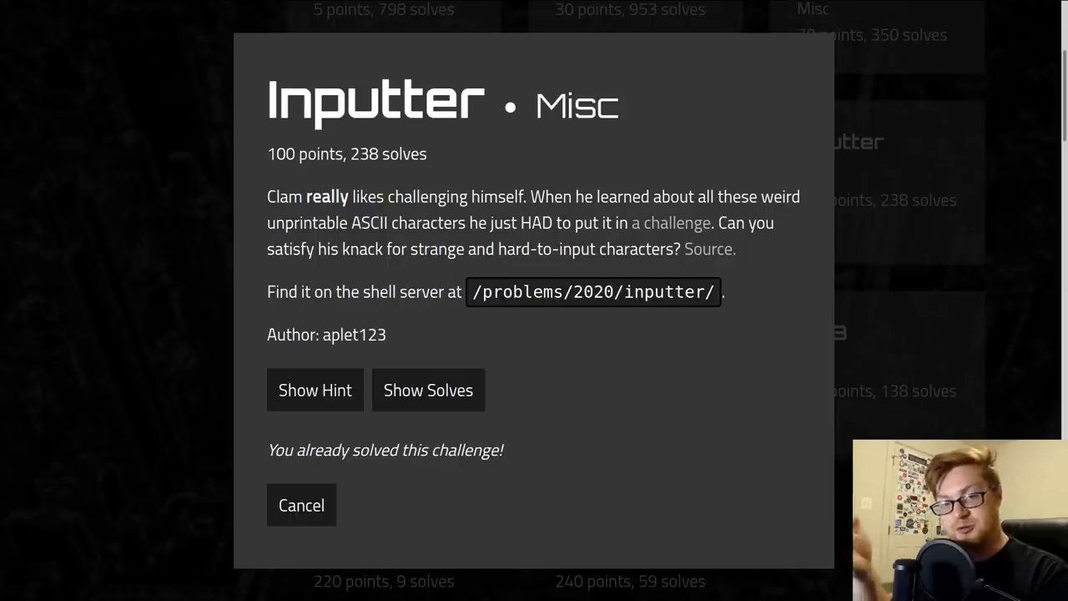
Step: Reveal the Inputter challenge hint and return to the terminal
{"action": "left_click", "coordinate": [313, 390]}
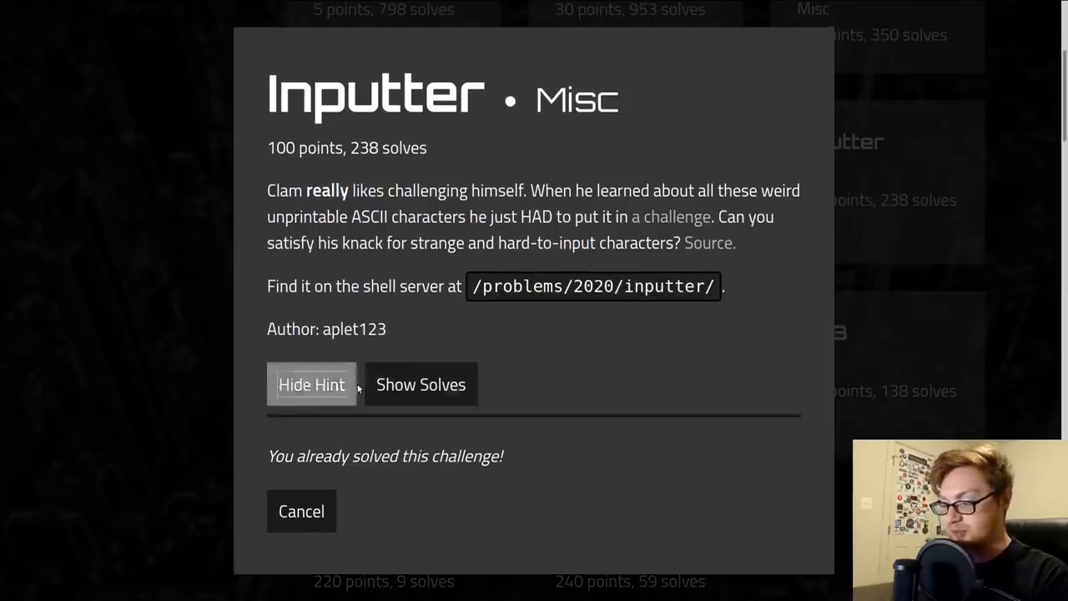
{"action": "left_click", "coordinate": [311, 384]}
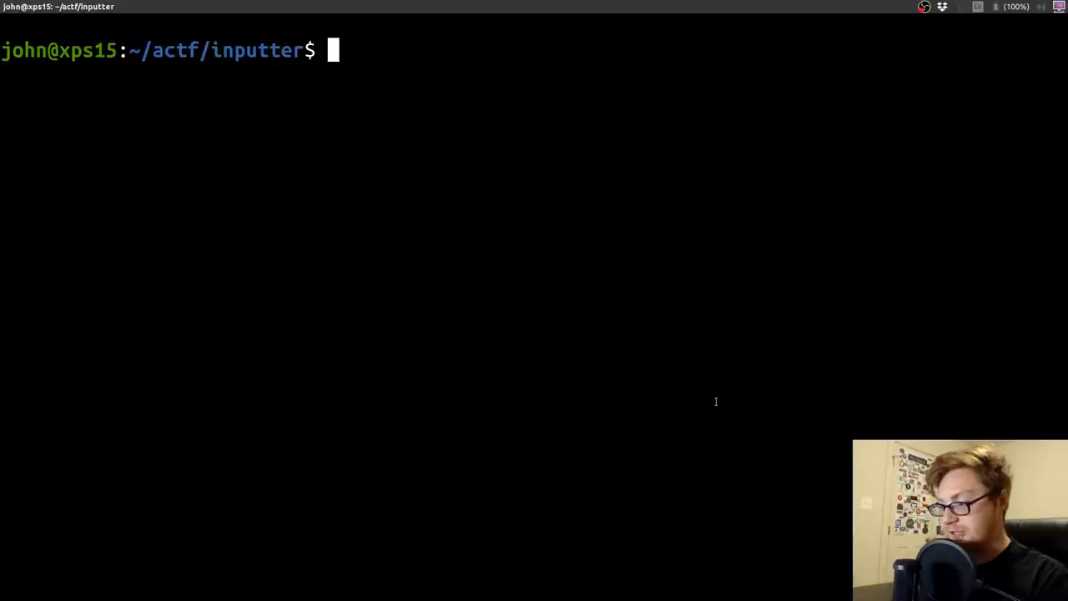
Step: Start a gdb inputter command at the cleared prompt
{"action": "type", "text": "gdb"}
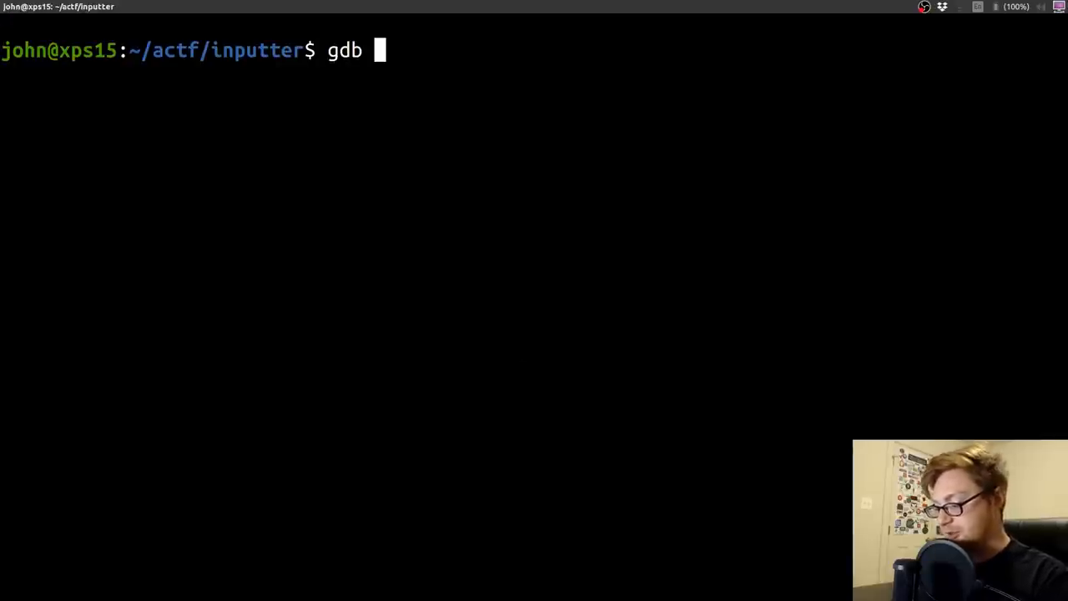
{"action": "type", "text": "input"}
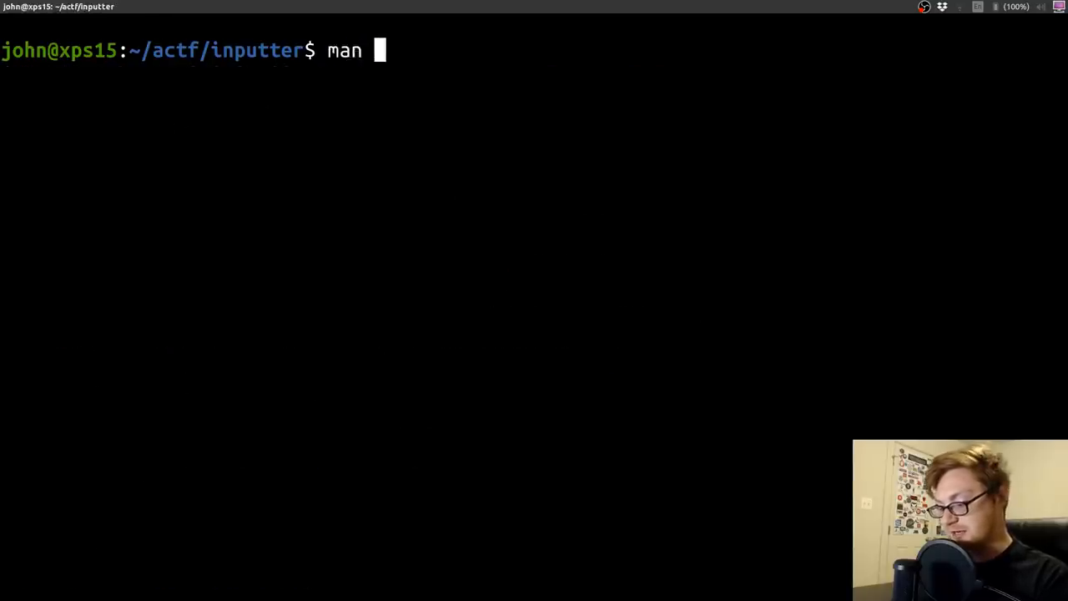
Step: Read man 3 fgets through its DESCRIPTION, quit, and save the edited source copy
{"action": "type", "text": "3 fgets"}
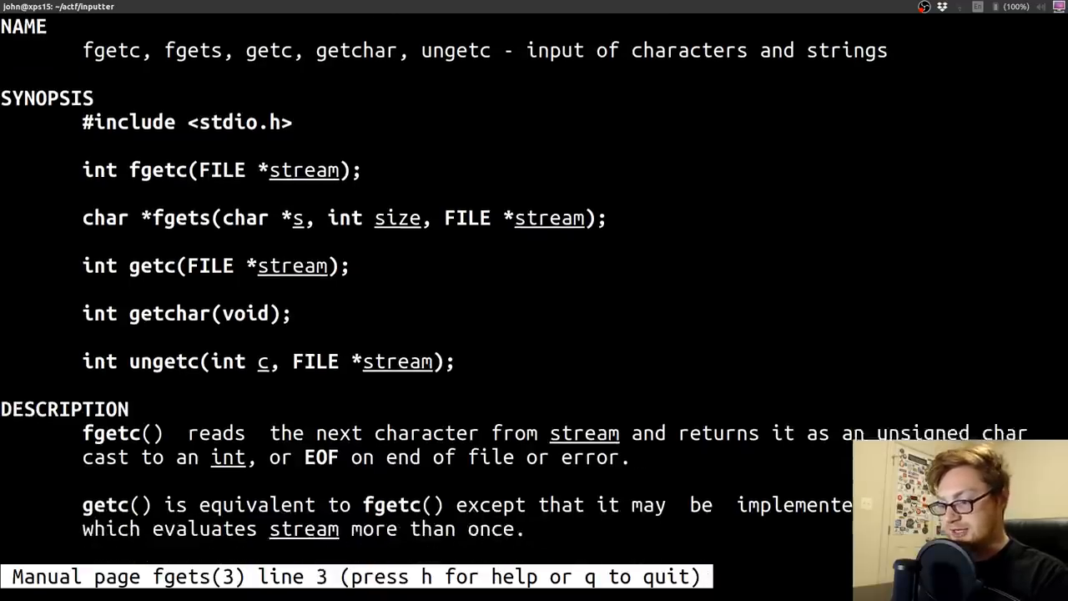
{"action": "scroll", "scroll_direction": "down", "scroll_amount": 3}
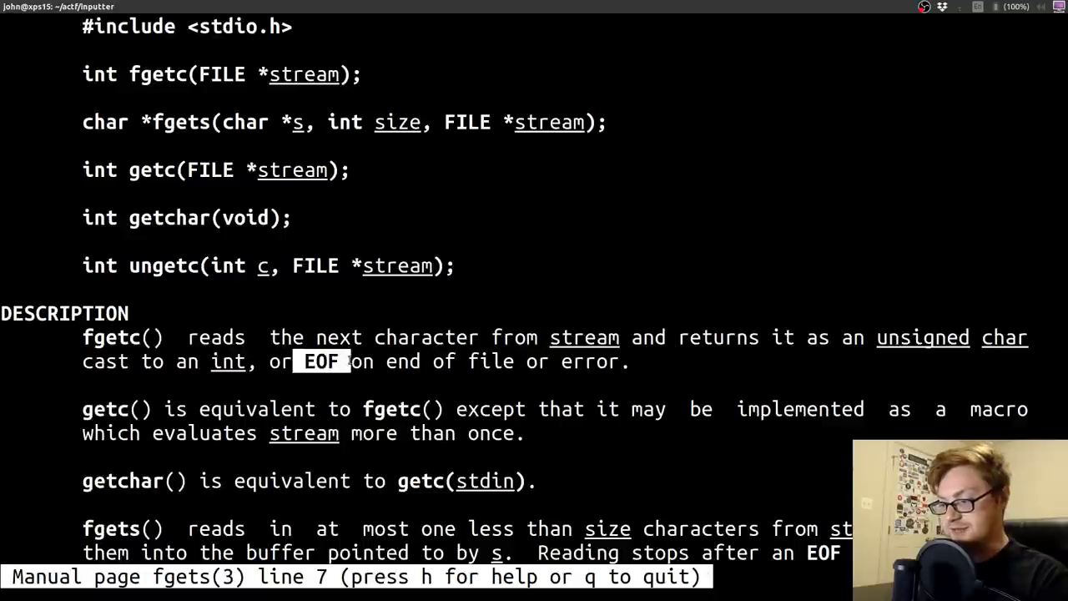
{"action": "scroll", "scroll_direction": "down", "scroll_amount": 3}
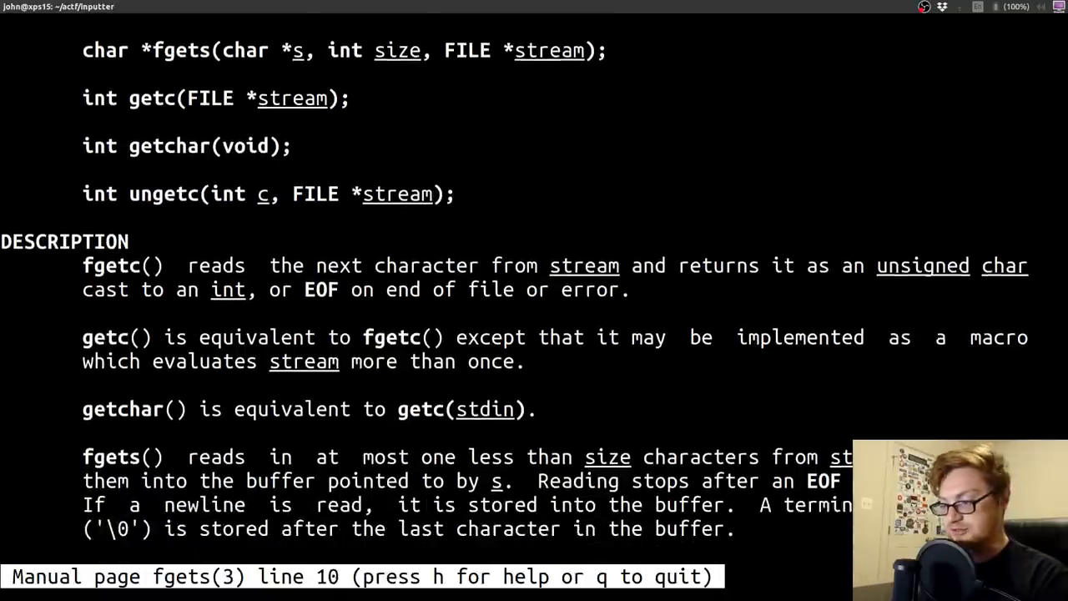
{"action": "scroll", "scroll_direction": "down", "scroll_amount": 3}
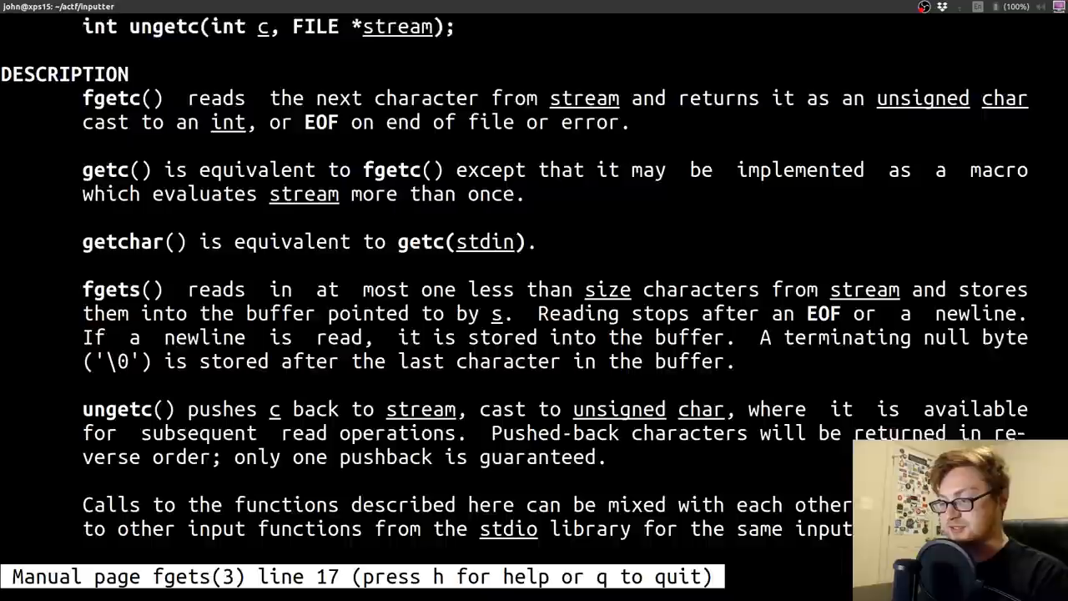
{"action": "scroll", "scroll_direction": "down", "scroll_amount": 3}
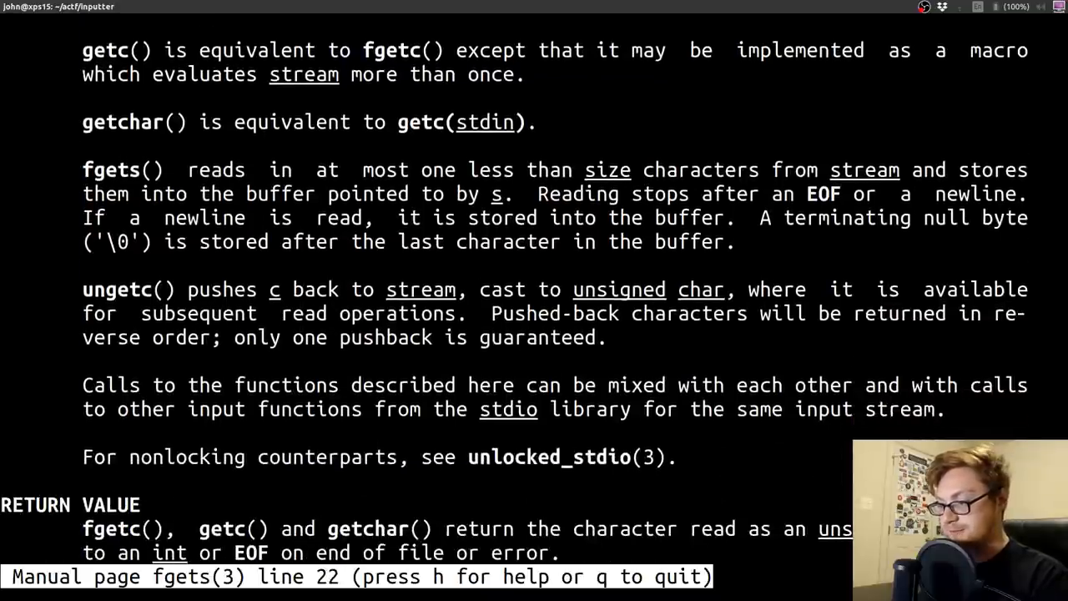
{"action": "key", "text": "q"}
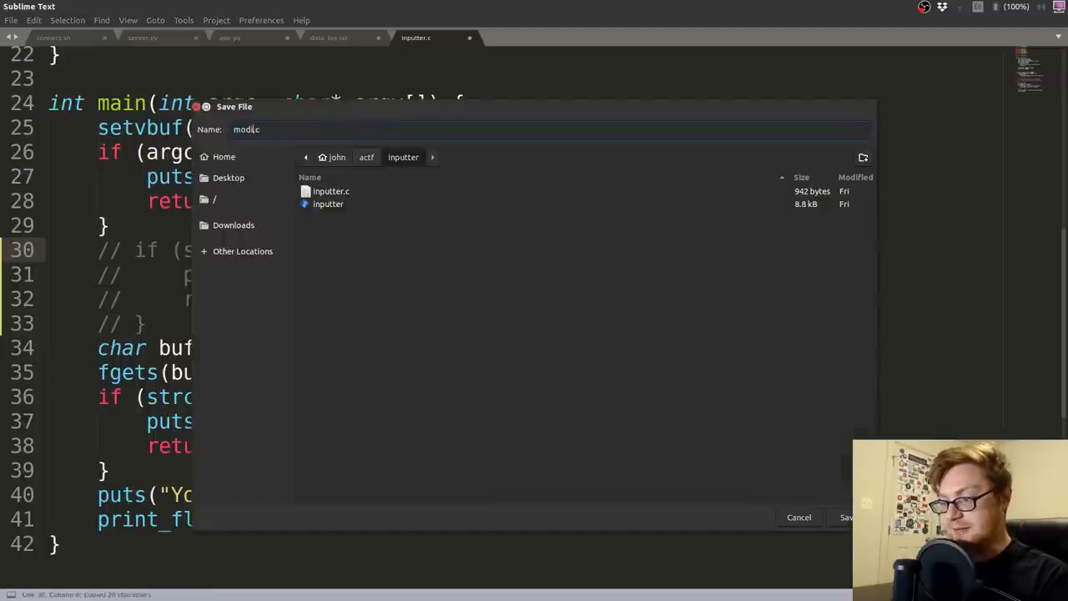
{"action": "left_click", "coordinate": [846, 517]}
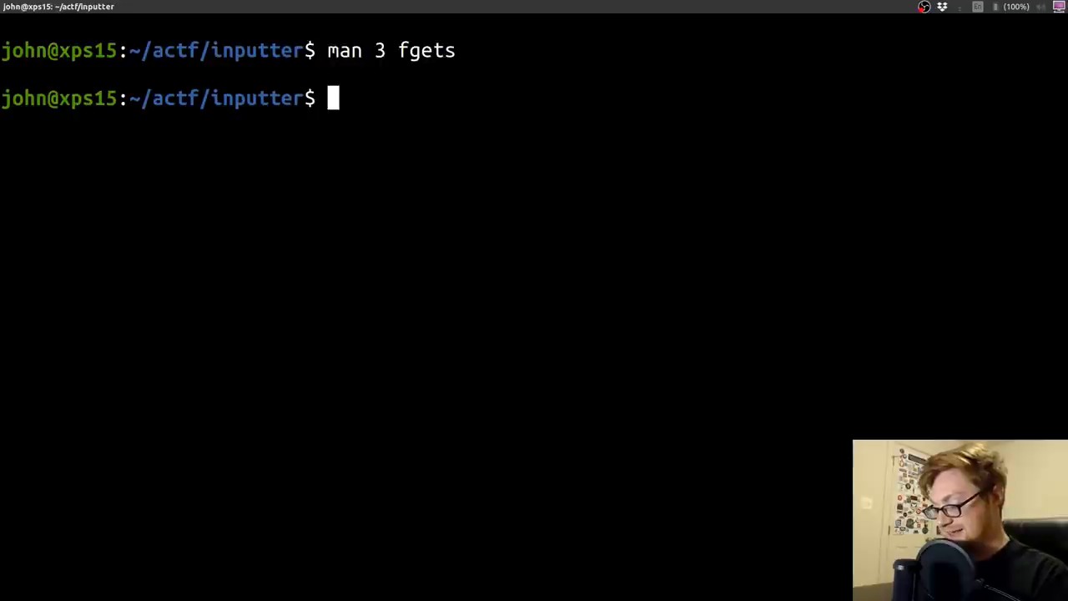
Step: Write bytes 00 01 02 03 and newline into payload via sys.stdout.buffer.write
{"action": "type", "text": "python -c \"print('\"\\x00\\x01\\x02\\x03\\n')\""}
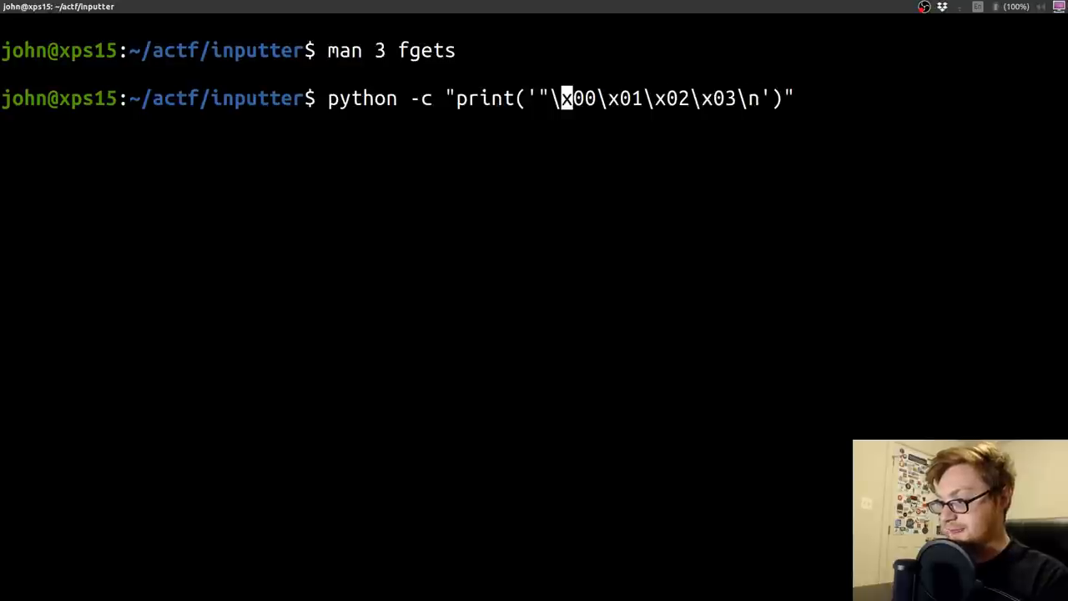
{"action": "key", "text": "Return"}
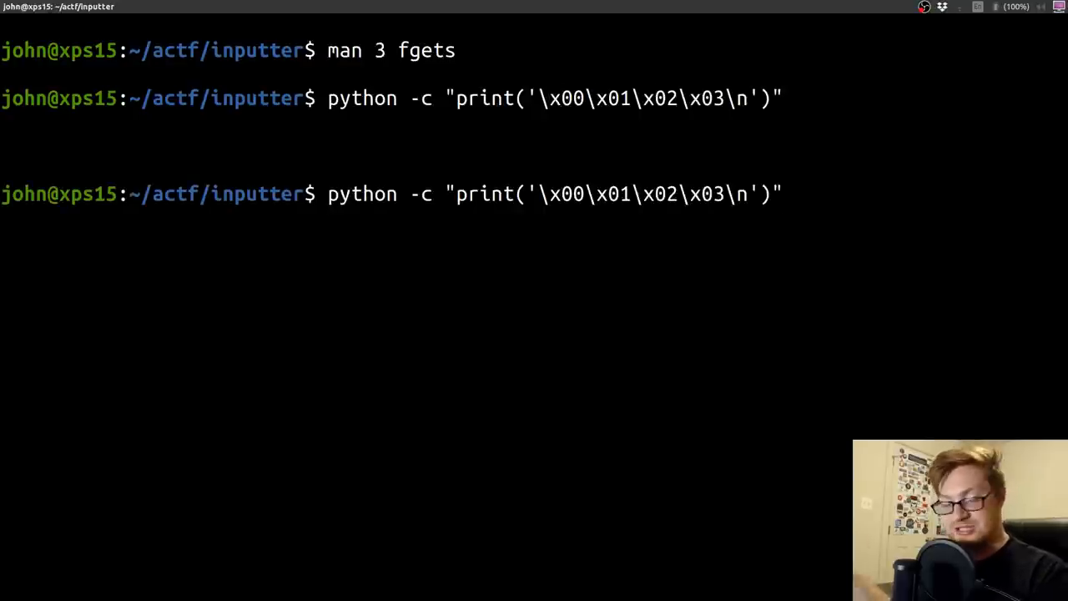
{"action": "type", "text": ">"}
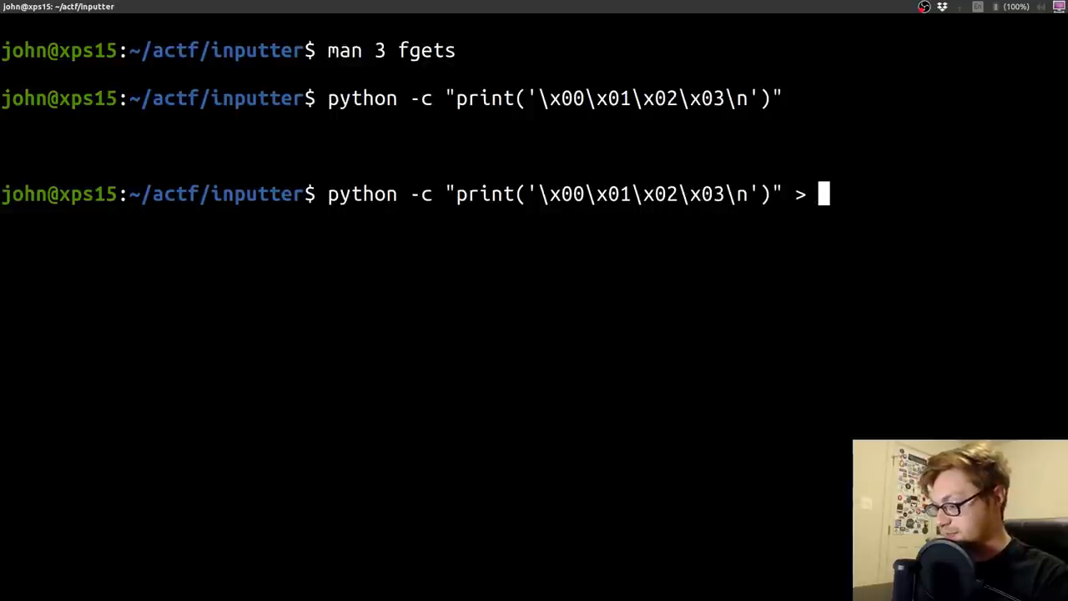
{"action": "type", "text": "payload"}
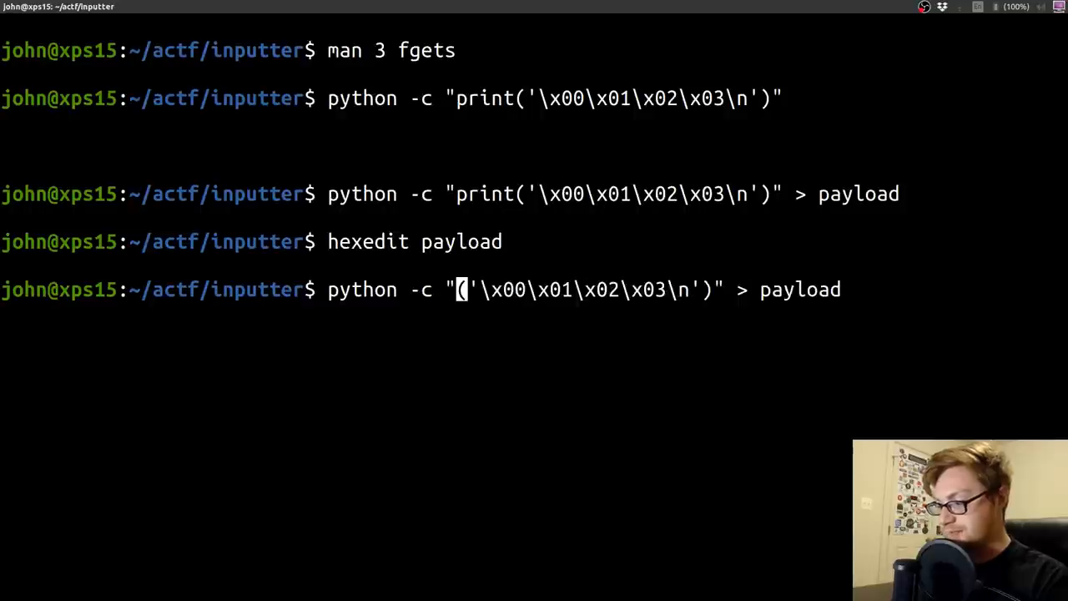
{"action": "type", "text": "import sys; st"}
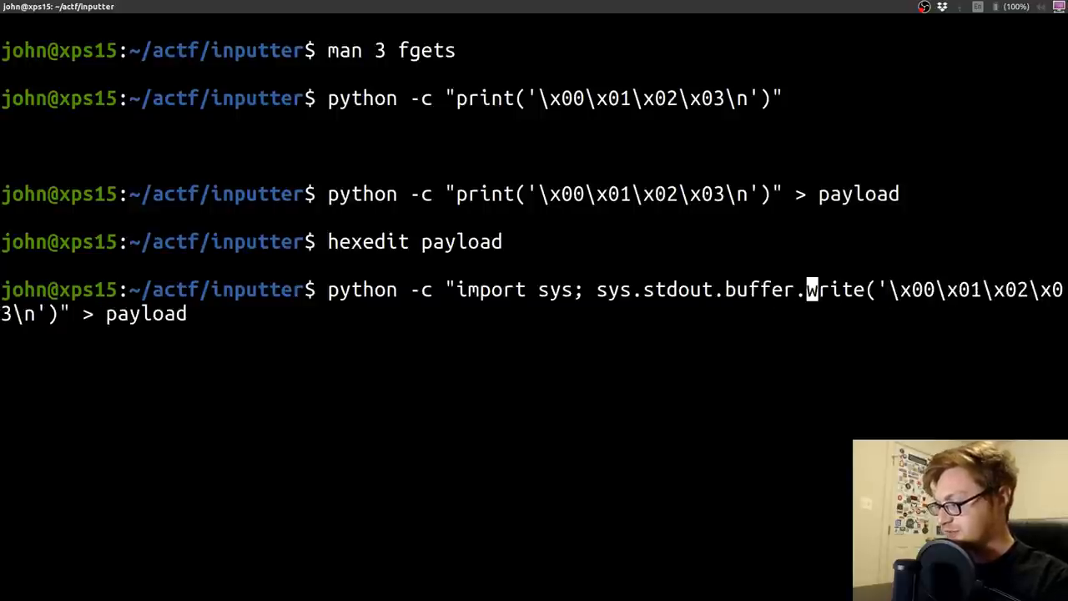
{"action": "key", "text": "Return"}
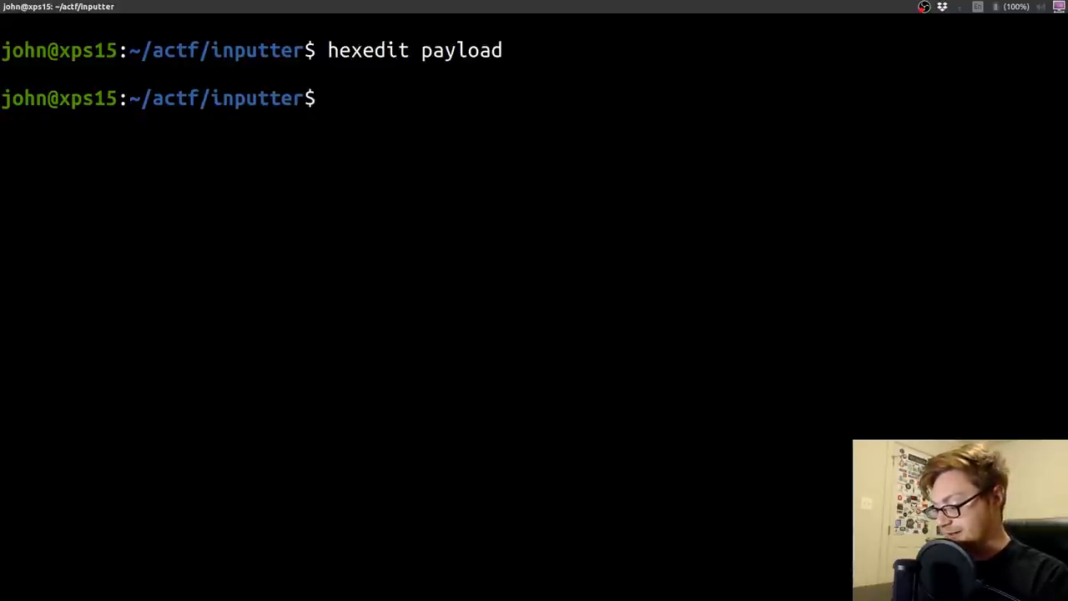
Step: Compile modifed.c with gcc, run ./a.out aaa, and pipe the payload in to pass the stdin check
{"action": "type", "text": "gcc modifed.c"}
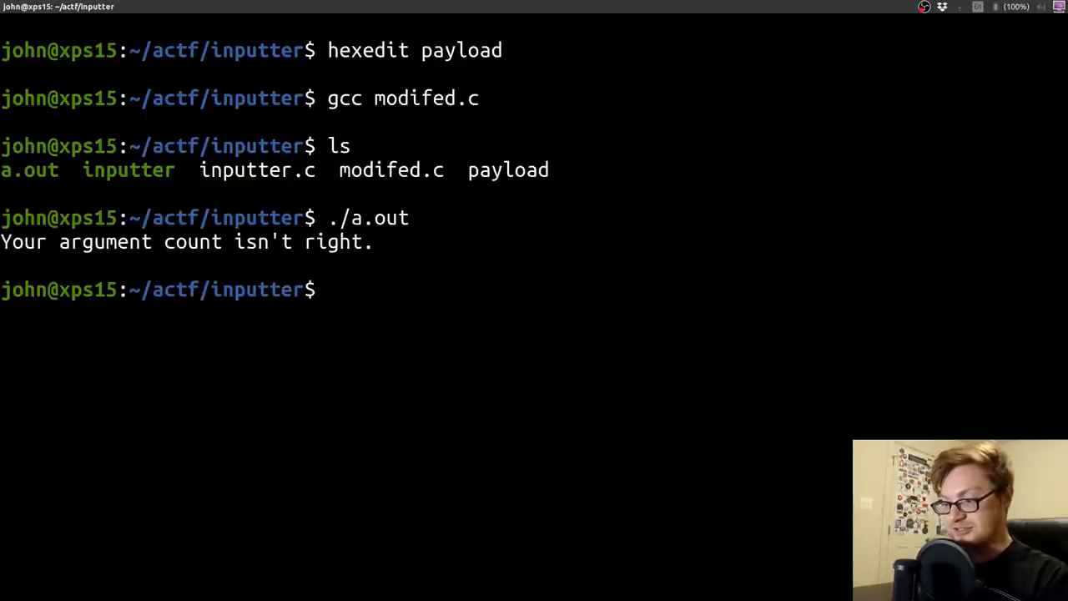
{"action": "type", "text": "./a.out aaa"}
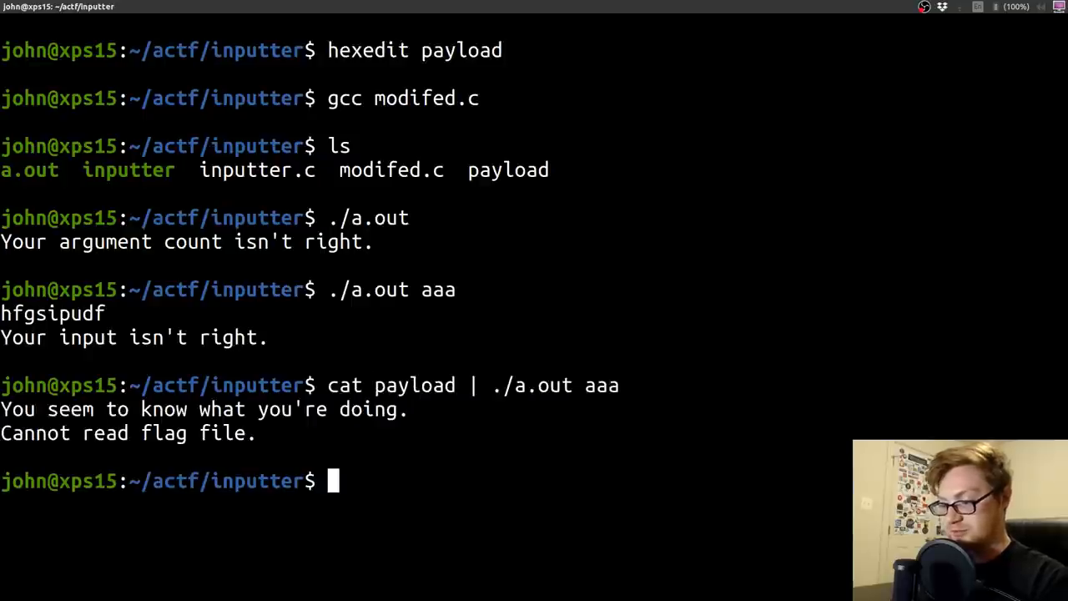
{"action": "type", "text": "nano flag.tx"}
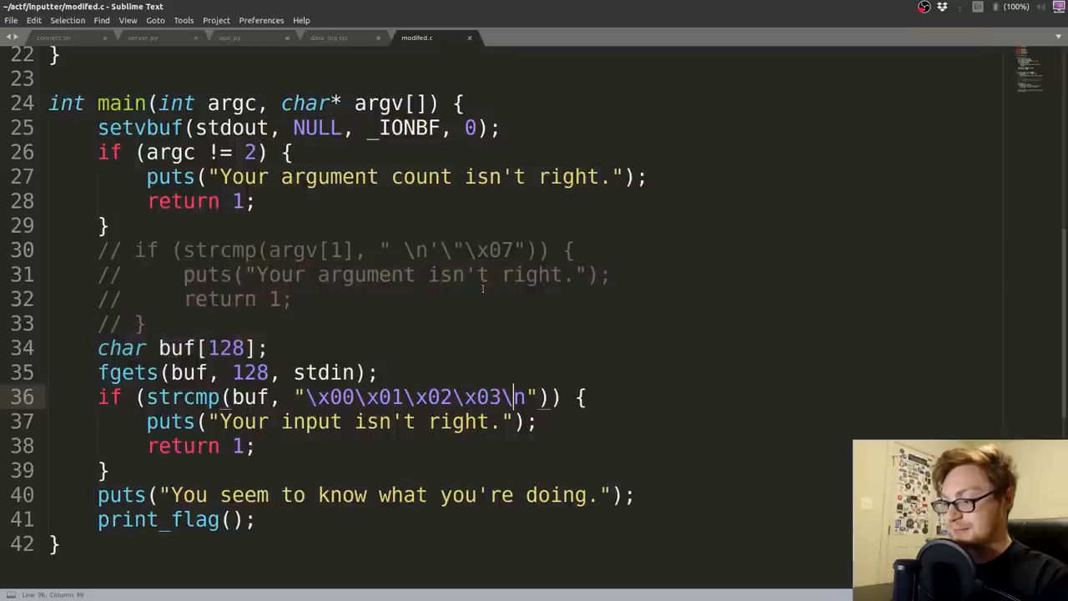
Step: Review the argument check in modifed.c before starting the new exp.py script
{"action": "left_click_drag", "start_coordinate": [100, 274], "coordinate": [142, 324]}
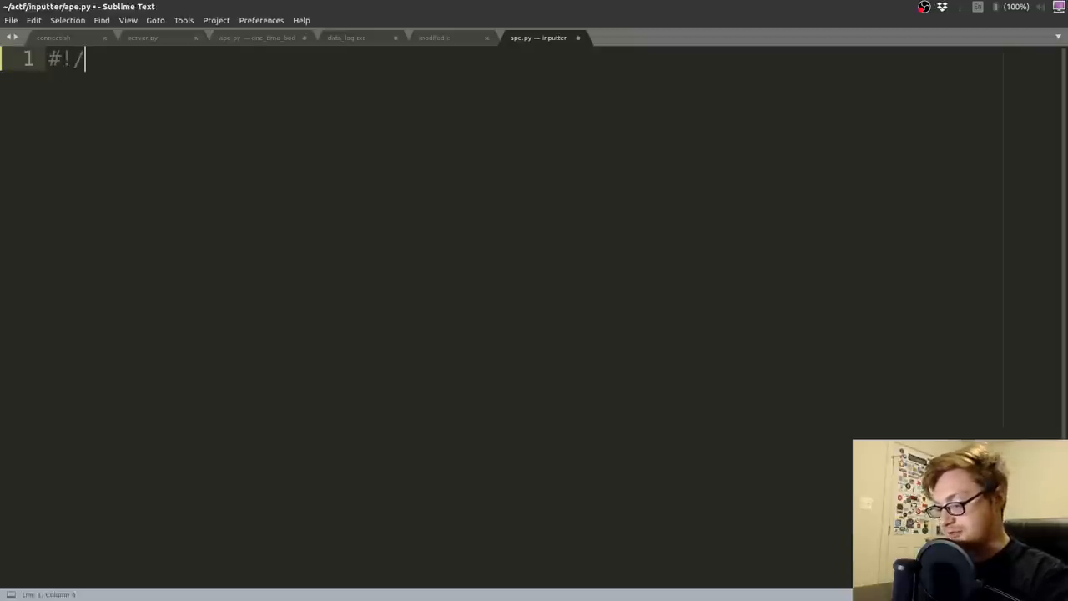
Step: Write the python3 shebang, import subprocess, and call subprocess.check_output(["./inputter", ...])
{"action": "type", "text": "usr/bin/env python3"}
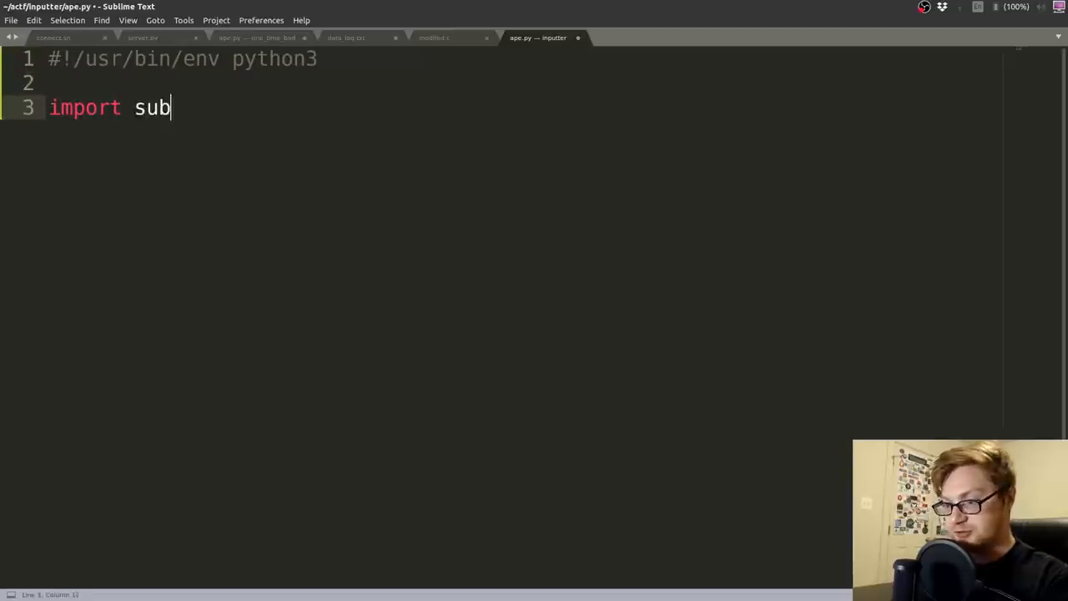
{"action": "type", "text": "process"}
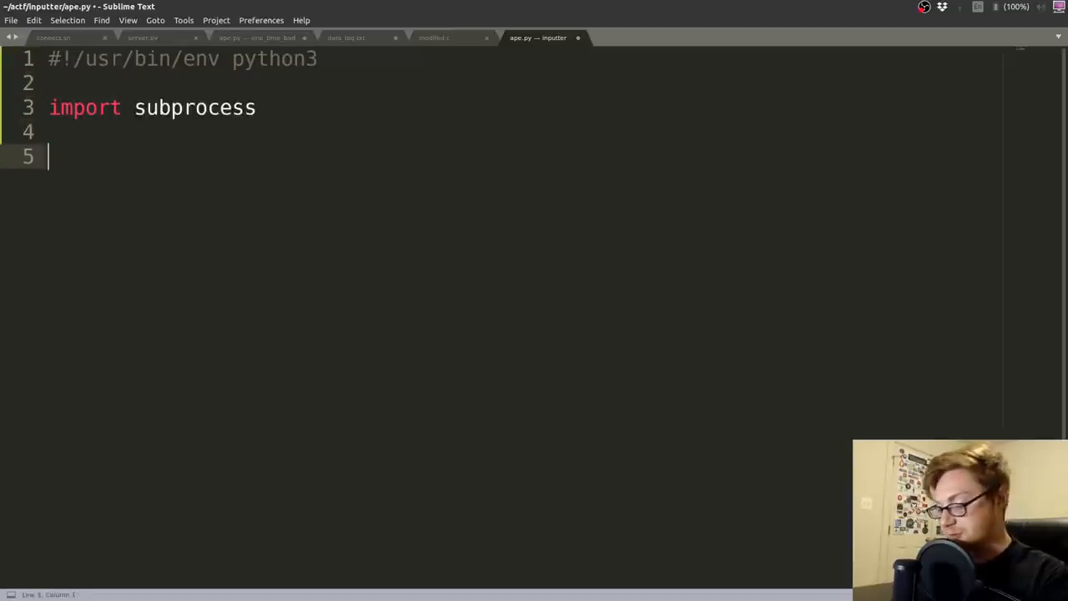
{"action": "type", "text": "subprocess.check_"}
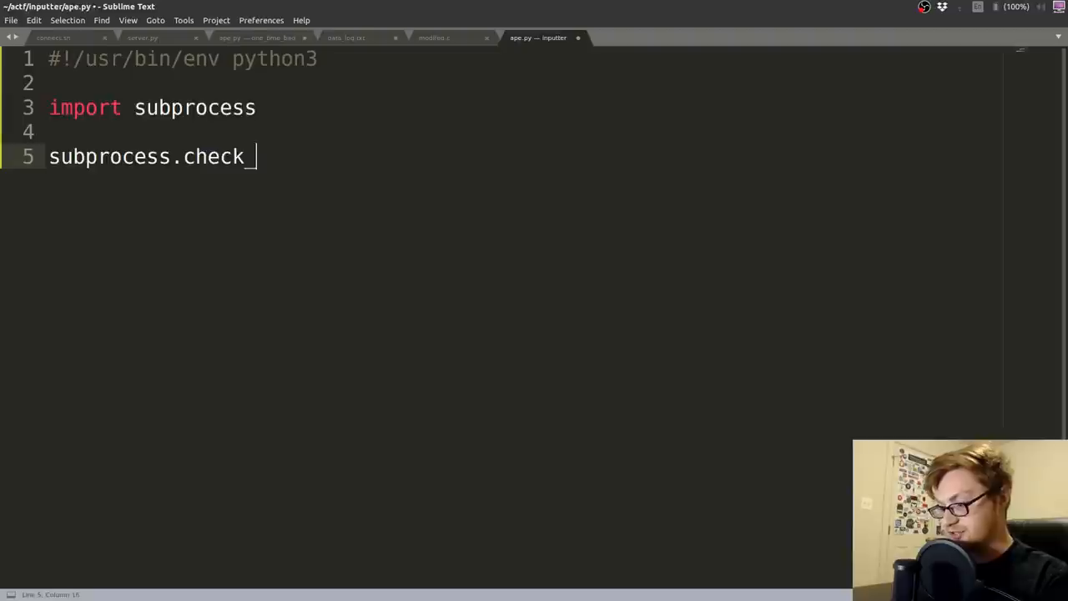
{"action": "type", "text": "outp"}
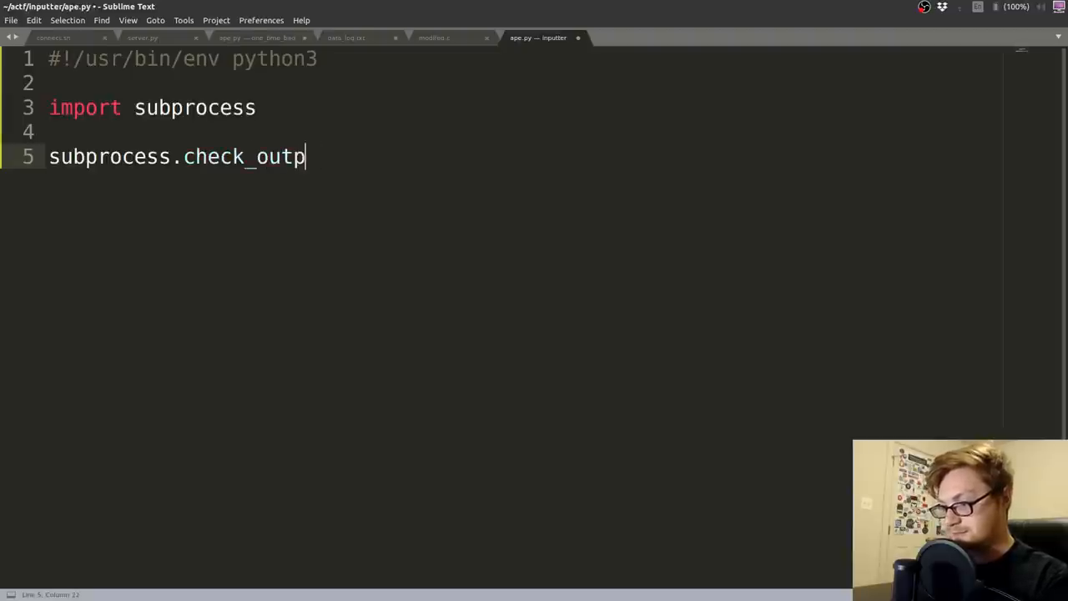
{"action": "type", "text": "ut()"}
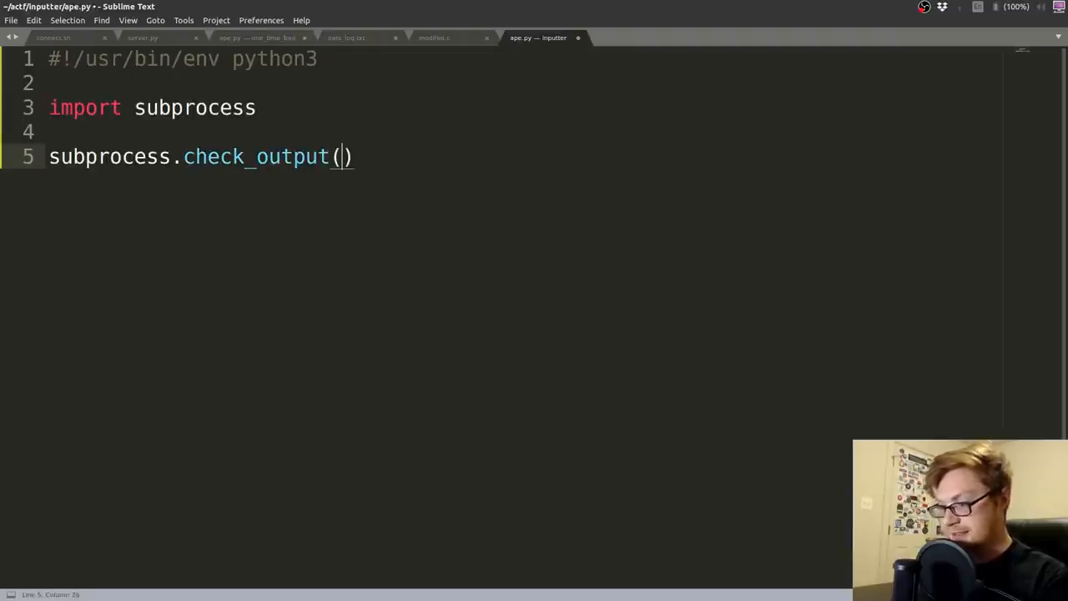
{"action": "type", "text": "[\"./in"}
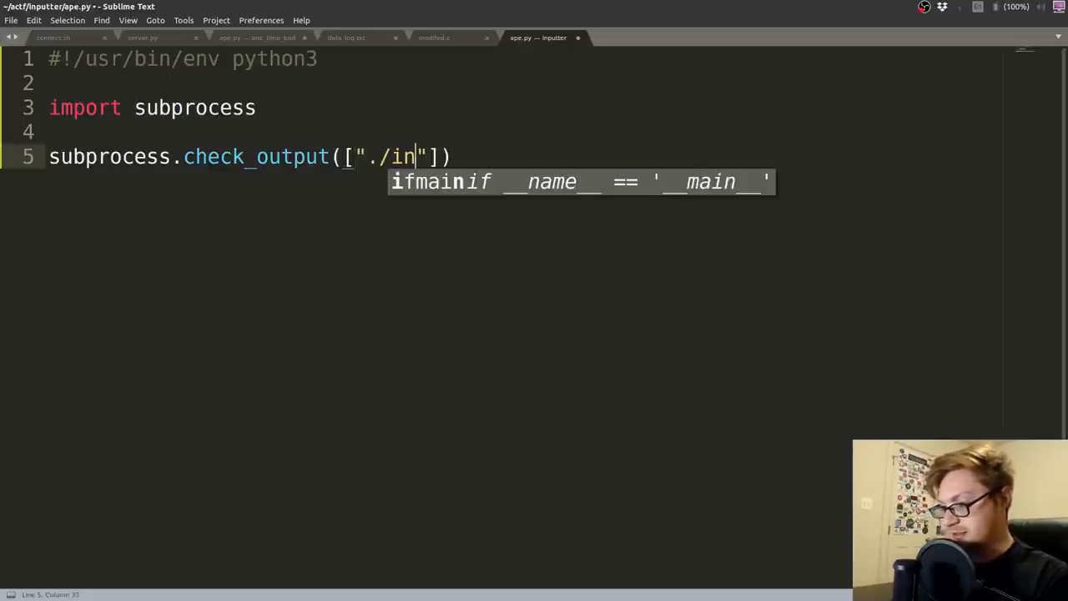
{"action": "type", "text": "putter\","}
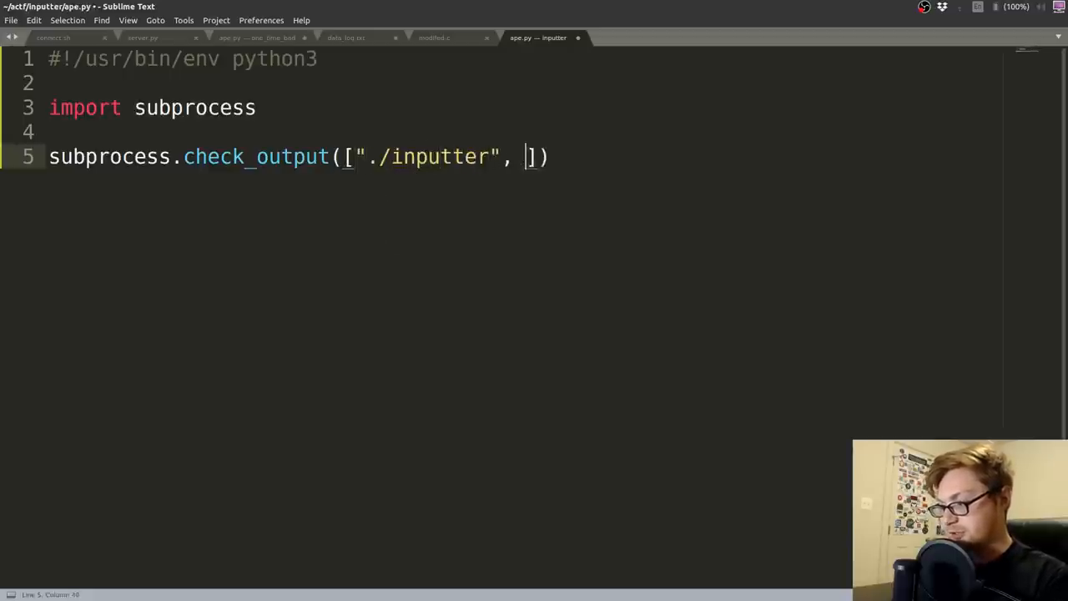
Step: Copy the argument " \n'\"\x07" from modifed.c into the call, assign it to p and print the result
{"action": "key", "text": "alt+tab"}
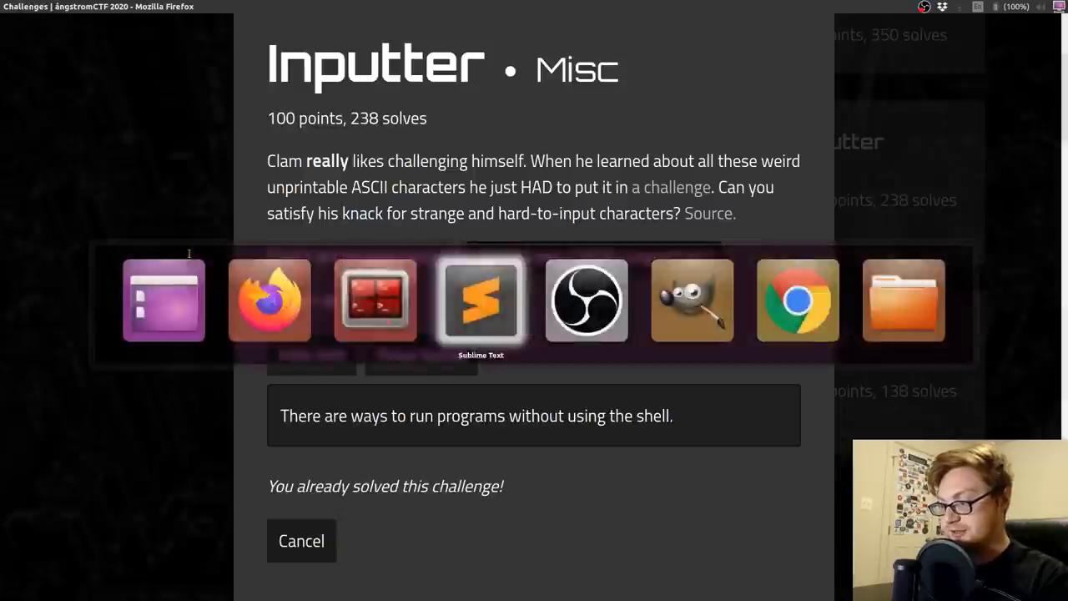
{"action": "left_click", "coordinate": [481, 300]}
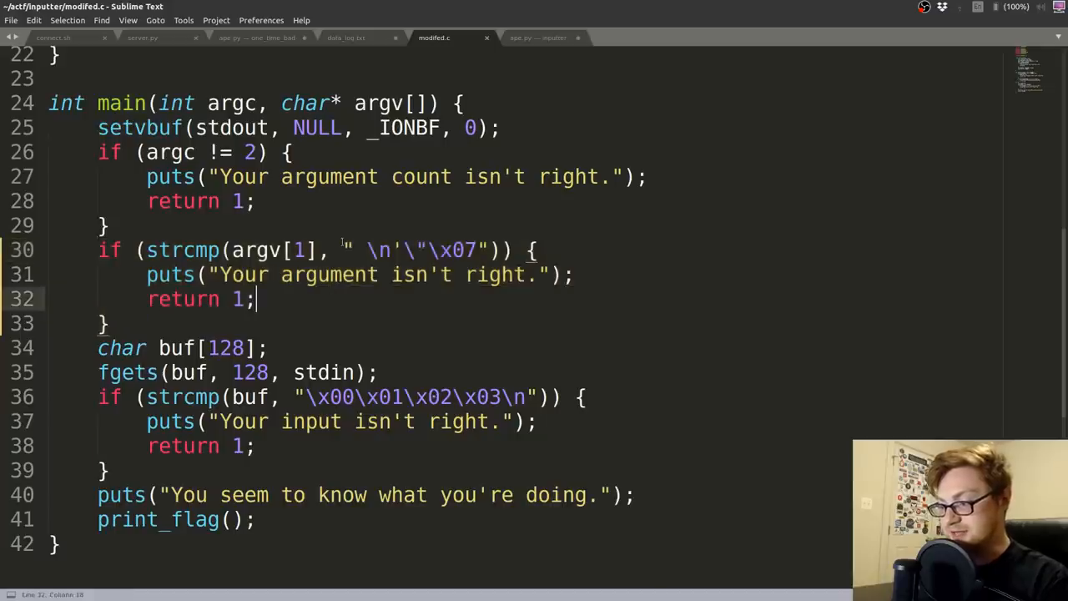
{"action": "left_click", "coordinate": [537, 37]}
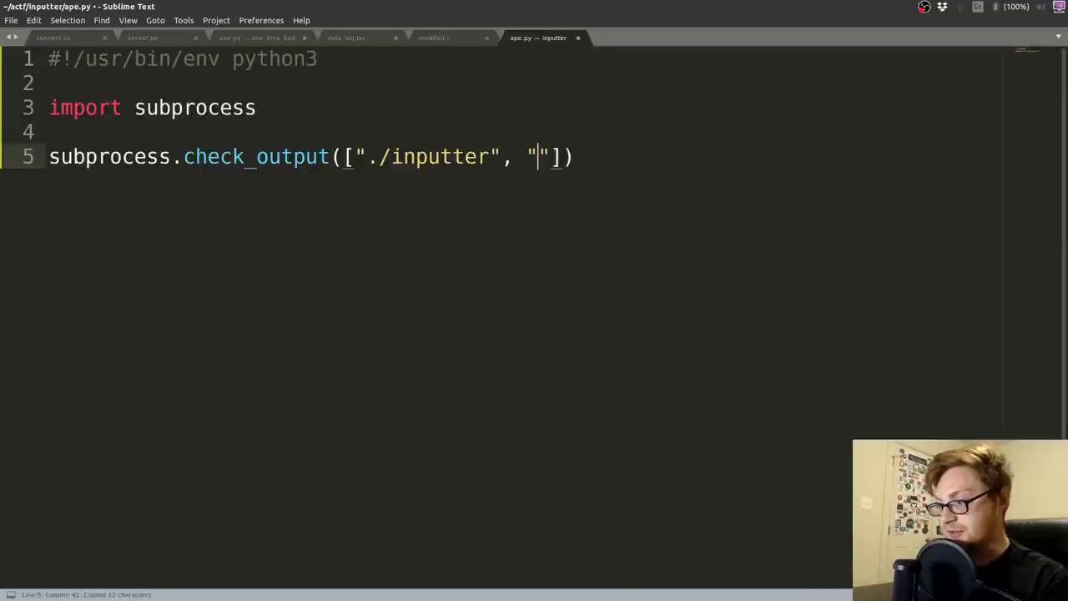
{"action": "type", "text": "\\n'\\\"\\x07"}
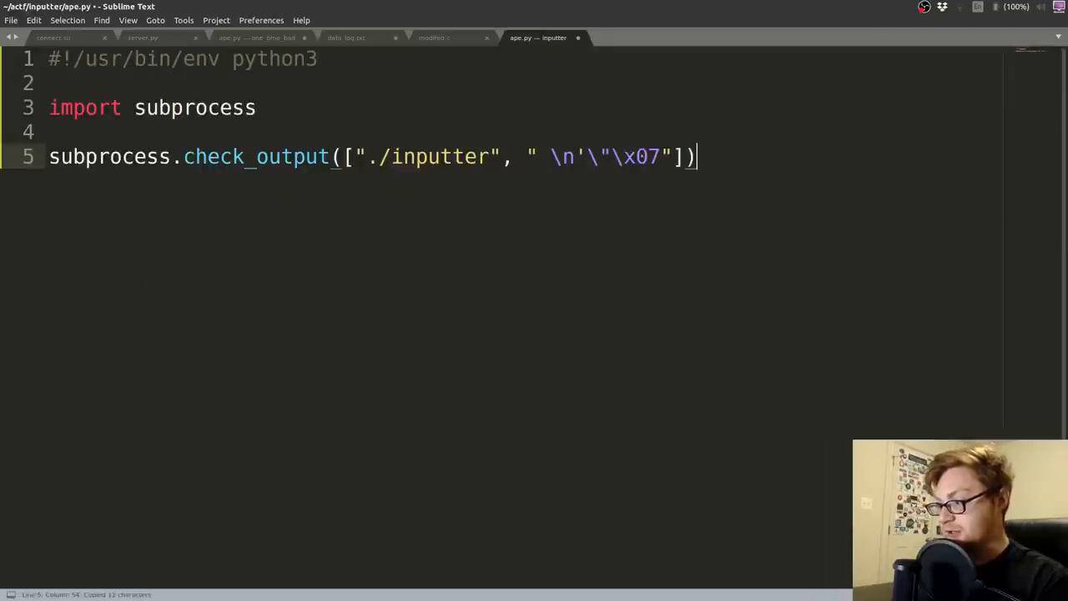
{"action": "type", "text": "p ="}
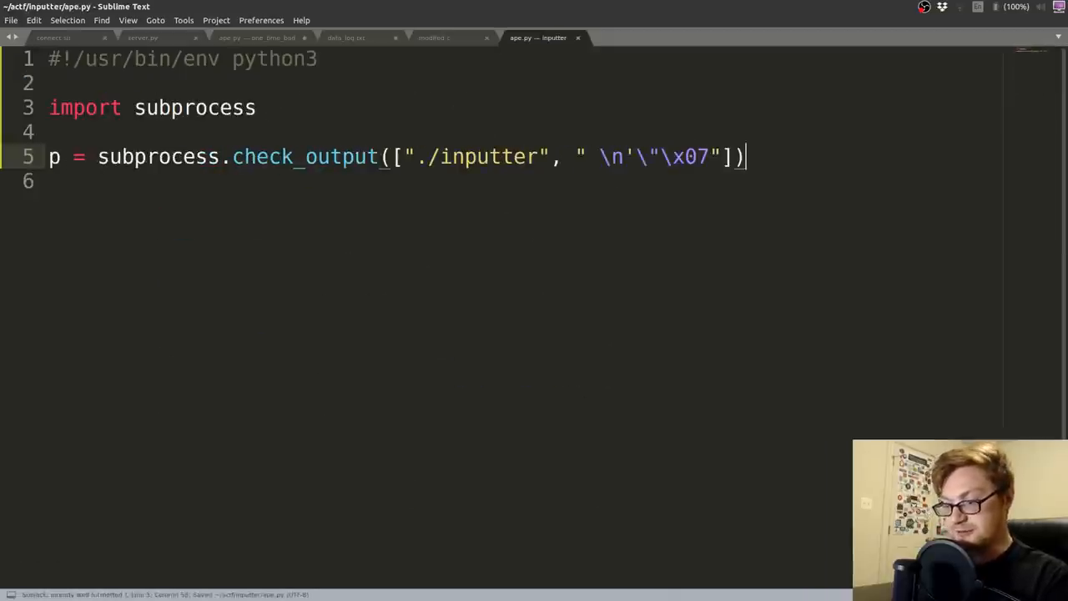
{"action": "type", "text": "print()"}
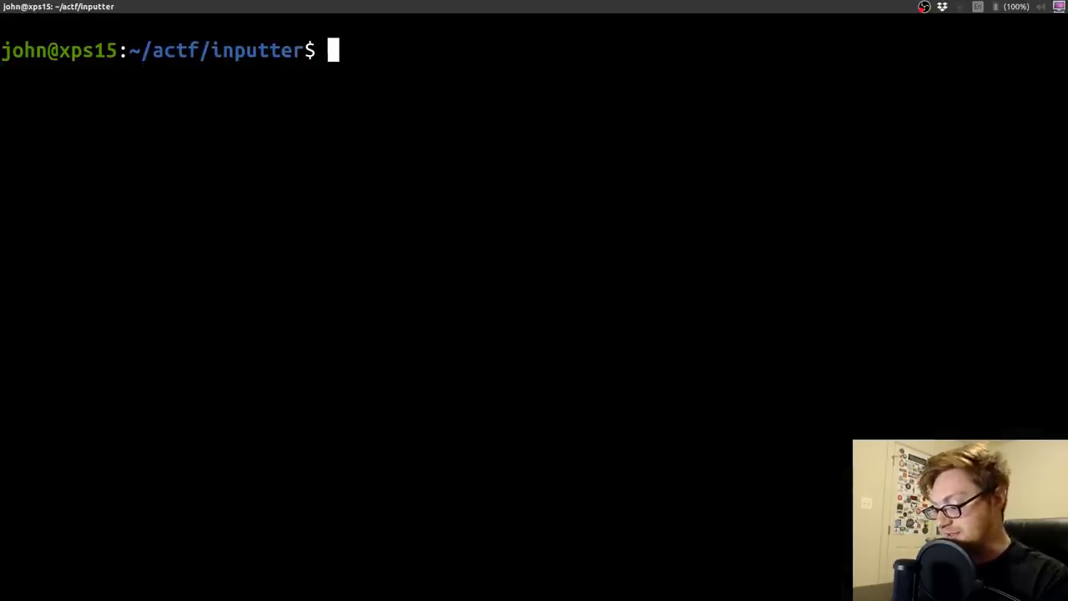
Step: Make ape.py executable with chmod +x, run it, and feed it the test line 'plzsubscribe'
{"action": "type", "text": "chmod +x ape.py"}
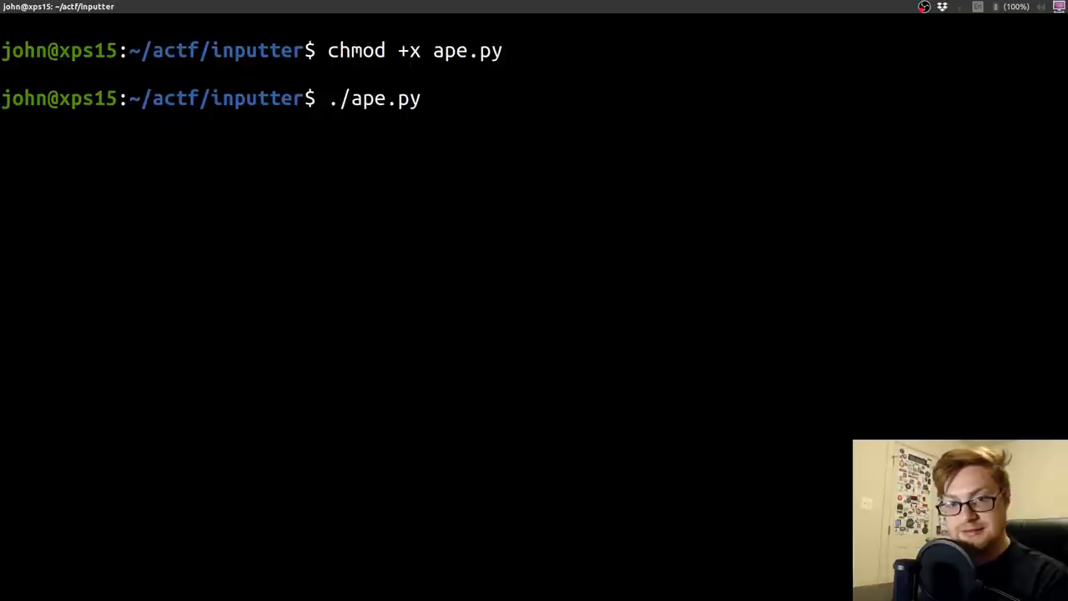
{"action": "key", "text": "Return"}
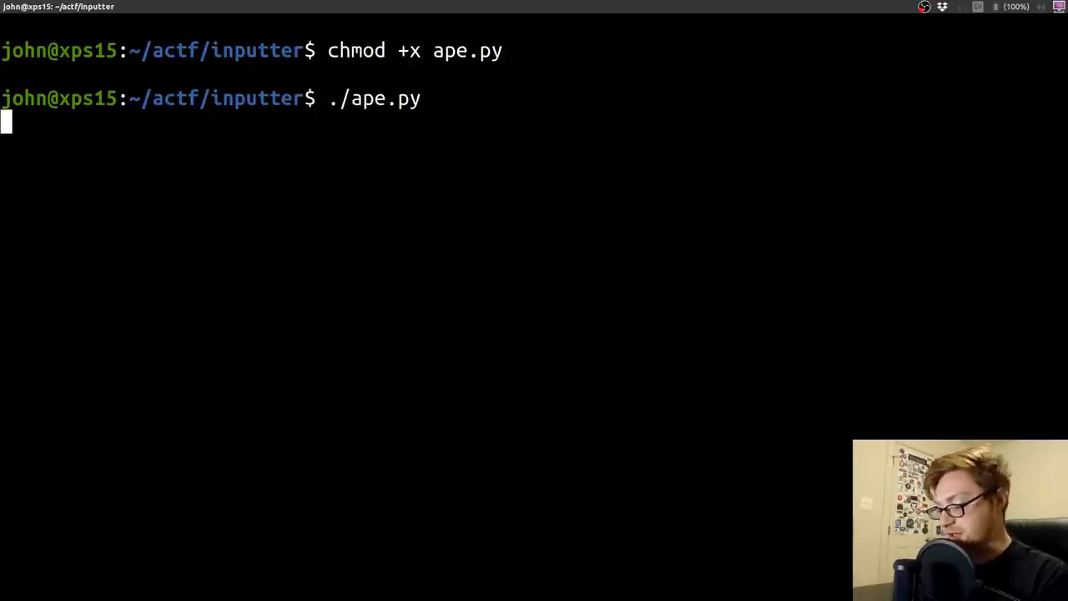
{"action": "type", "text": "plzsubscribe"}
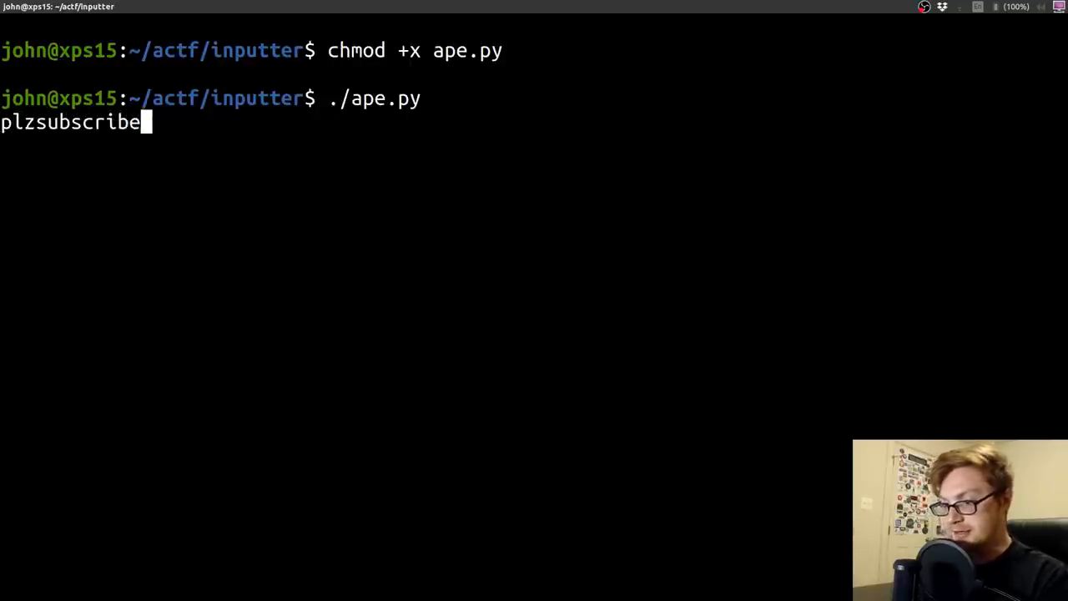
{"action": "key", "text": "Return"}
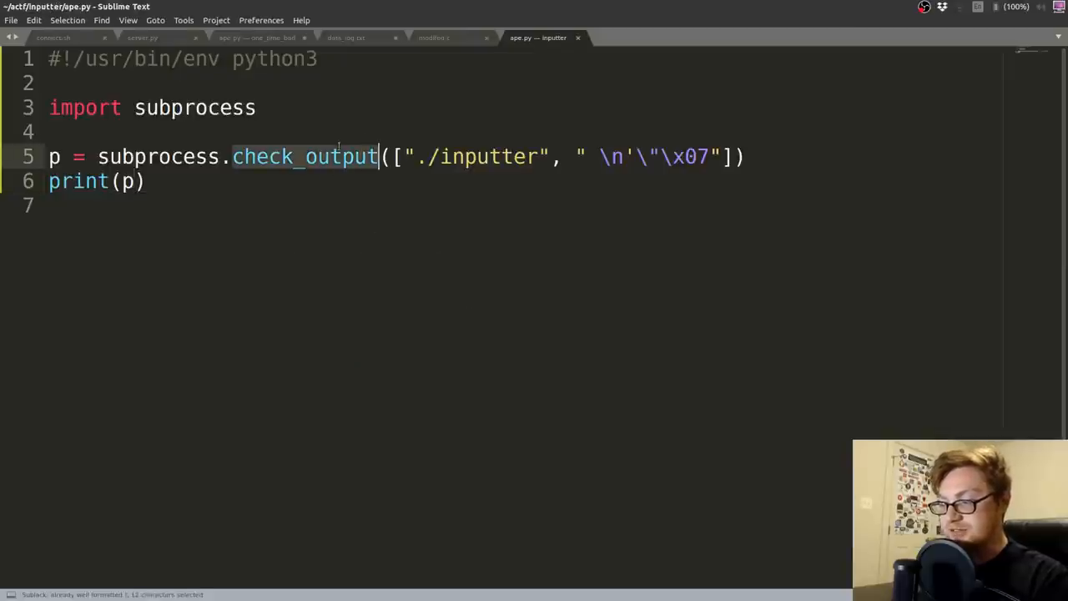
Step: Switch to subprocess.Popen with stdout=subprocess.PIPE and print p.stdout.read()
{"action": "type", "text": "Popen"}
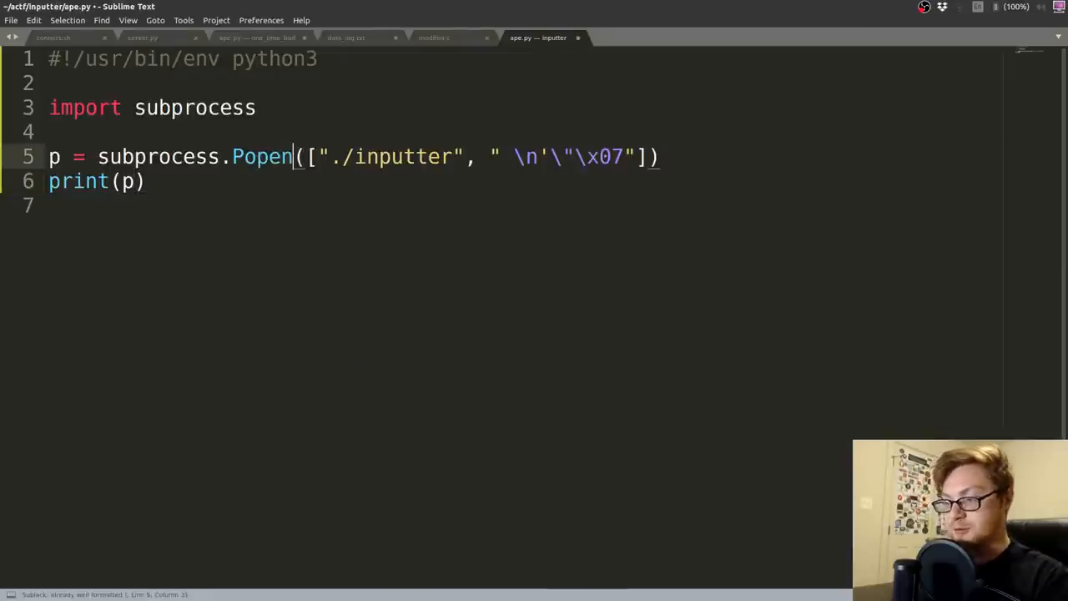
{"action": "type", "text": ","}
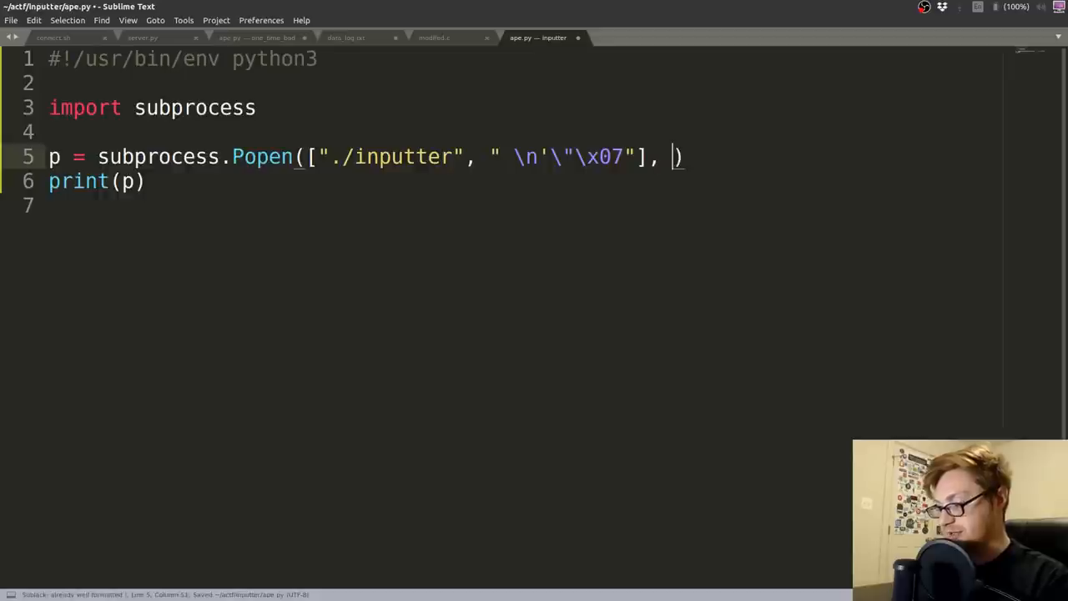
{"action": "type", "text": "stdout."}
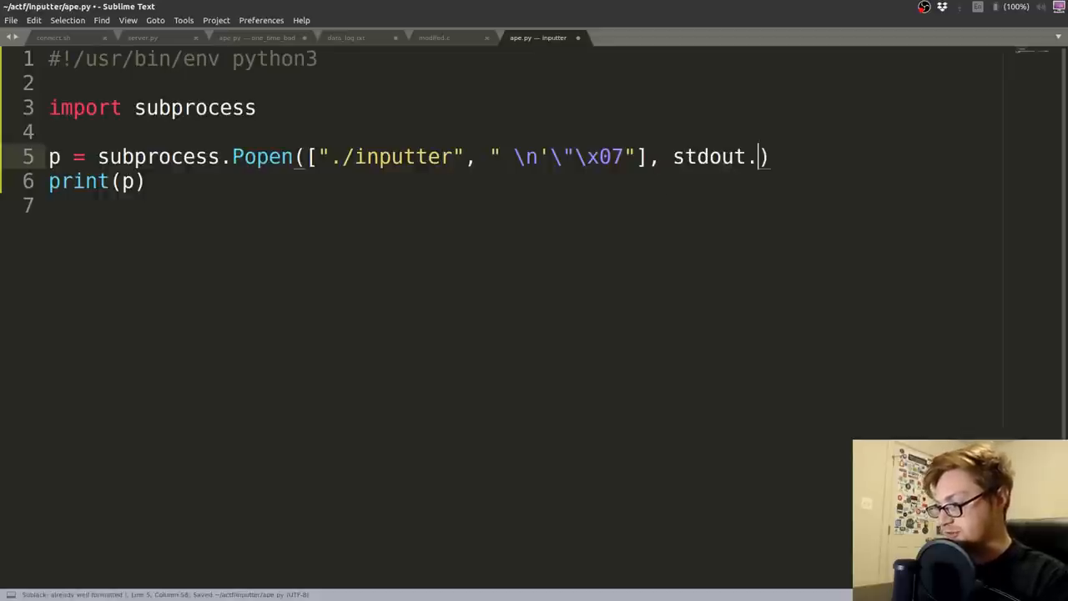
{"action": "type", "text": "= subprocess."}
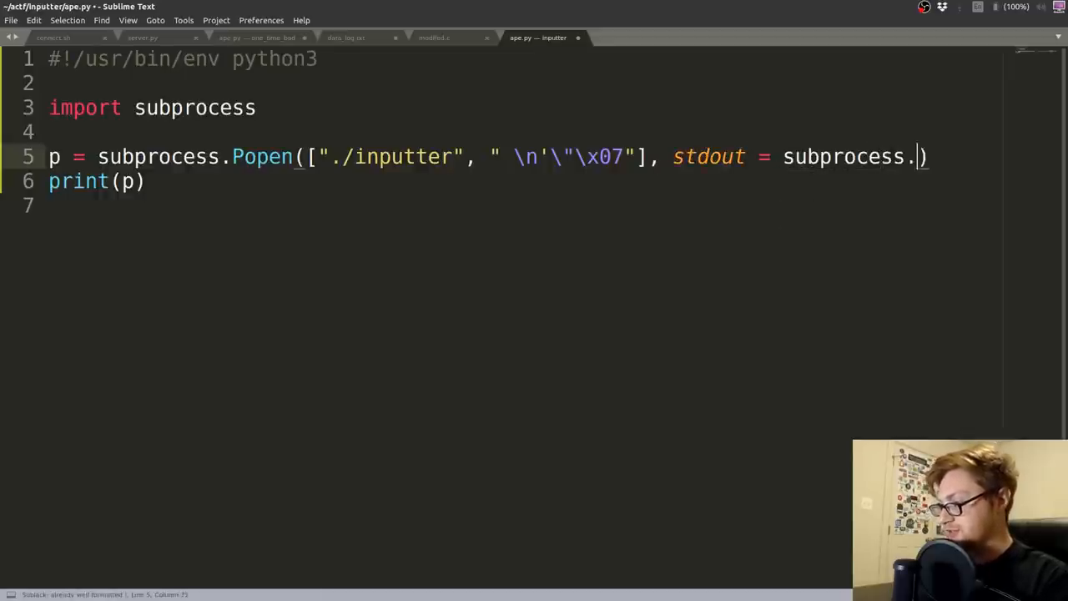
{"action": "type", "text": "PIPE"}
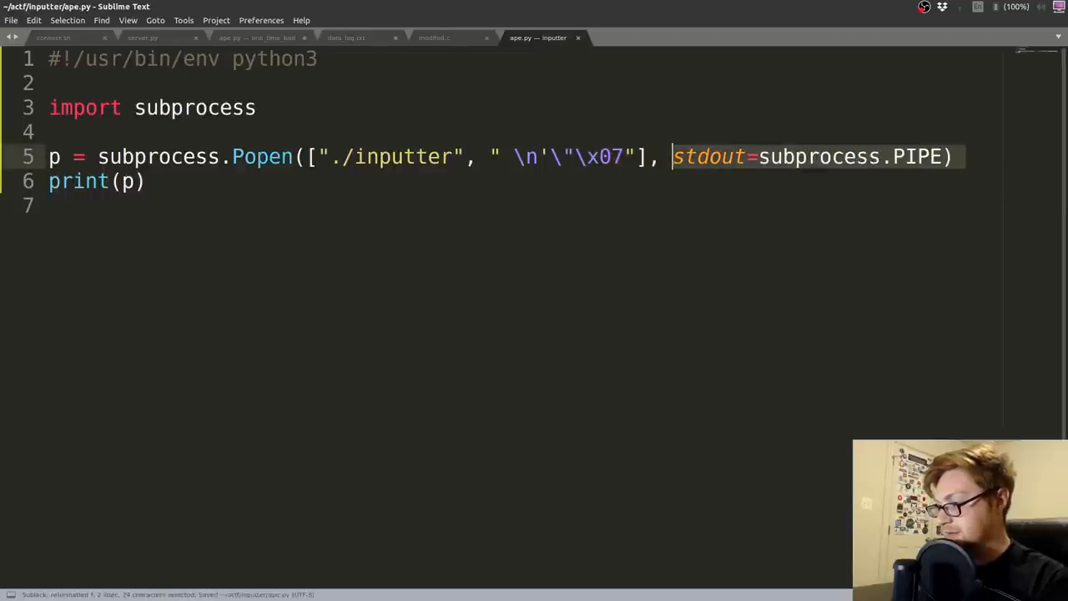
{"action": "type", "text": "."}
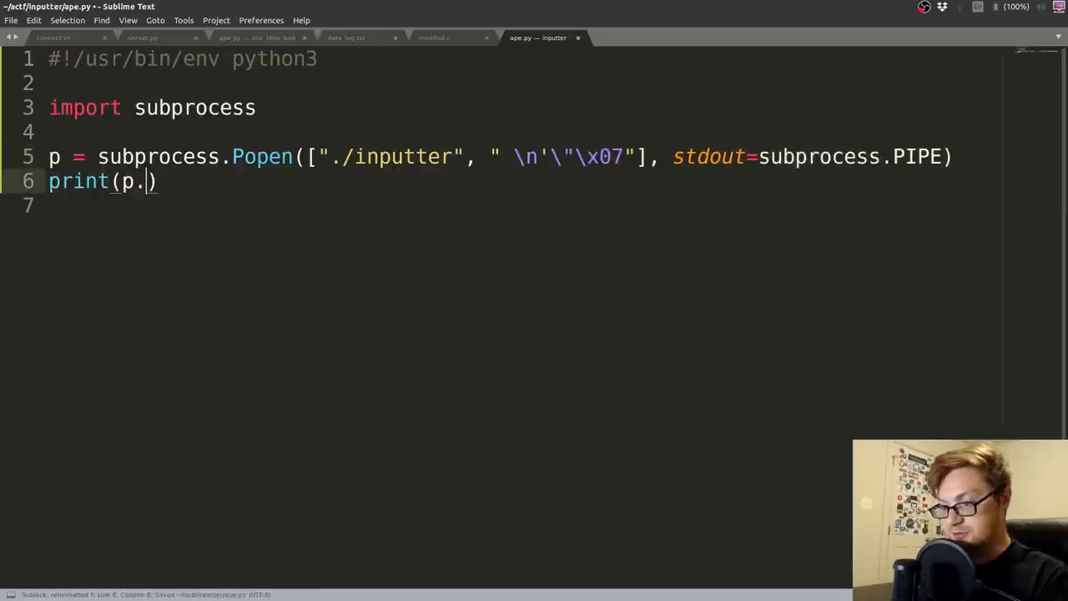
{"action": "type", "text": "stdout"}
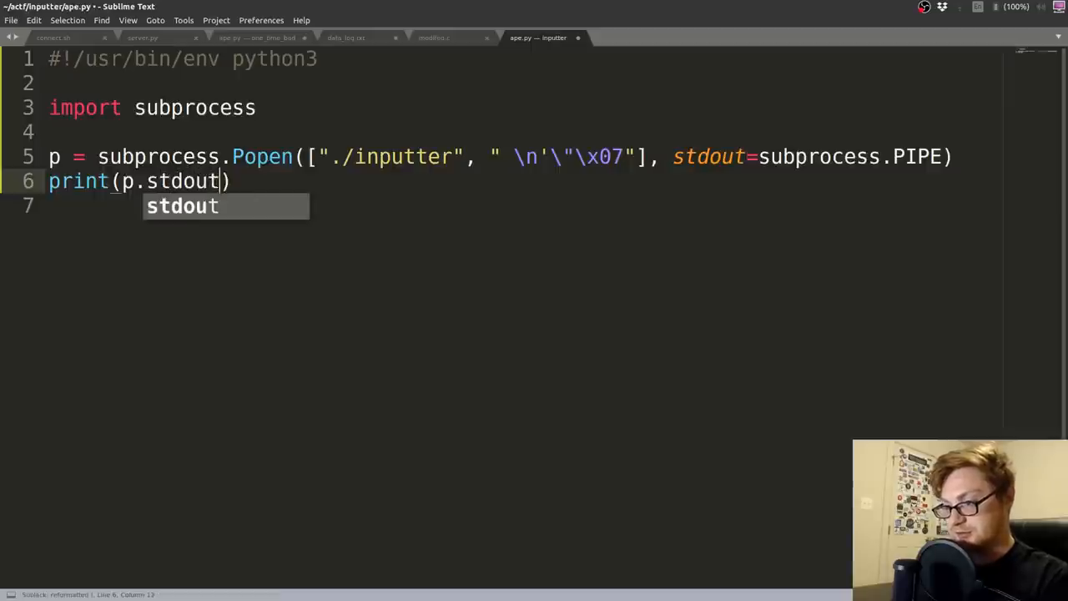
{"action": "type", "text": ".read()"}
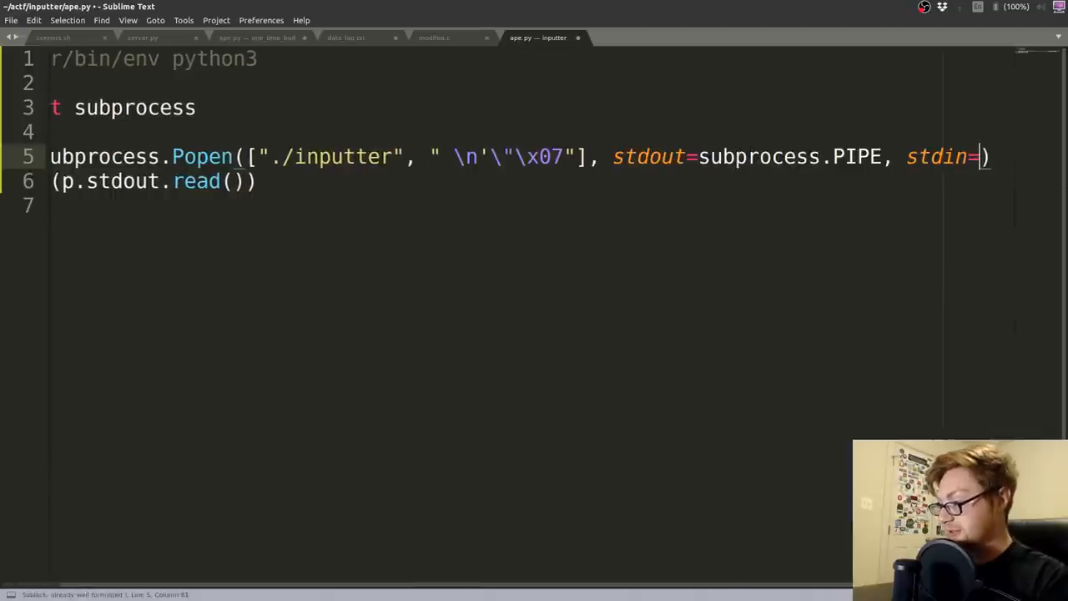
Step: Check the expected input in modified.c and add stdin=subprocess.PIPE to the Popen call
{"action": "left_click", "coordinate": [434, 36]}
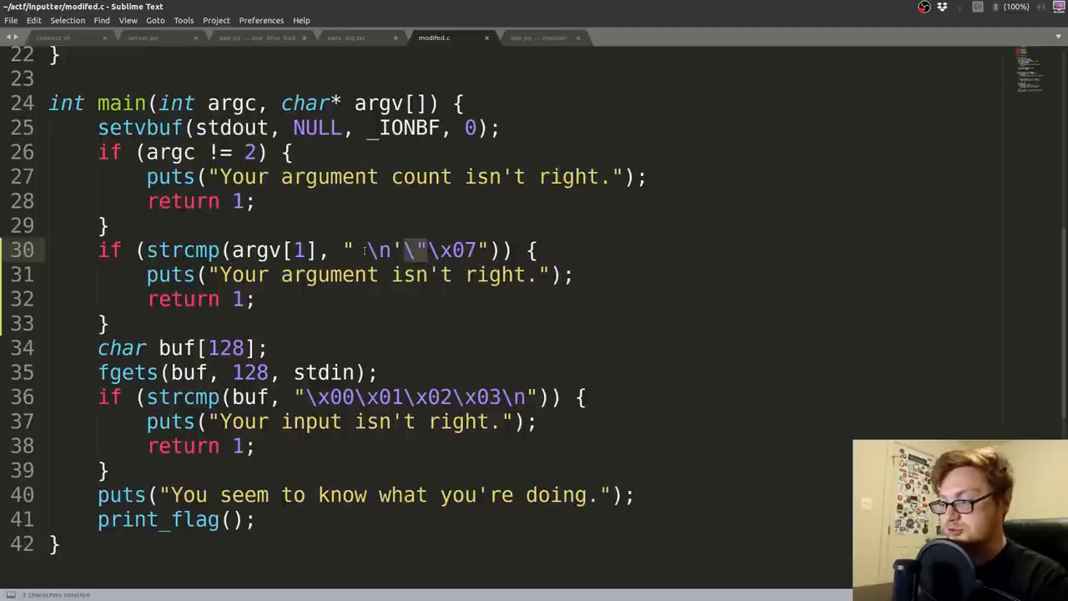
{"action": "left_click", "coordinate": [537, 36]}
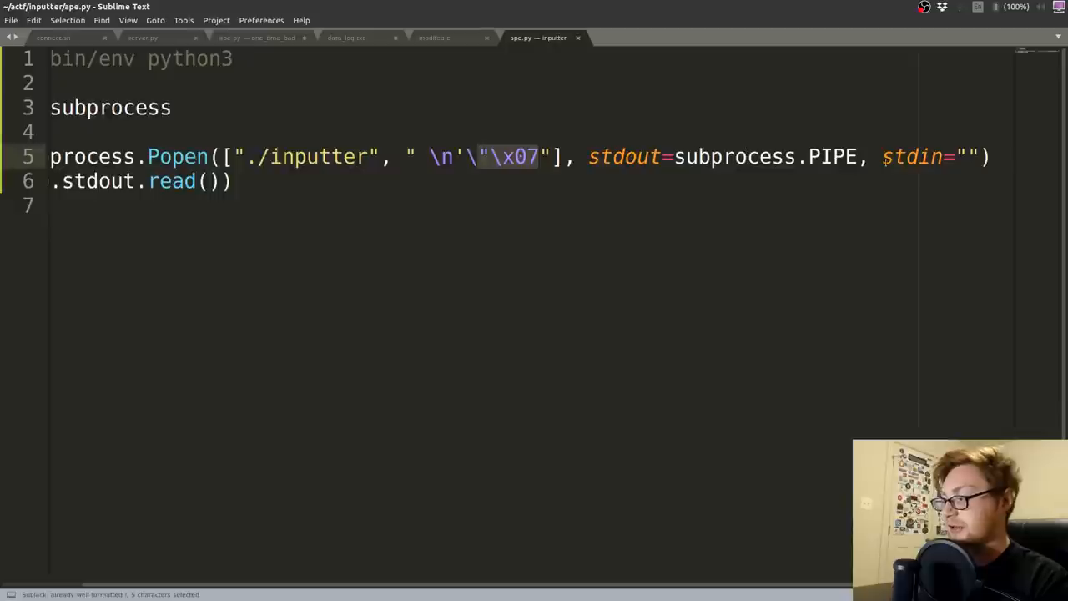
{"action": "type", "text": "subprocess.PIPE"}
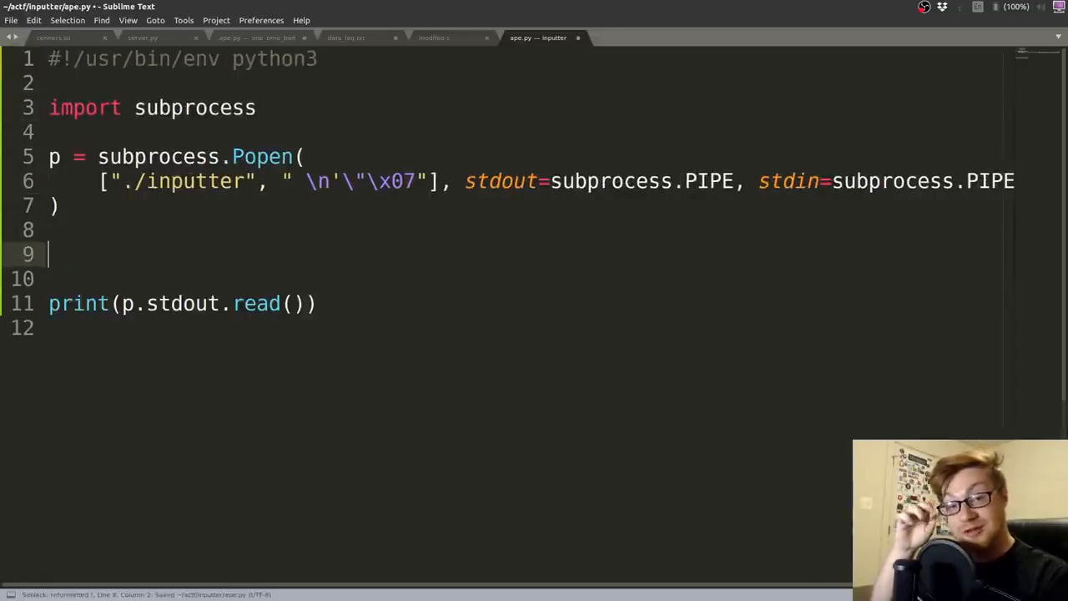
Step: Add p.stdin.write(...) with the exact input string copied from the C source
{"action": "type", "text": "p.stdin"}
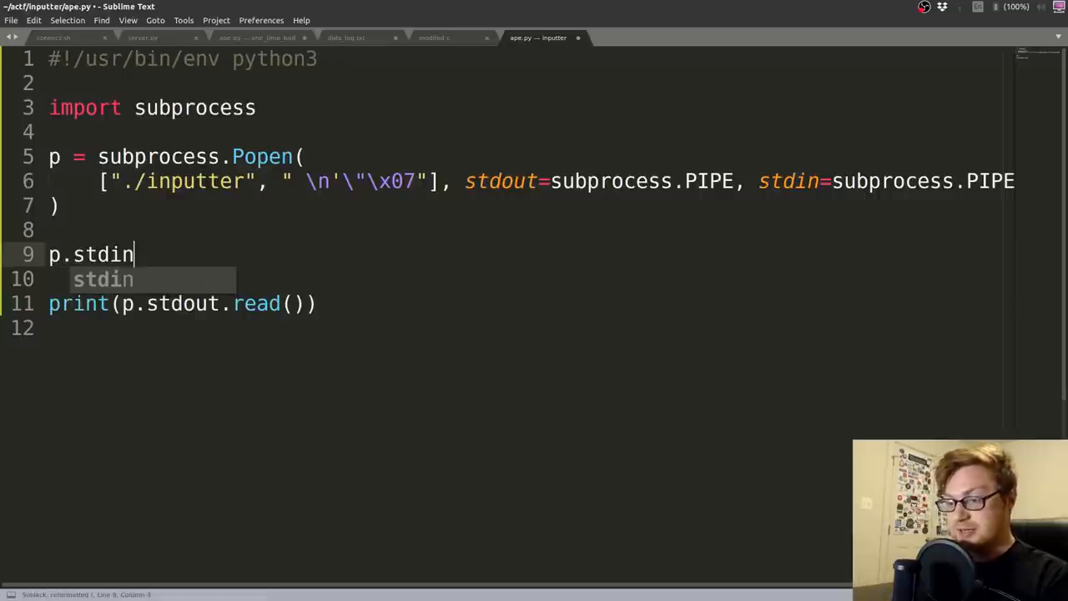
{"action": "type", "text": ".write()"}
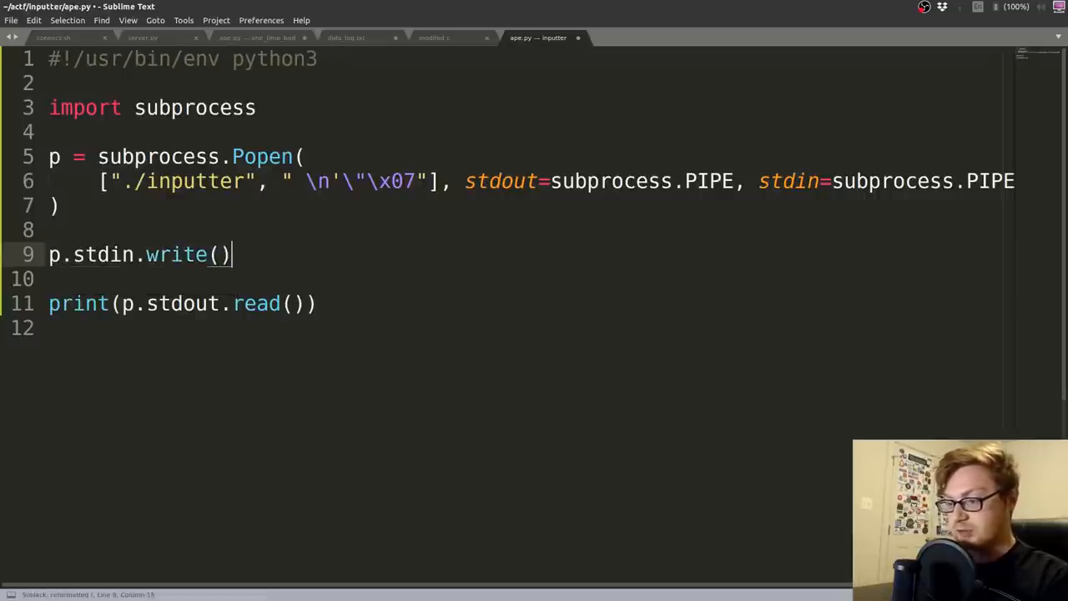
{"action": "left_click", "coordinate": [434, 37]}
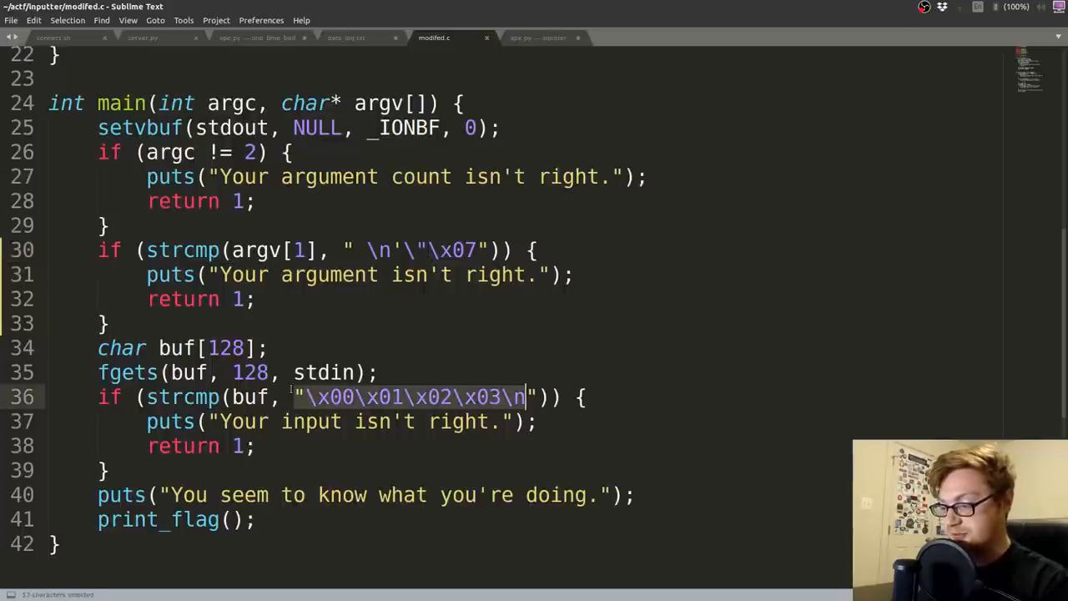
{"action": "left_click", "coordinate": [537, 37]}
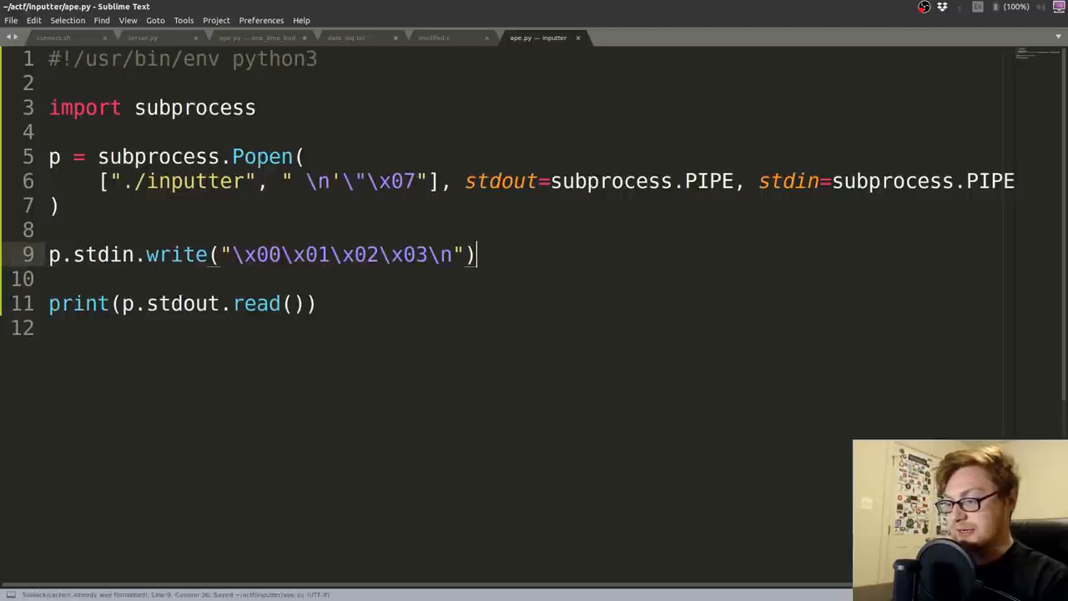
{"action": "triple_click", "coordinate": [167, 304]}
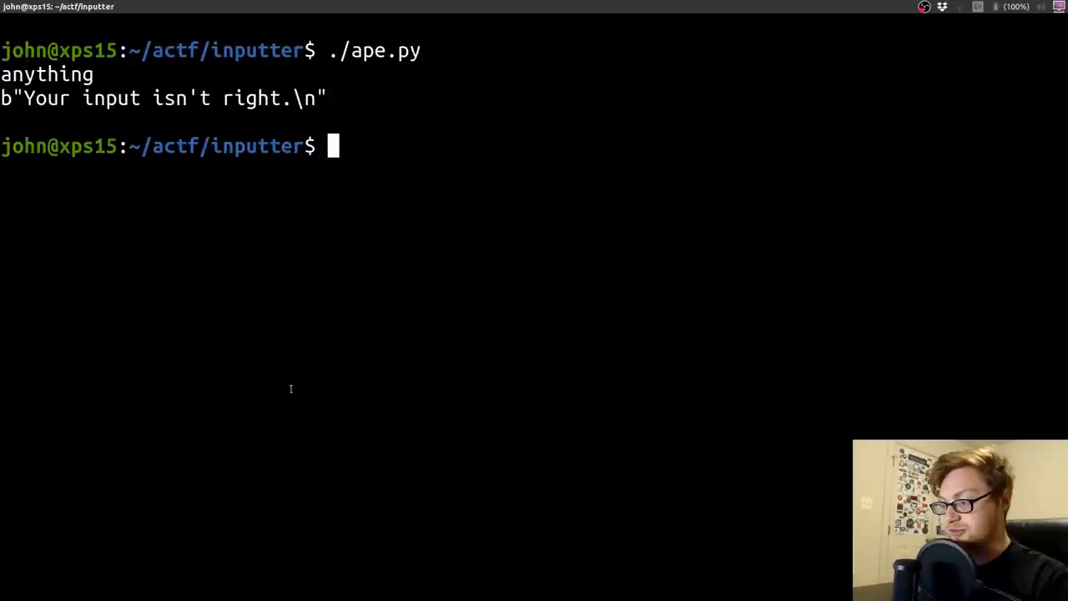
Step: Run ./ape.py, hit the TypeError that stdin needs bytes, and rerun after interrupting
{"action": "key", "text": "Return"}
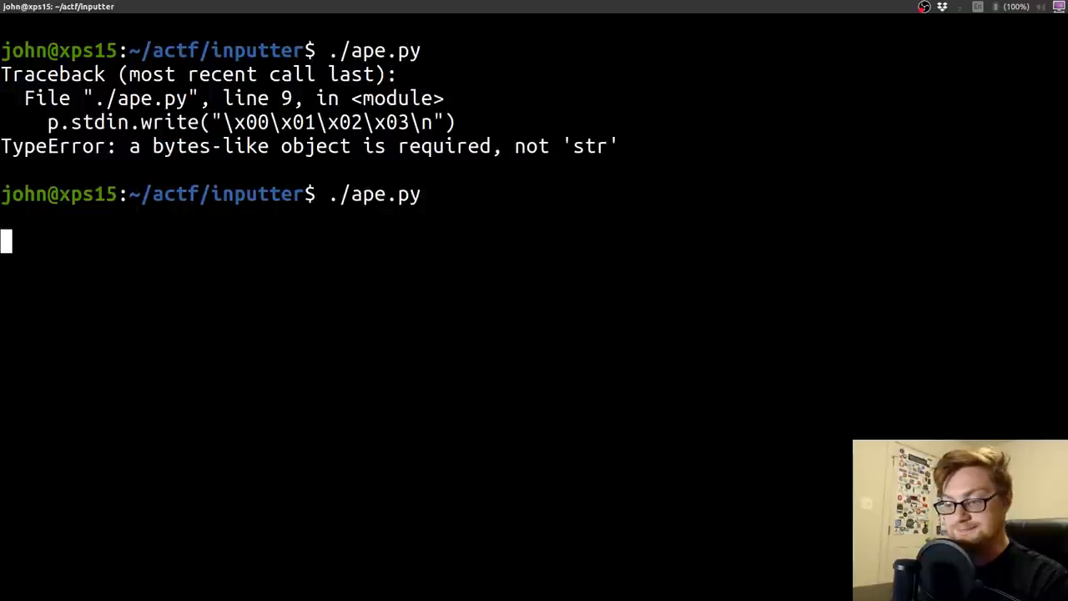
{"action": "key", "text": "ctrl+c"}
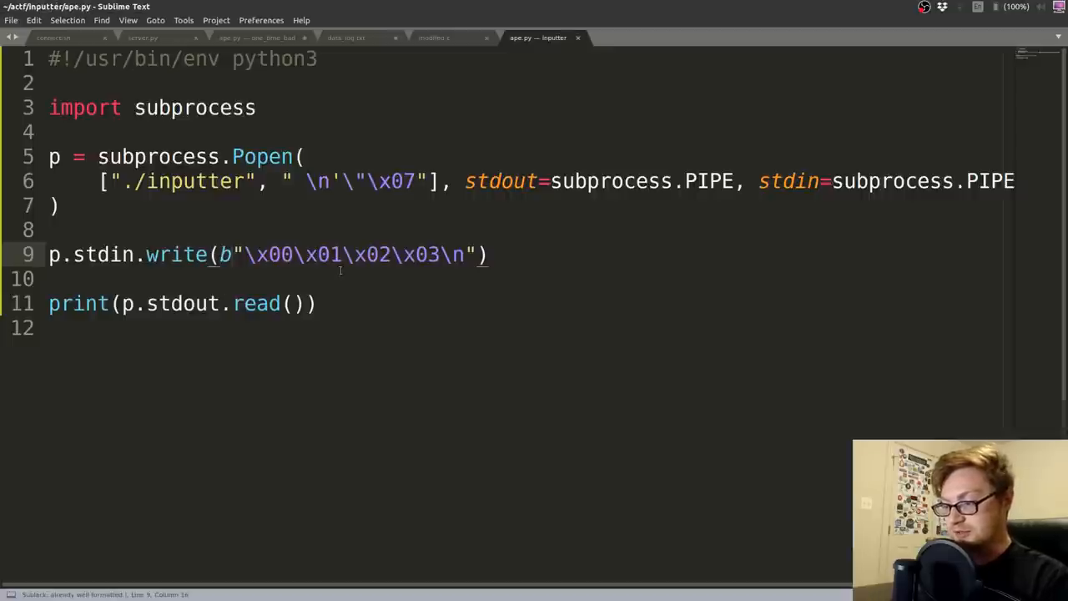
Step: Write the bytes ending in \n, save the stdin-only script, and run it to get DUMMYFLAG locally
{"action": "type", "text": "\\n"}
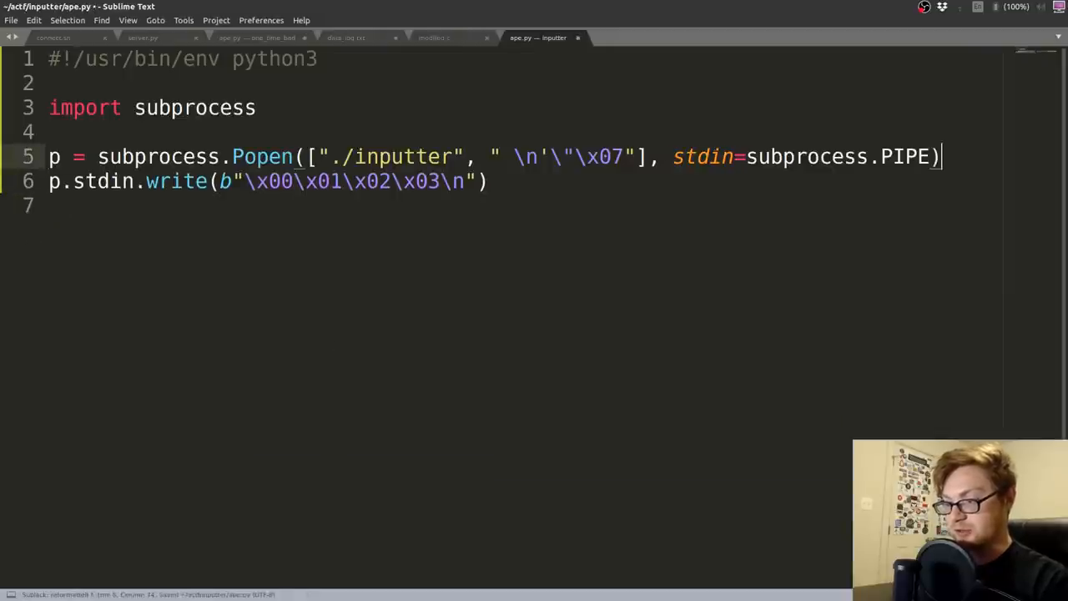
{"action": "key", "text": "ctrl+a"}
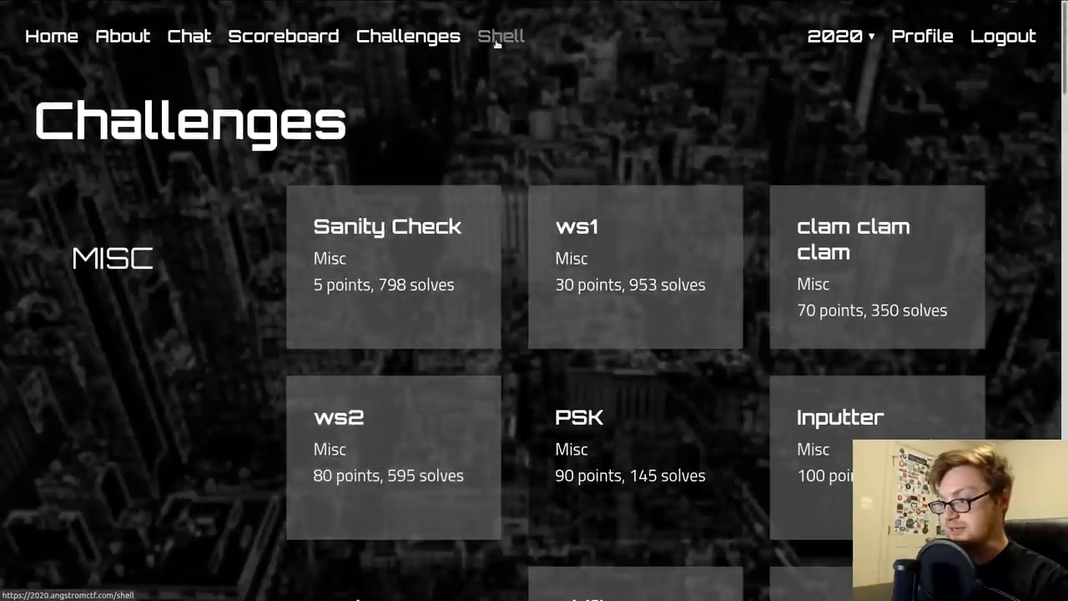
{"action": "left_click", "coordinate": [500, 37]}
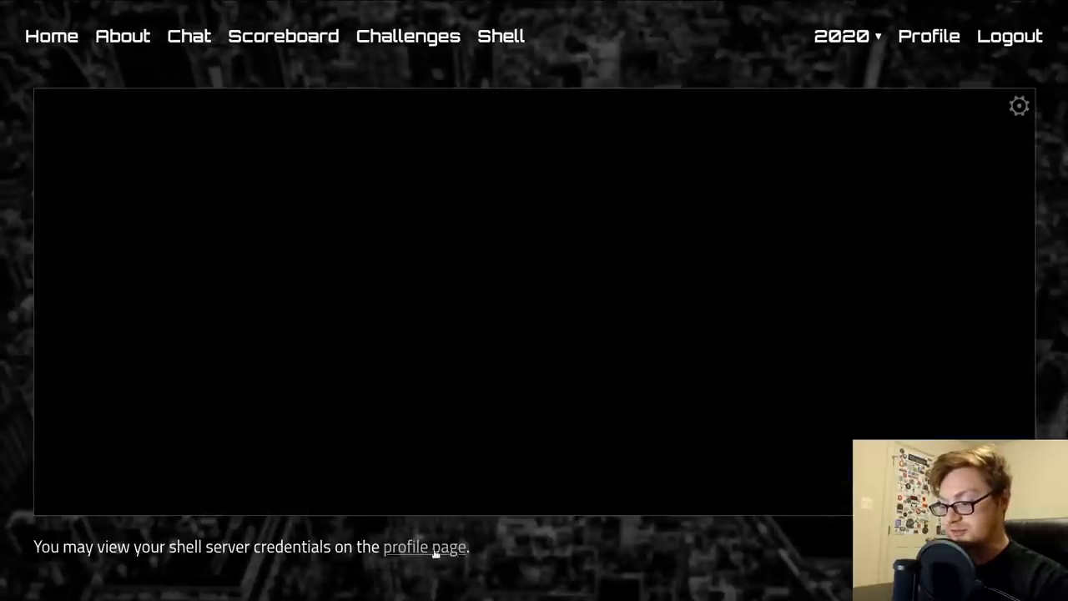
{"action": "left_click", "coordinate": [423, 547]}
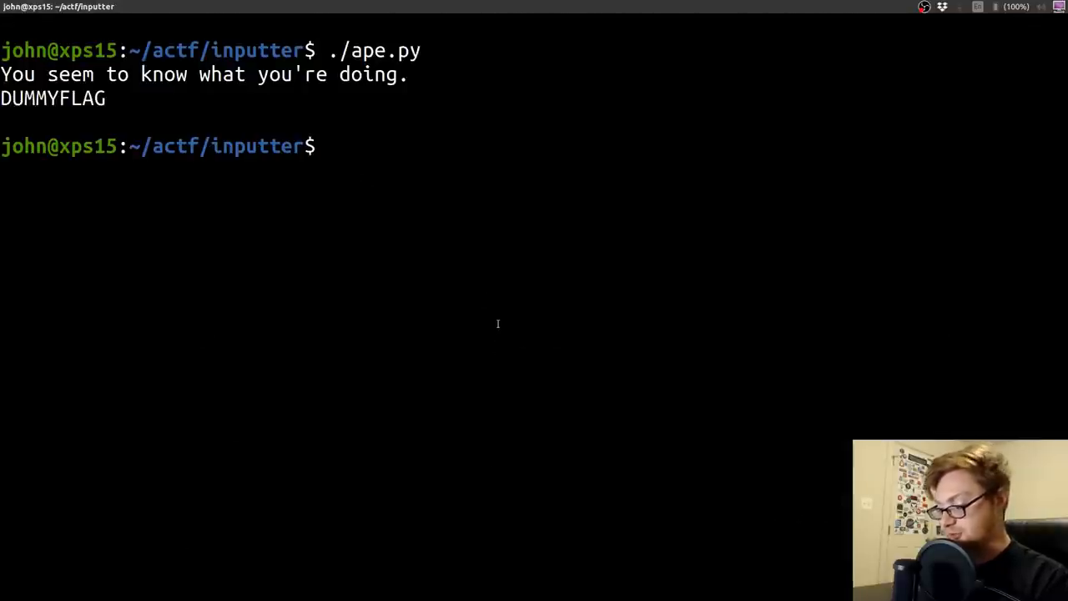
{"action": "type", "text": "../s"}
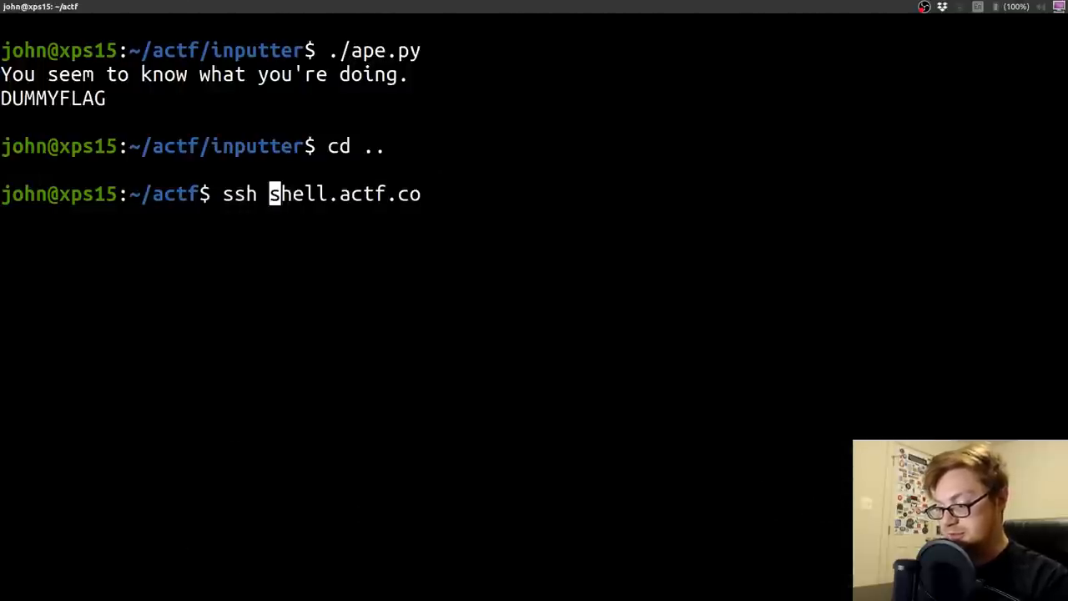
{"action": "type", "text": "team5933@"}
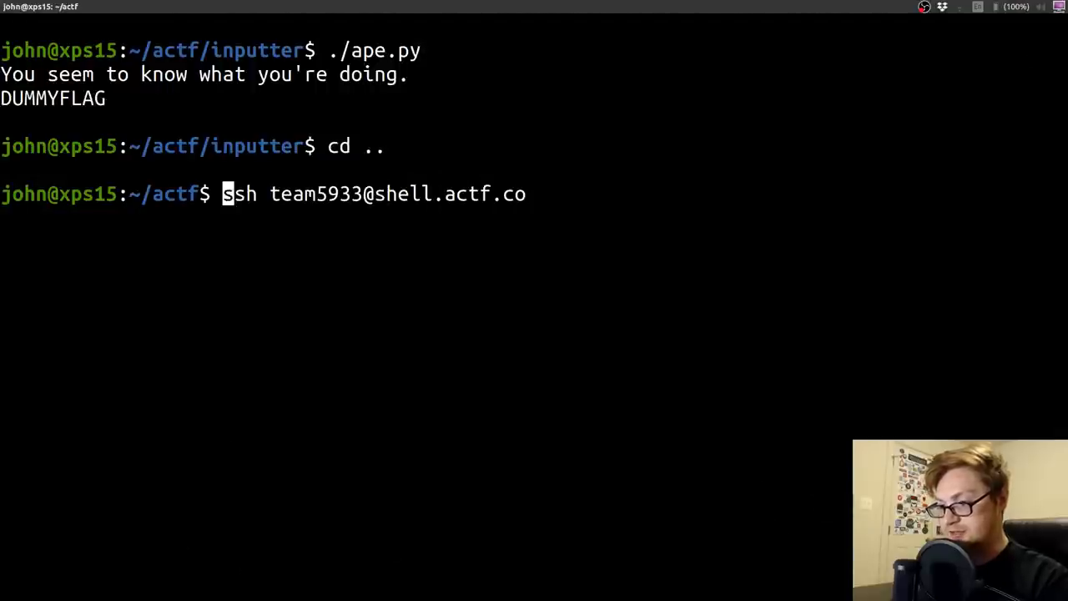
{"action": "type", "text": "s"}
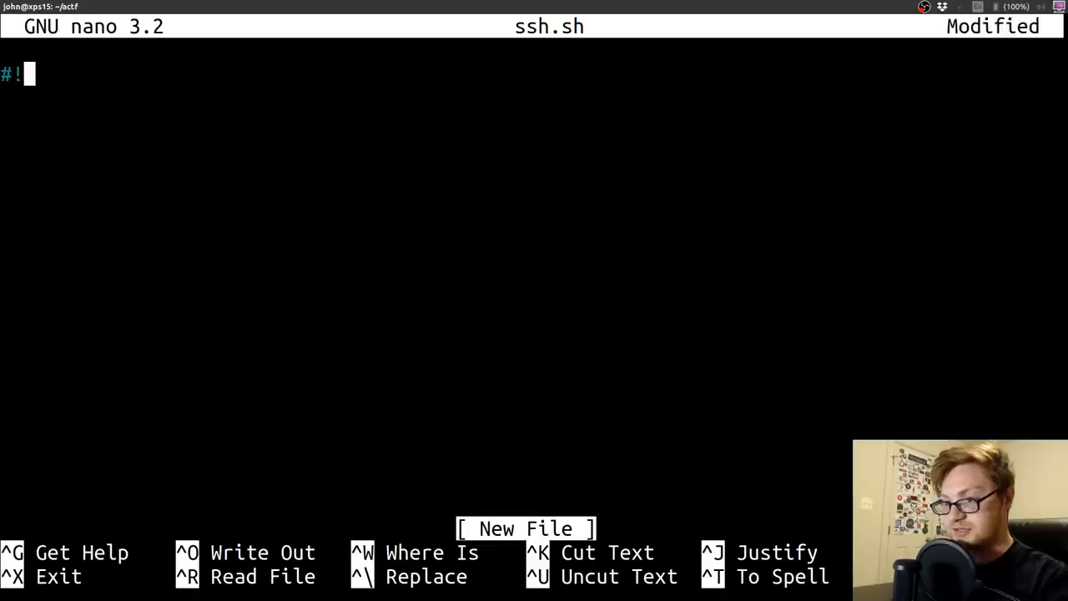
Step: Finish the #!/bin/bash shebang, chmod +x ssh.sh, and launch ./ssh.sh to reach the shell server
{"action": "type", "text": "/bin"}
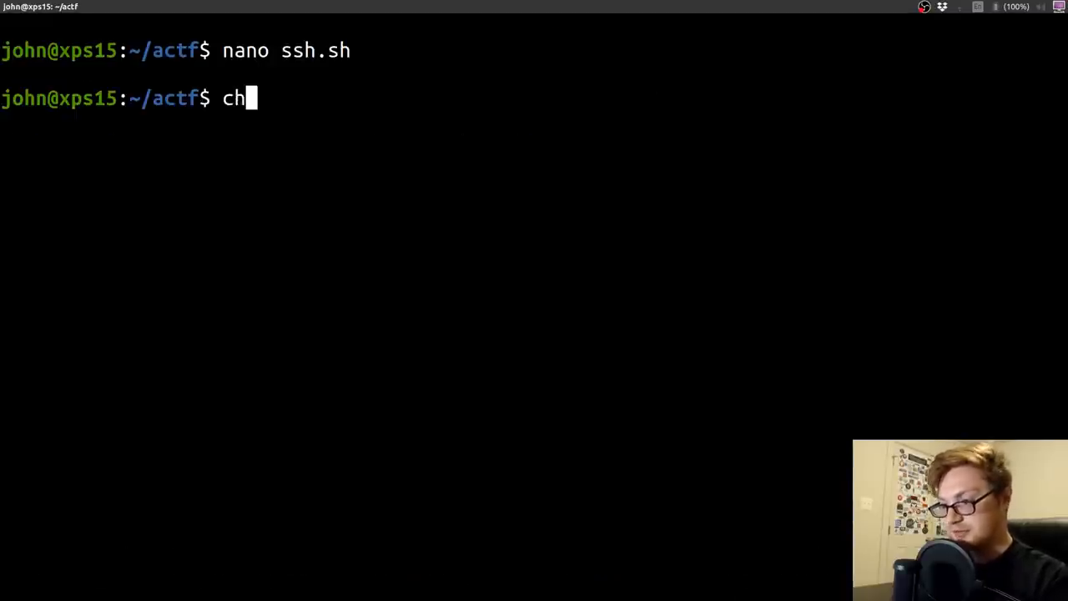
{"action": "type", "text": "mod"}
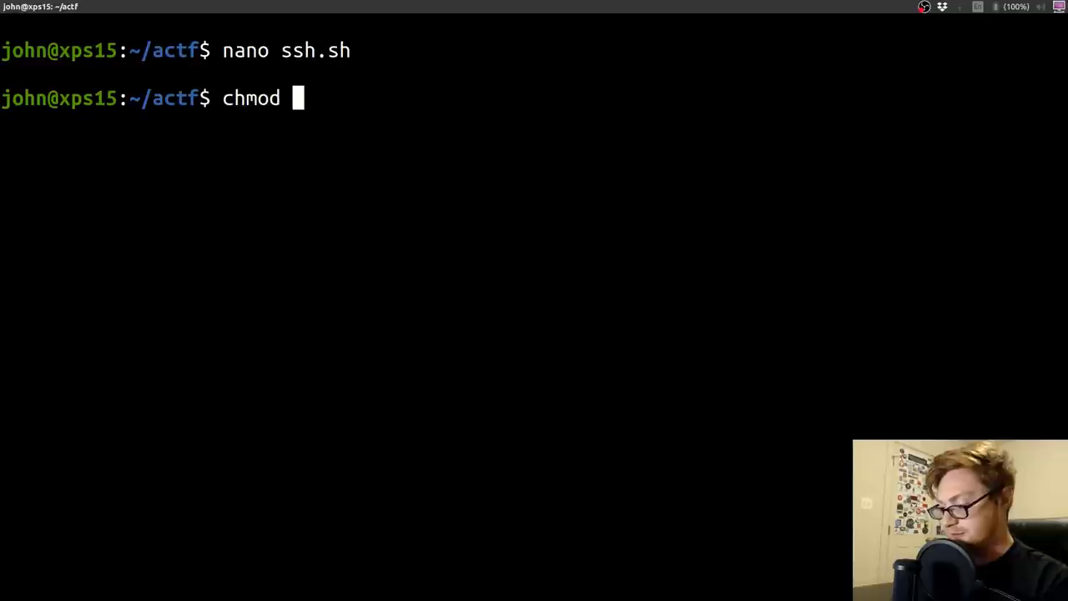
{"action": "type", "text": "+x ssh"}
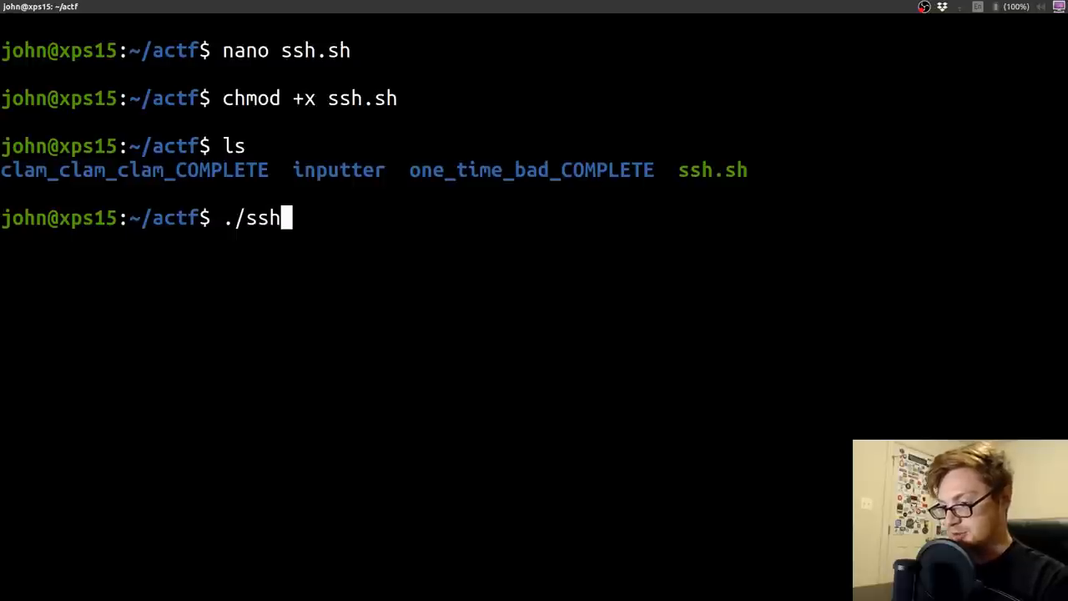
{"action": "type", "text": ".sh"}
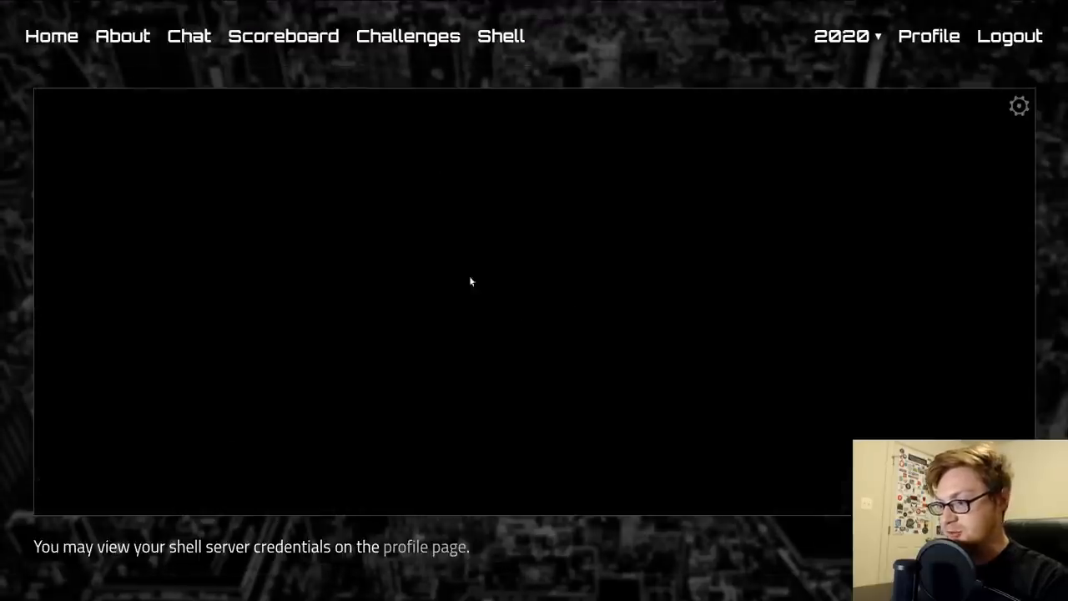
Step: Return to the shell server session and move into /problems/2020/inputter listing flag.txt, inputter and inputter.c
{"action": "left_click", "coordinate": [407, 37]}
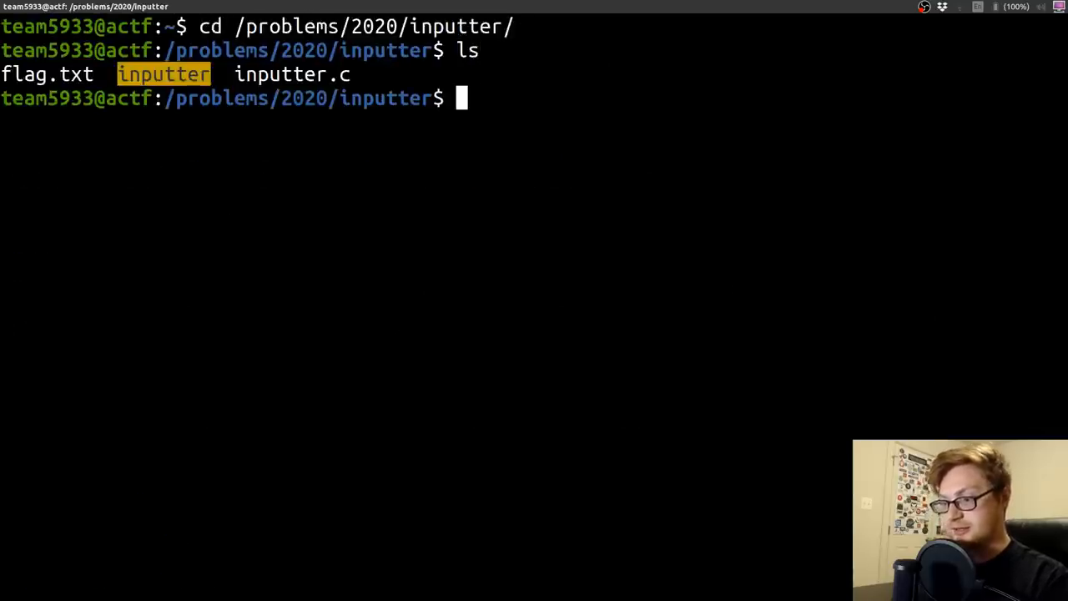
Step: Try cat flag.txt and ls -l, confirming the flag file cannot be read directly
{"action": "type", "text": "cat flag.txt"}
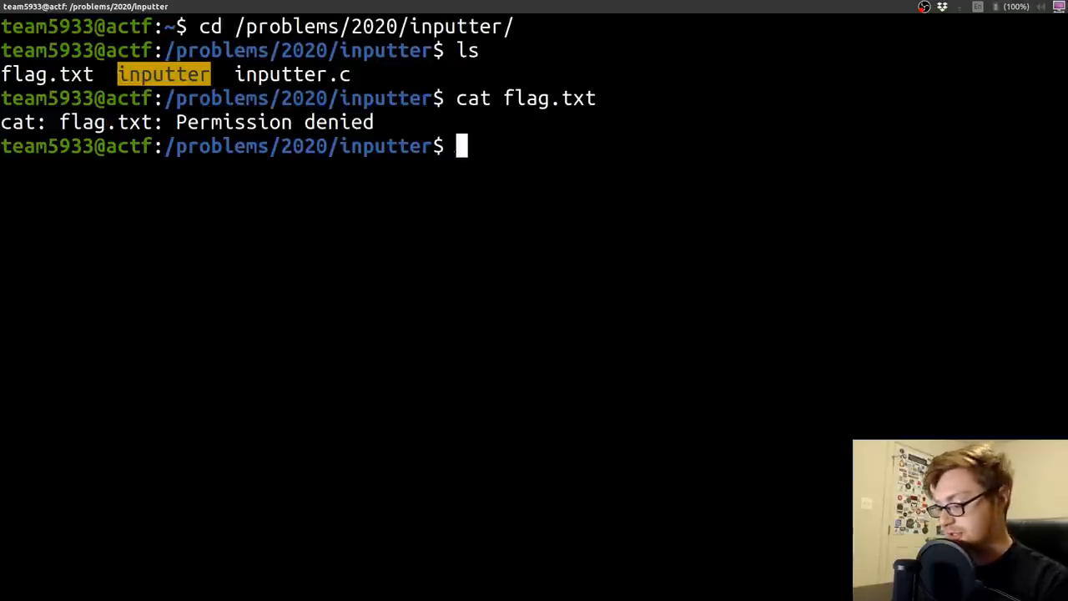
{"action": "type", "text": "ls -l"}
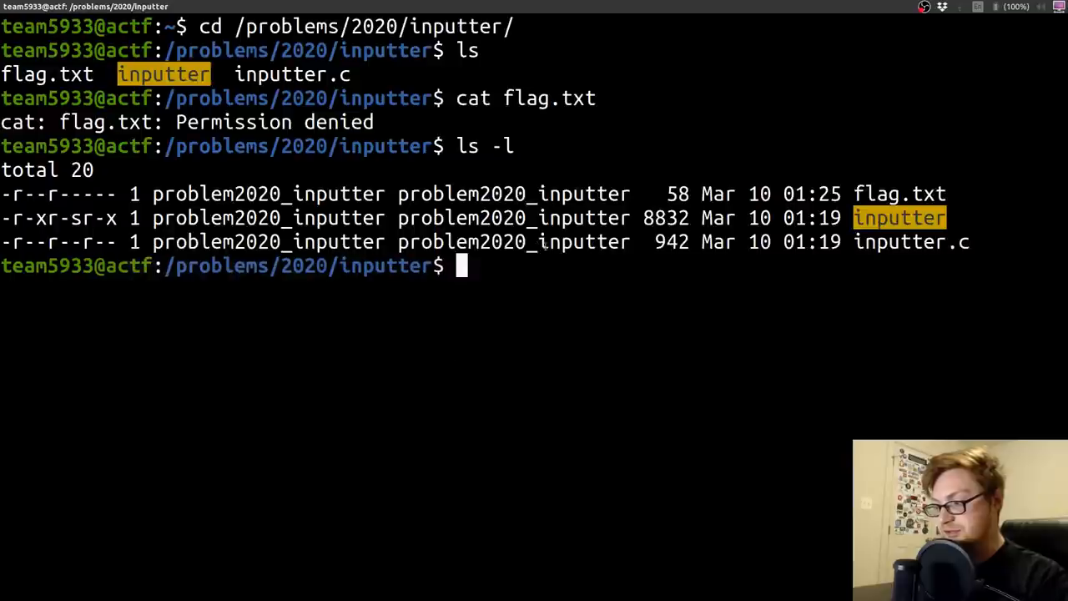
Step: Write solve.py in /dev/shm with nano and make it executable with chmod +x
{"action": "type", "text": "cd /dev/shm/"}
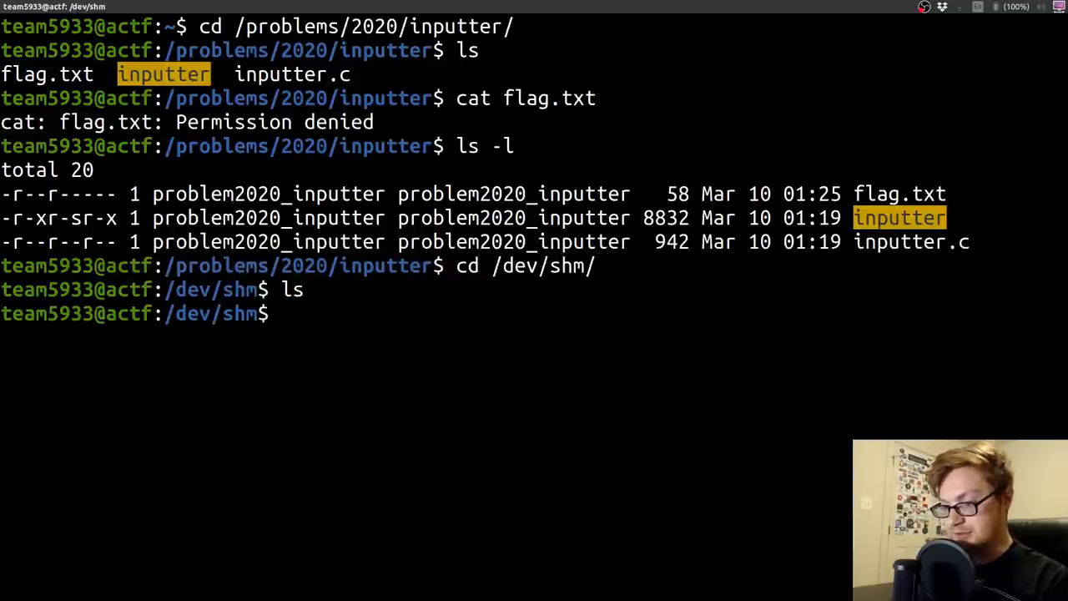
{"action": "type", "text": "nano solve.py"}
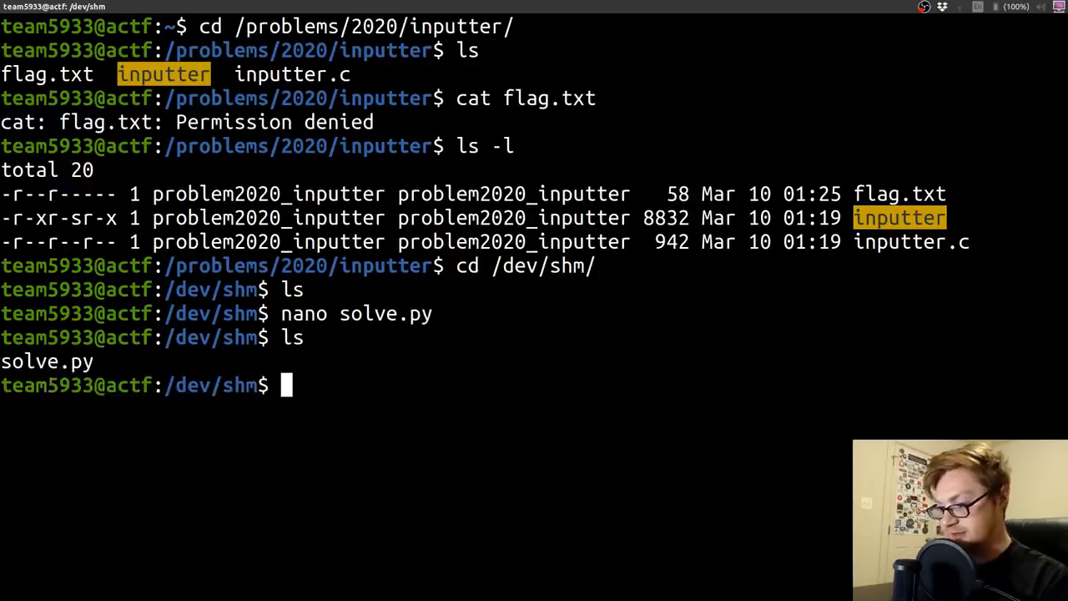
{"action": "type", "text": "chmod +x so"}
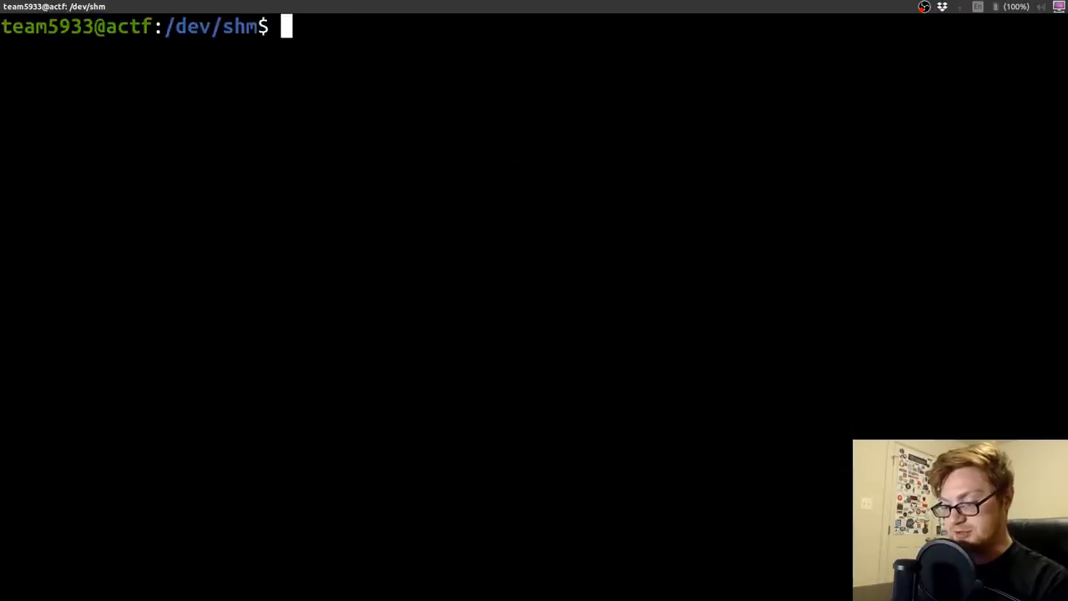
Step: Run python2 ./solve.py, create a local dummy flag.txt, and rerun until it prints DUMMYFLAG
{"action": "type", "text": "python2 ./solve.py"}
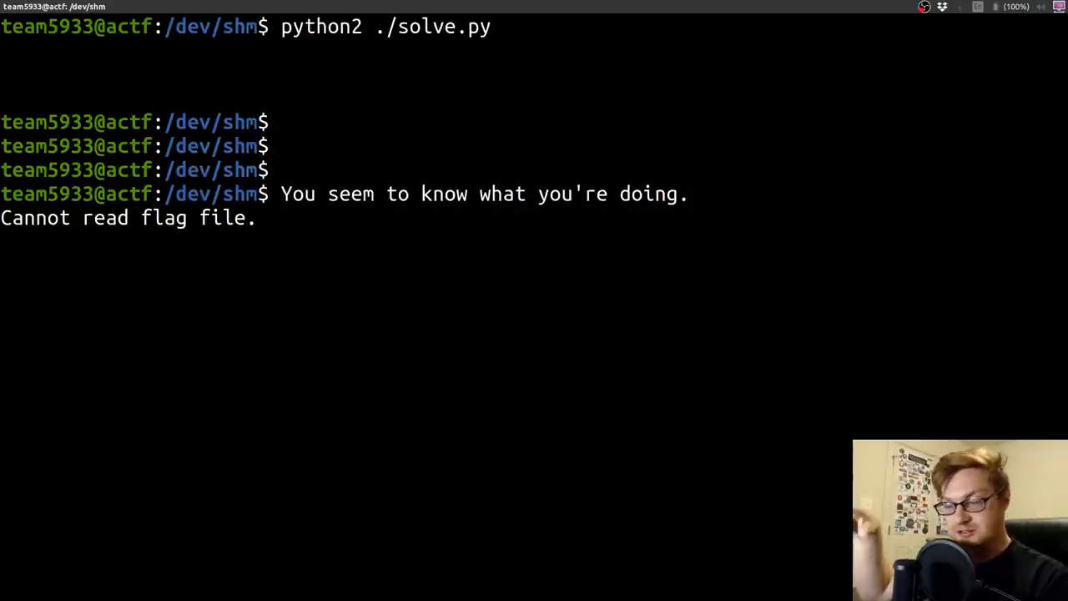
{"action": "type", "text": "nano flag.txt"}
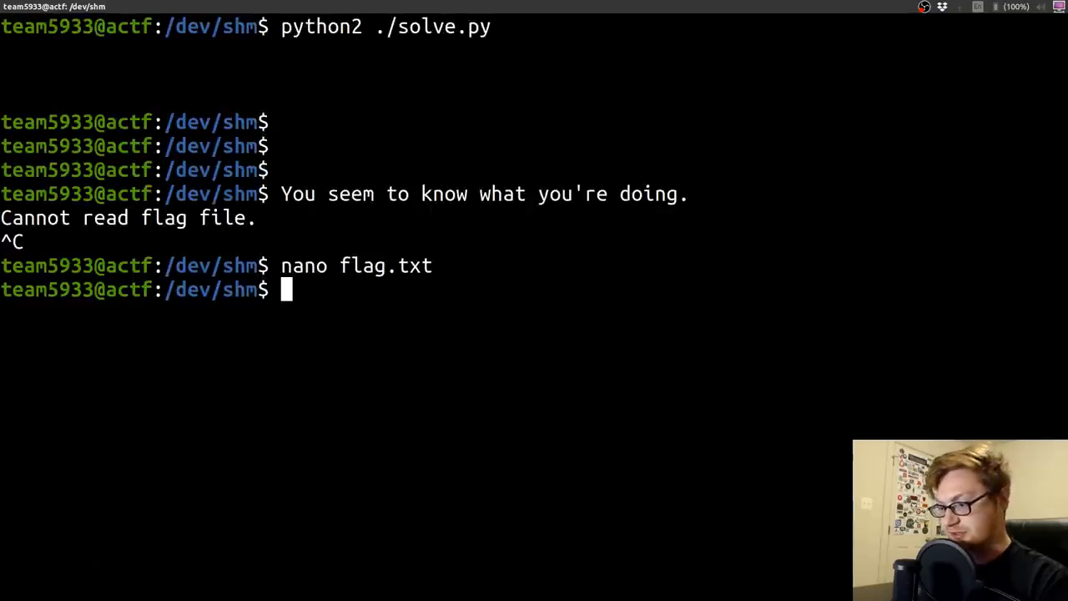
{"action": "type", "text": "python2 ./solve.py"}
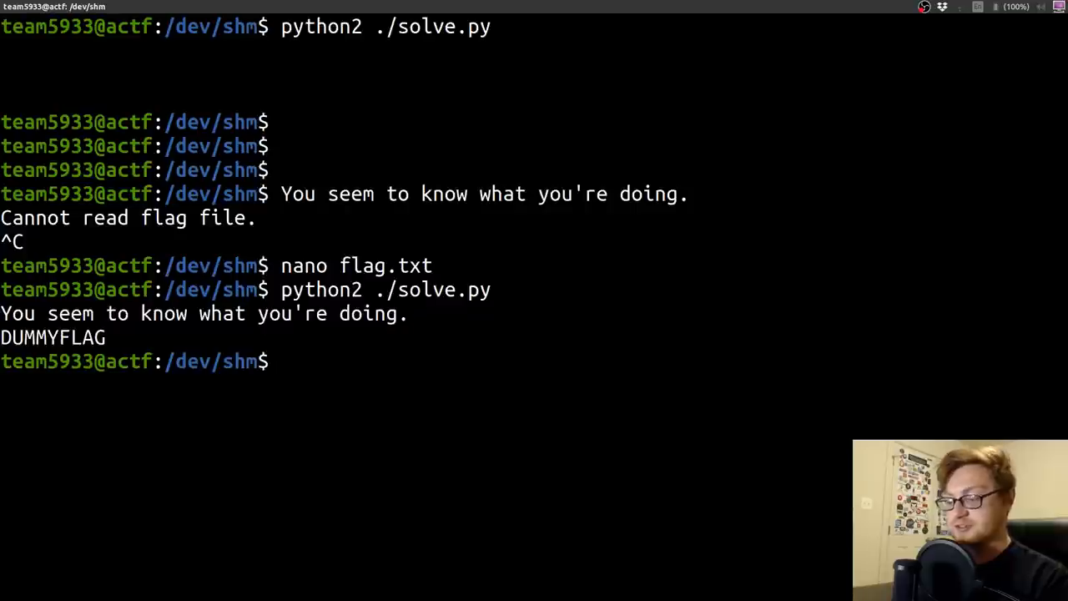
{"action": "type", "text": "cd /"}
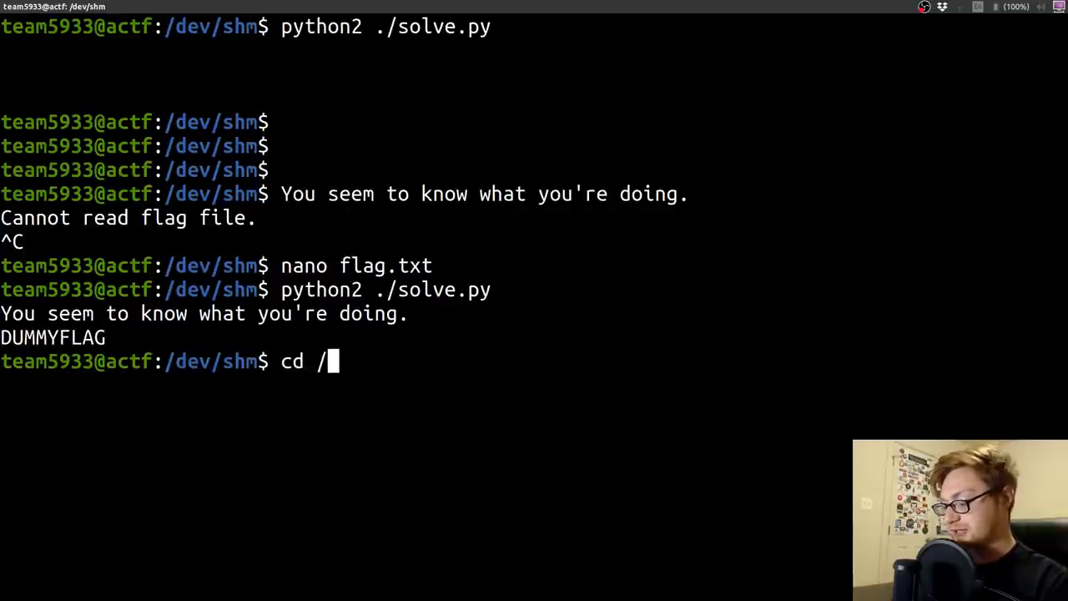
Step: From /problems/2020/inputter run /dev/shm/solve.py so the real actf flag prints
{"action": "type", "text": "pro"}
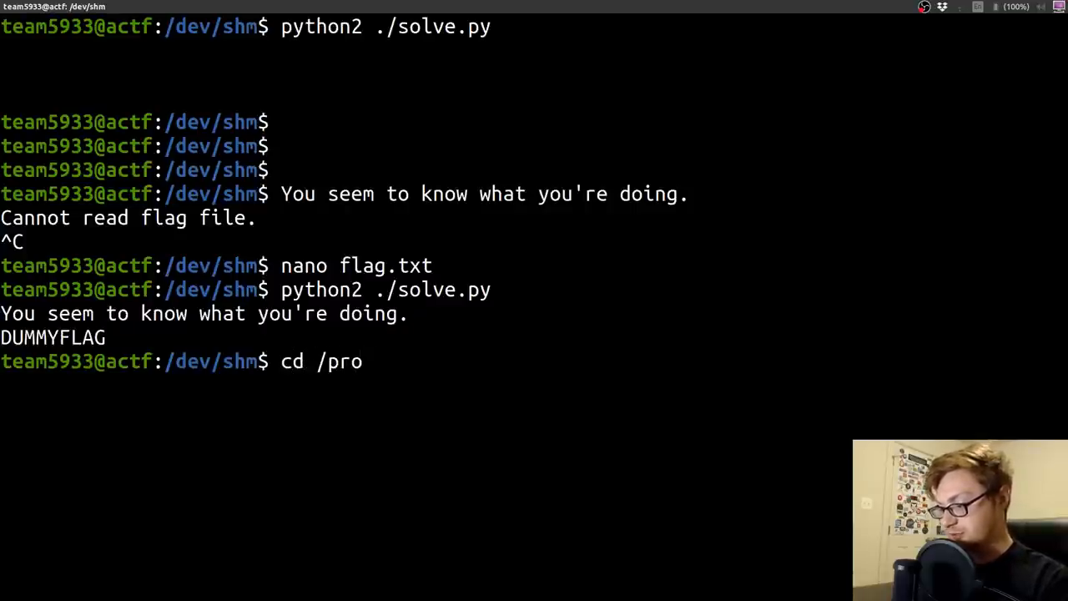
{"action": "type", "text": "blems/2"}
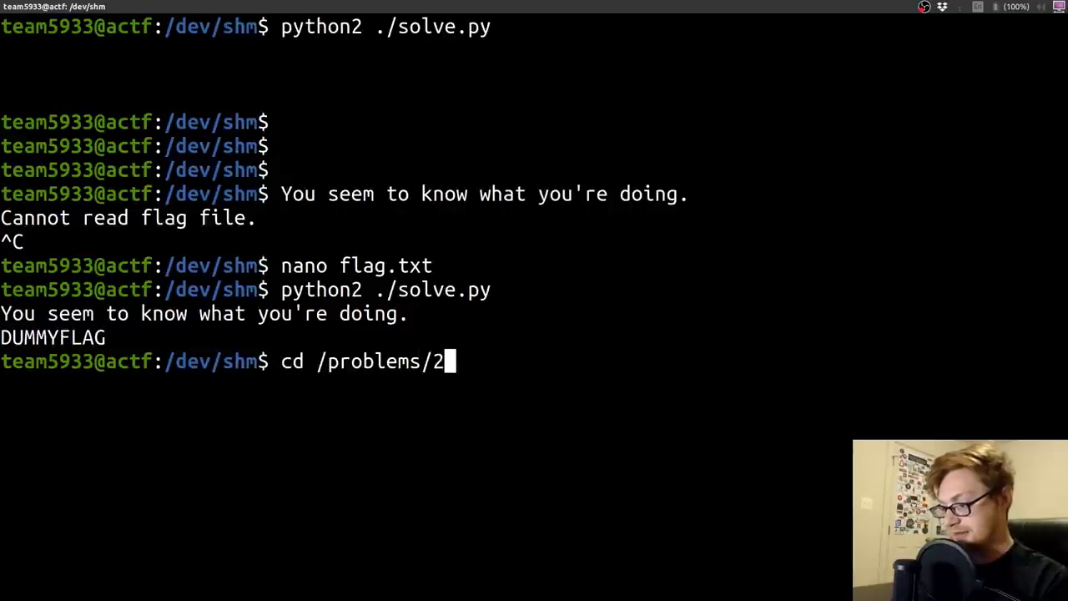
{"action": "type", "text": "020/input"}
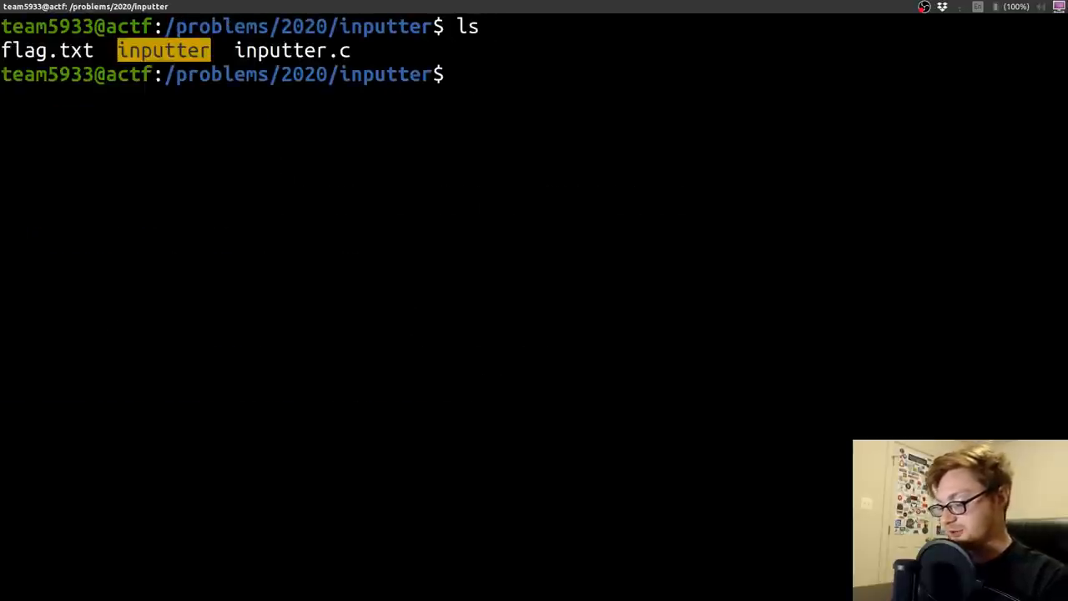
{"action": "type", "text": "/dev/shm/"}
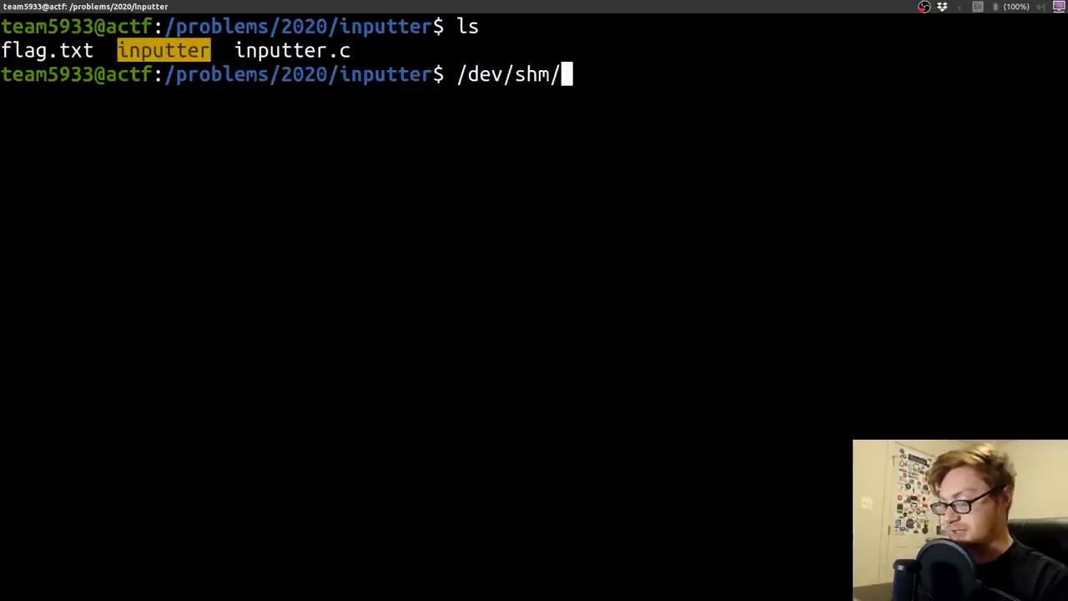
{"action": "type", "text": "solve.py"}
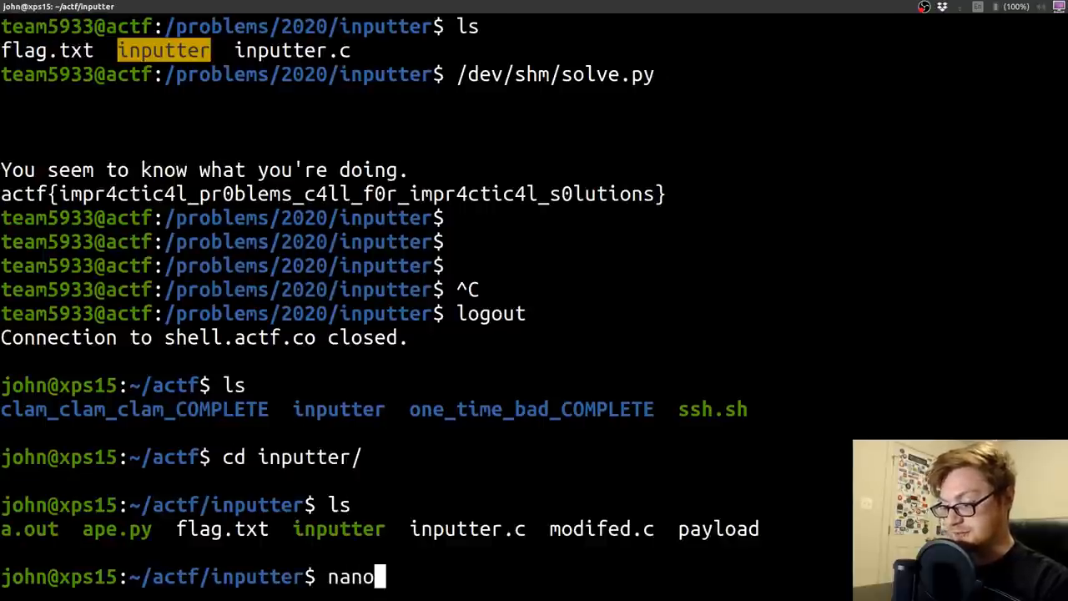
Step: Check the local flag.txt in nano and rename ape.py to get_flag.py
{"action": "type", "text": "flag.txt"}
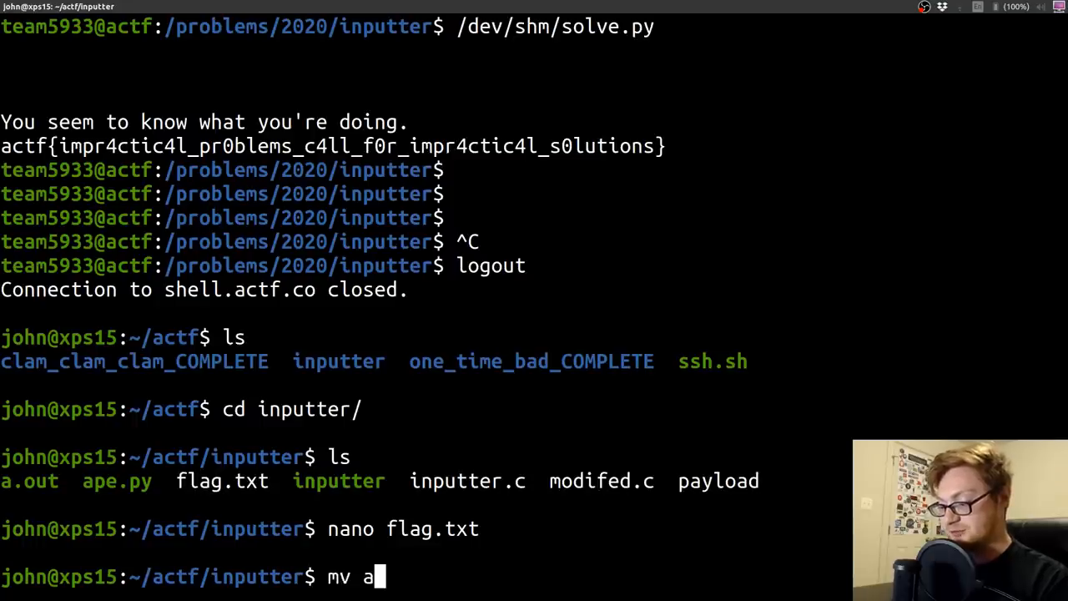
{"action": "type", "text": "pe.py get_flag"}
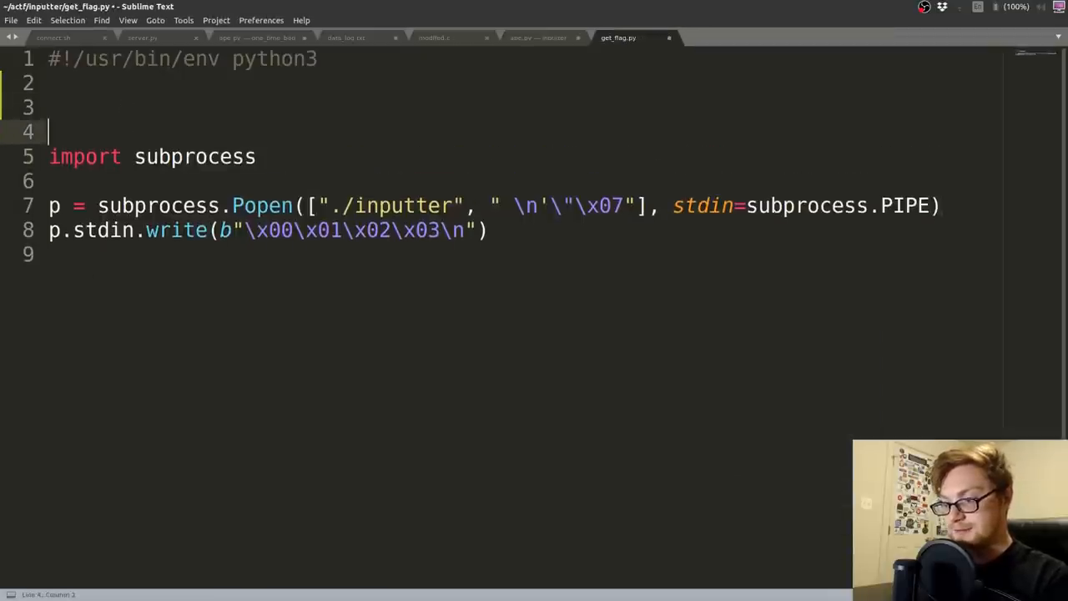
Step: Comment get_flag.py: copy it into /dev/shm or /tmp and run from /problems/2020/inputter
{"action": "type", "text": "# copy this into /dev/shm or /tmp and then use the absolute path"}
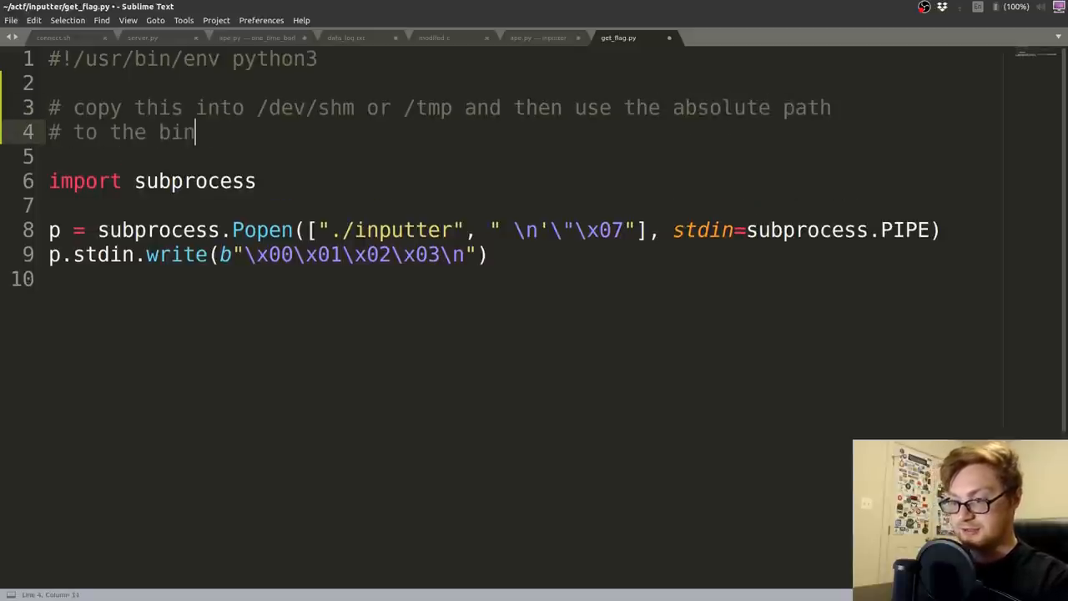
{"action": "type", "text": "ary"}
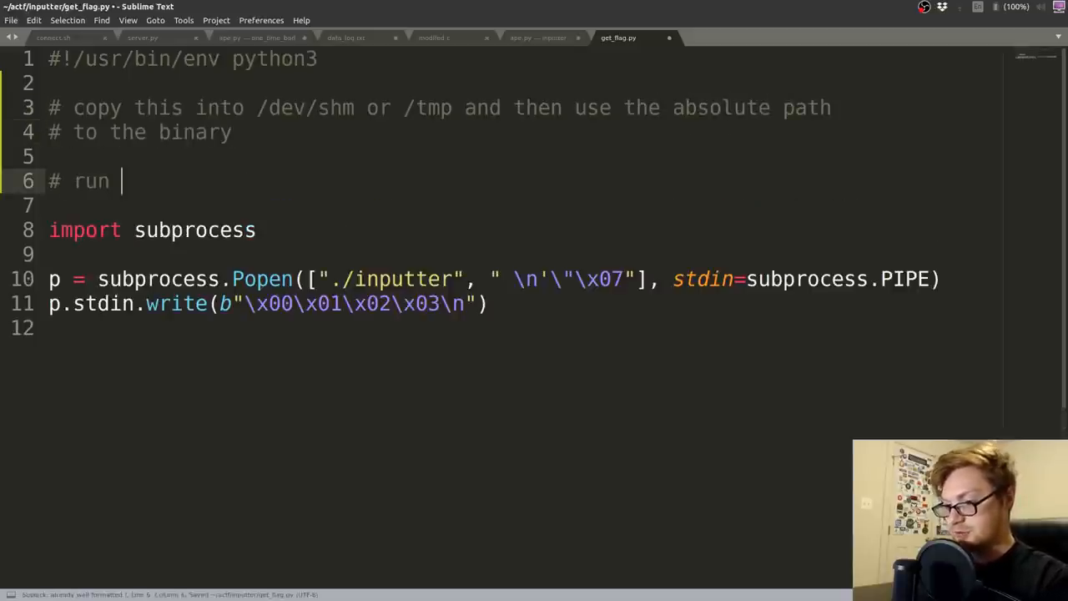
{"action": "type", "text": "the poble"}
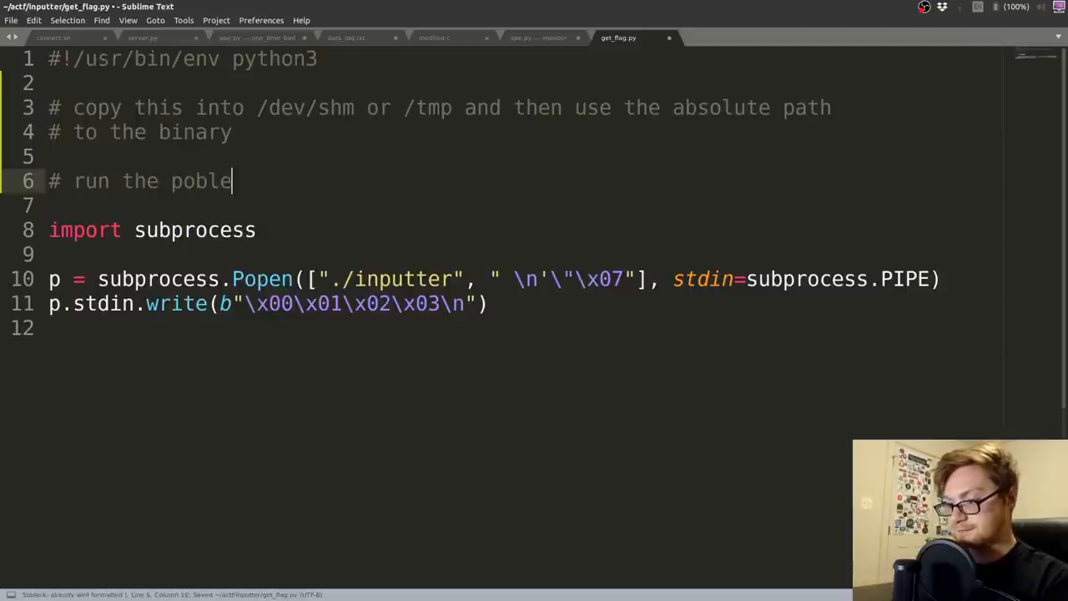
{"action": "type", "text": "rogram from the /"}
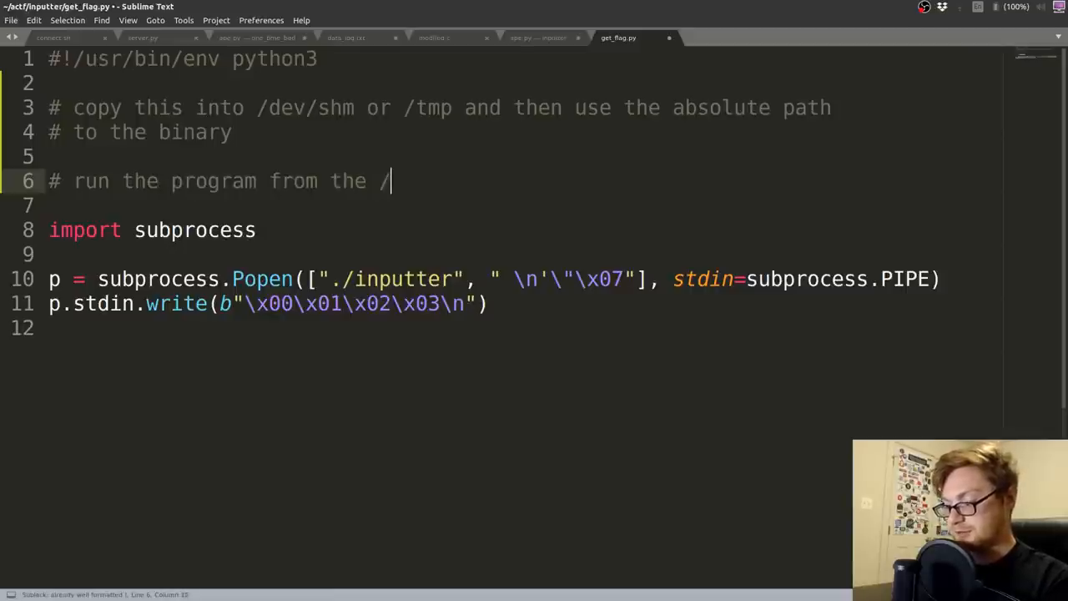
{"action": "type", "text": "problems/2020"}
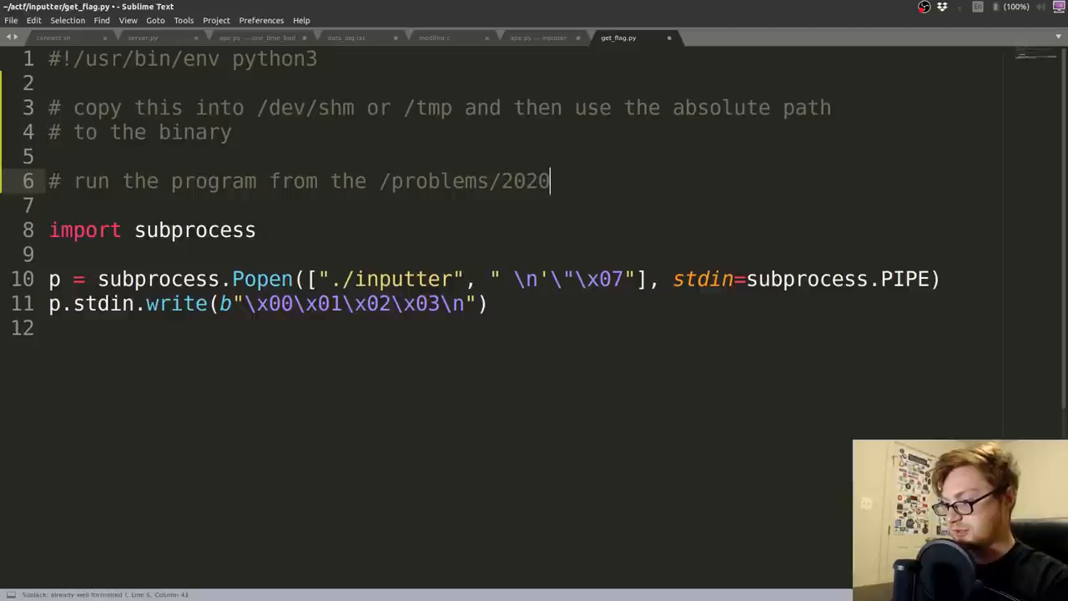
{"action": "type", "text": "/inputter directory"}
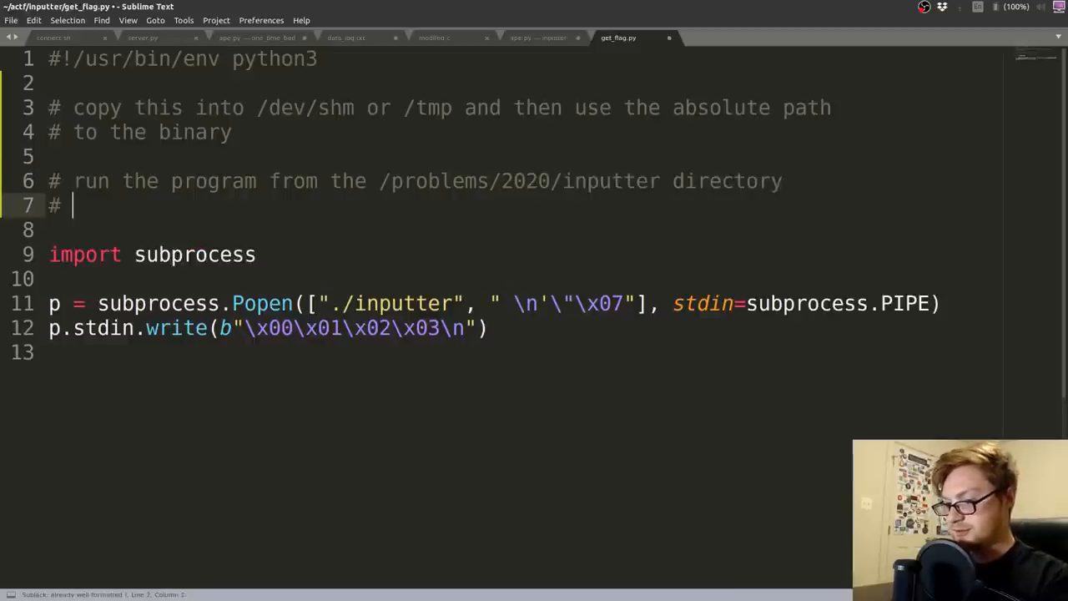
{"action": "type", "text": "so it can prop"}
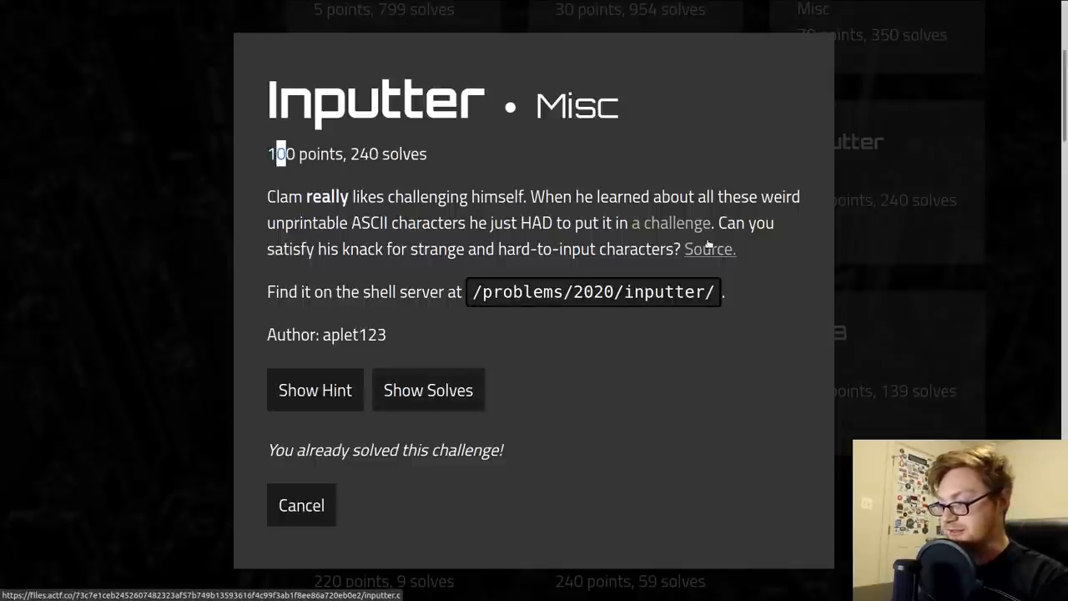
Step: Close the Inputter challenge dialog to return to the angstromCTF challenge list
{"action": "left_click", "coordinate": [300, 504]}
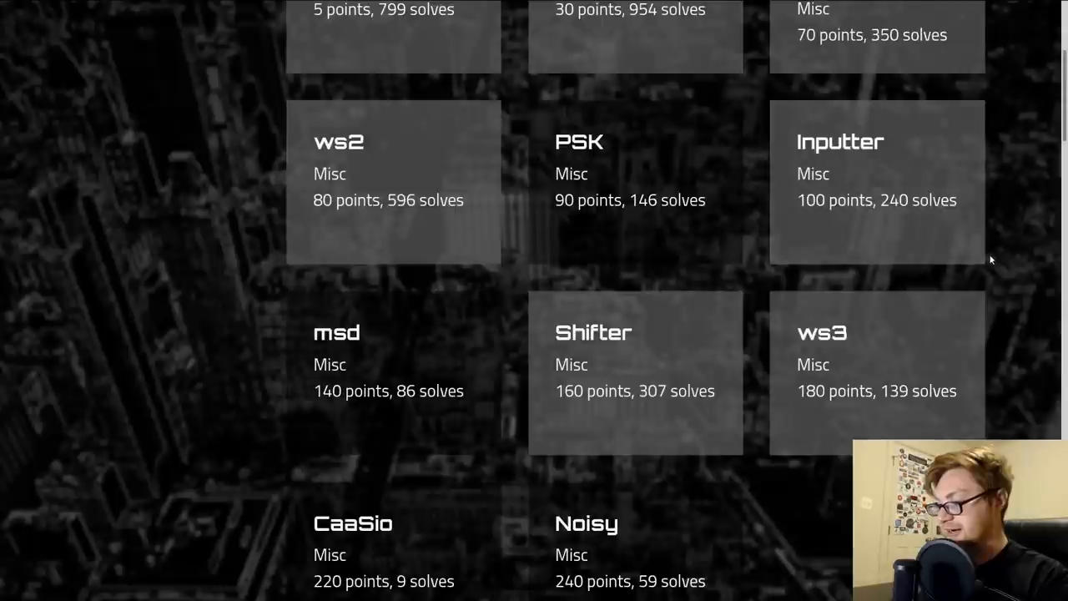